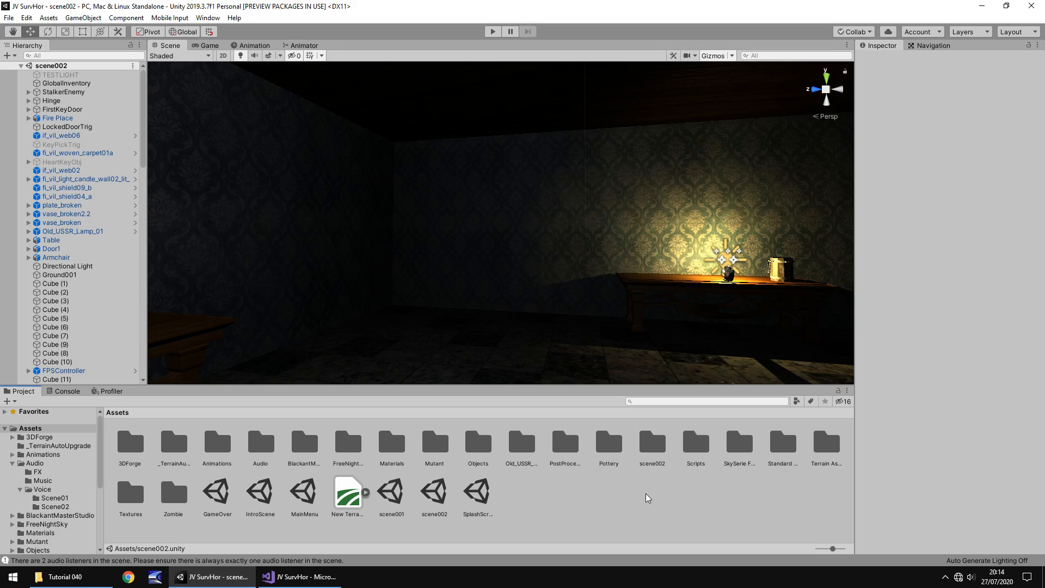
mouse_move(415, 241)
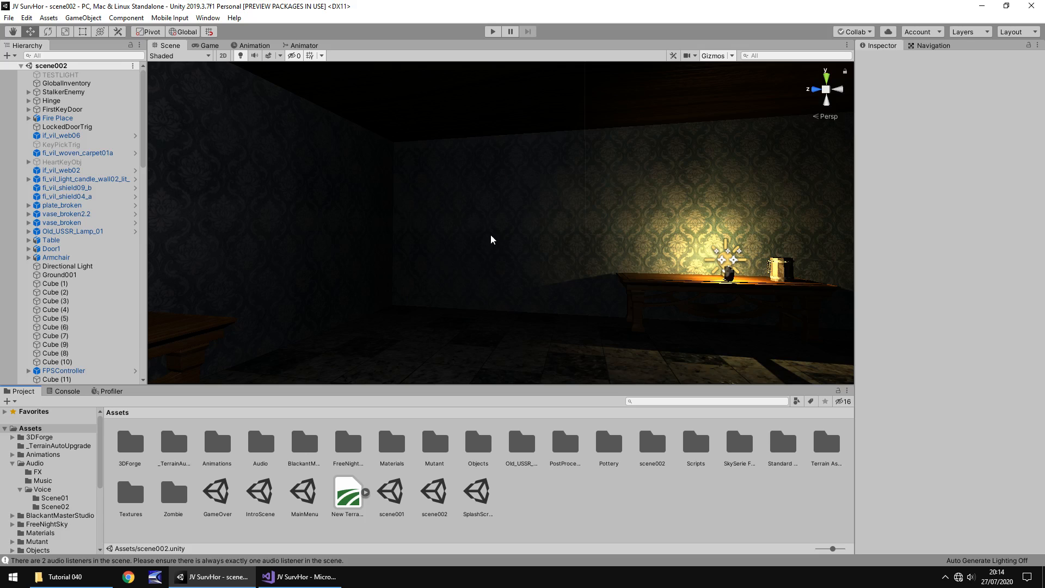
mouse_move(468, 282)
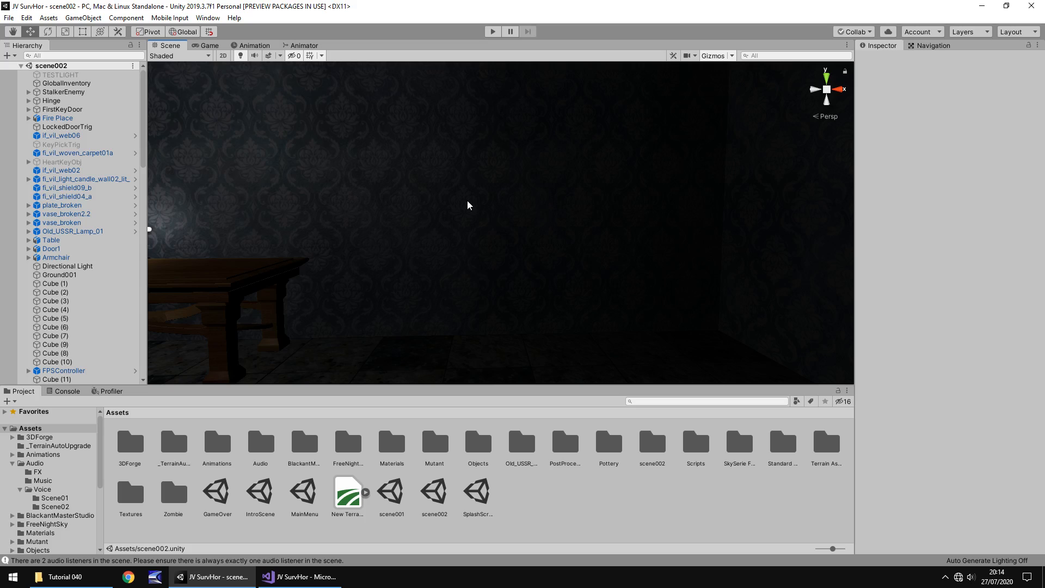
mouse_move(465, 186)
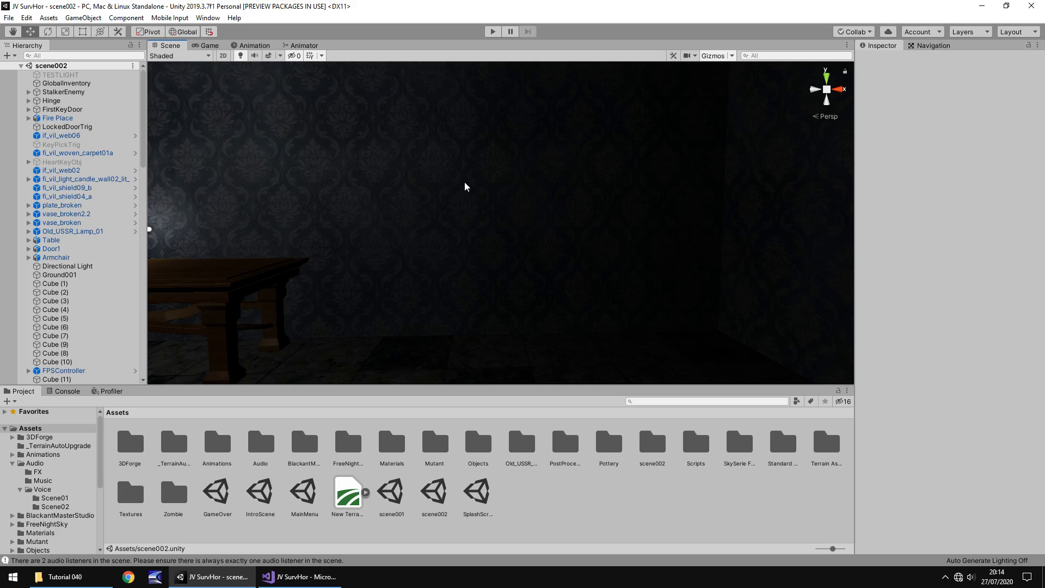
mouse_move(500, 184)
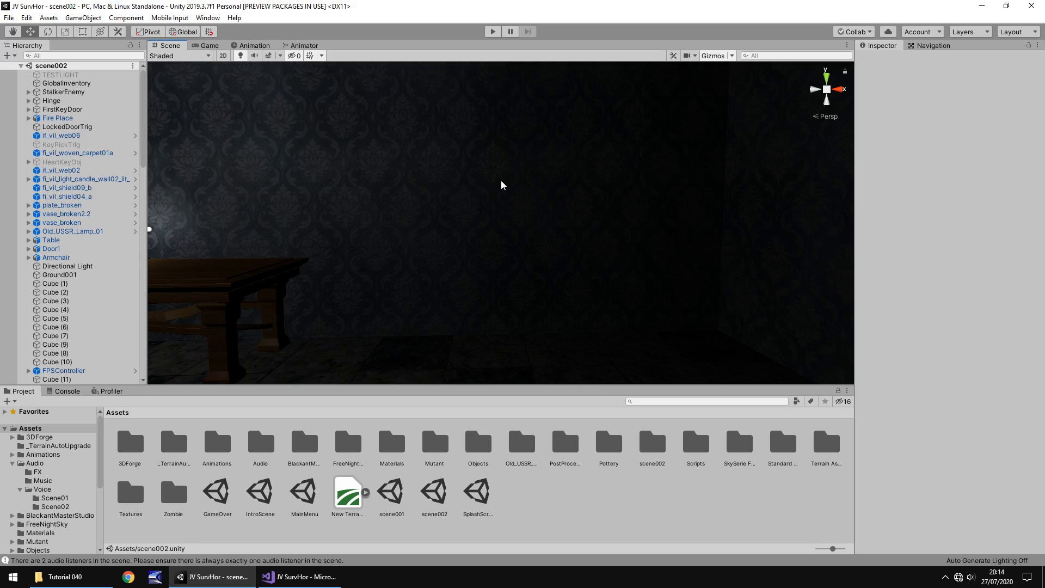
mouse_move(480, 185)
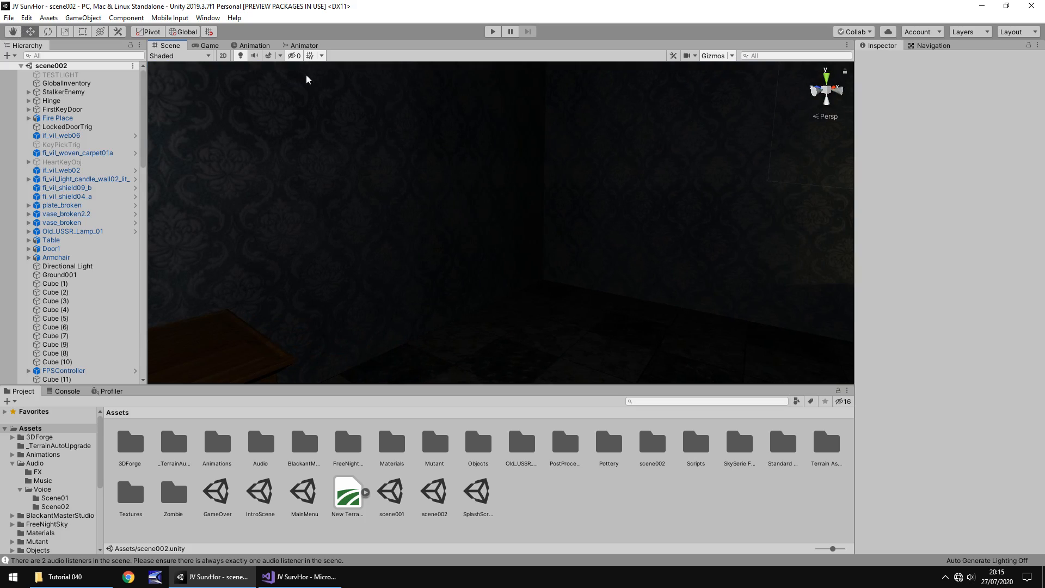
Step: Create a new Cube via GameObject > 3D Object, place it on the wall and show the Textures folder
click(125, 17)
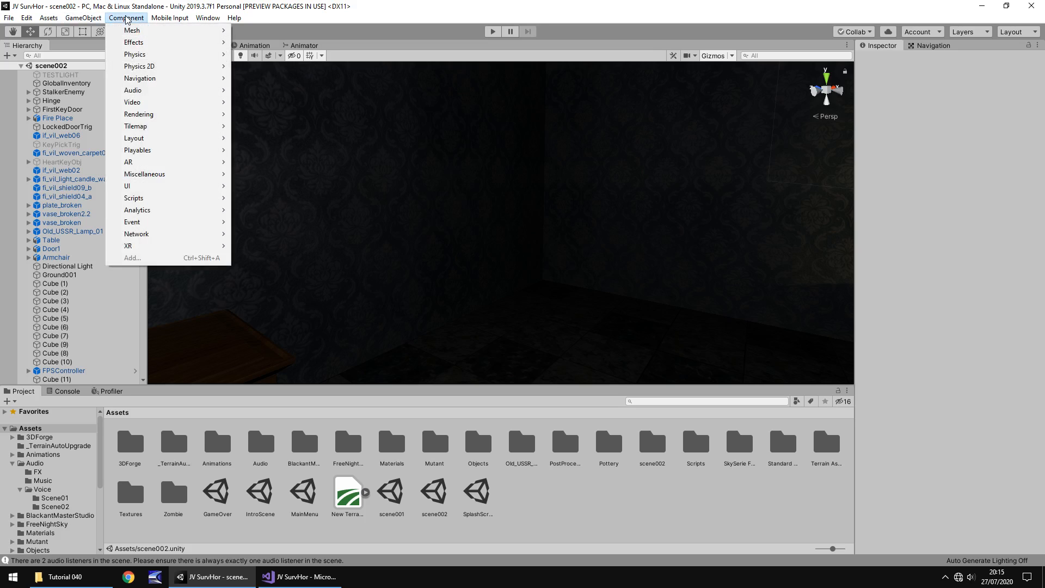
click(82, 17)
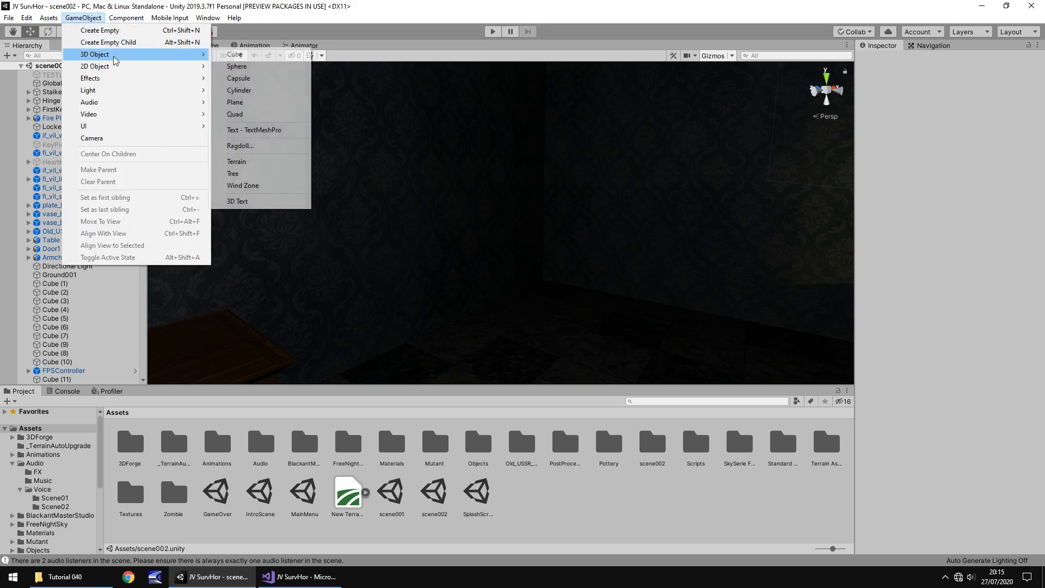
click(231, 54)
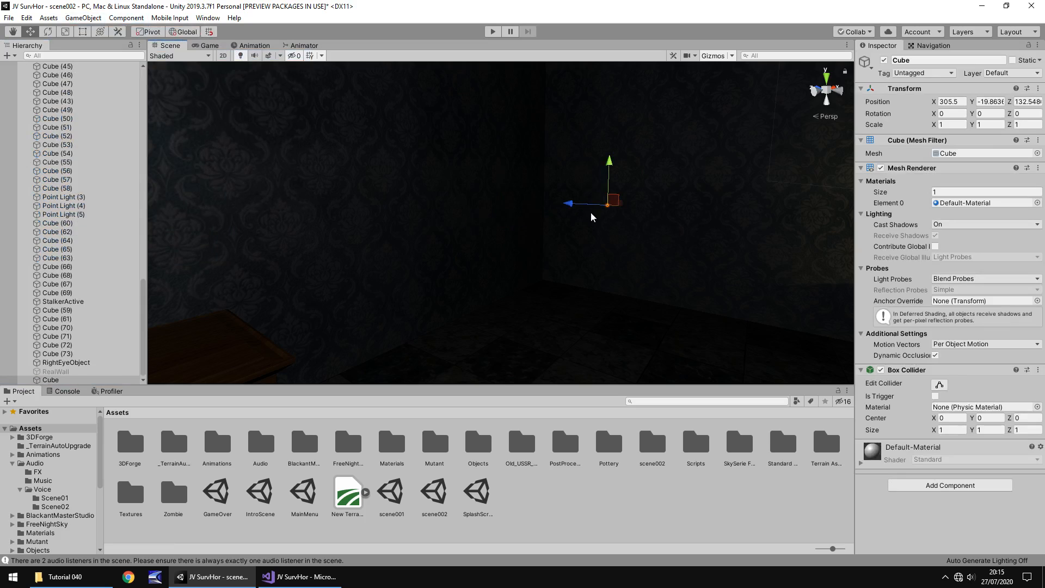
drag(569, 202, 566, 203)
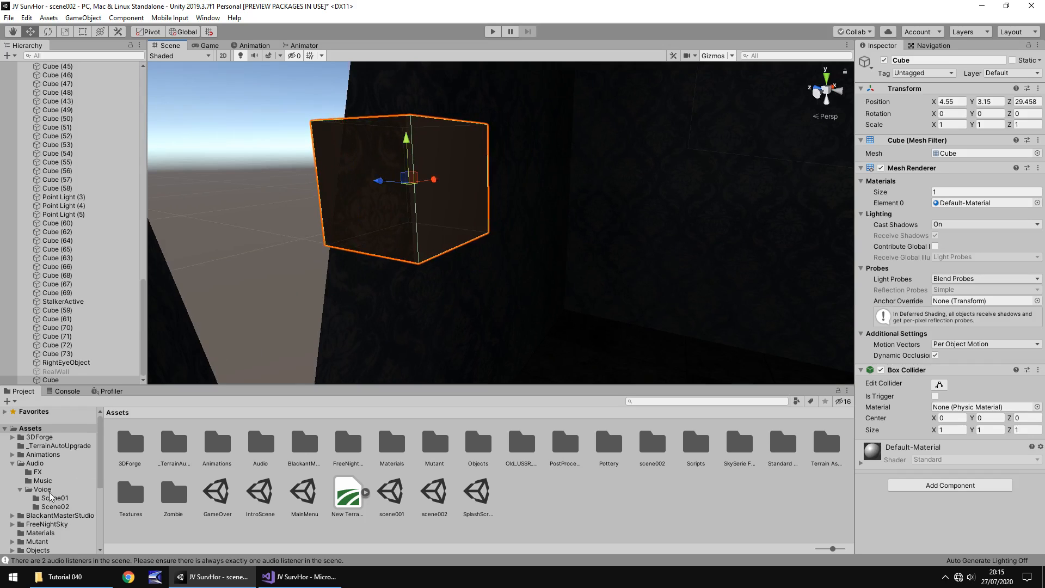
click(47, 529)
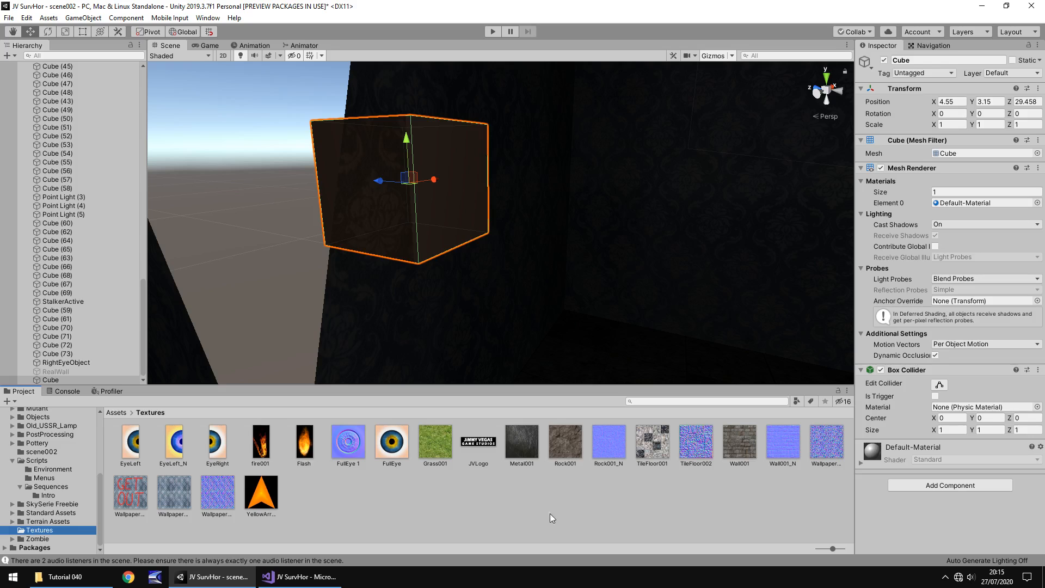
mouse_move(524, 447)
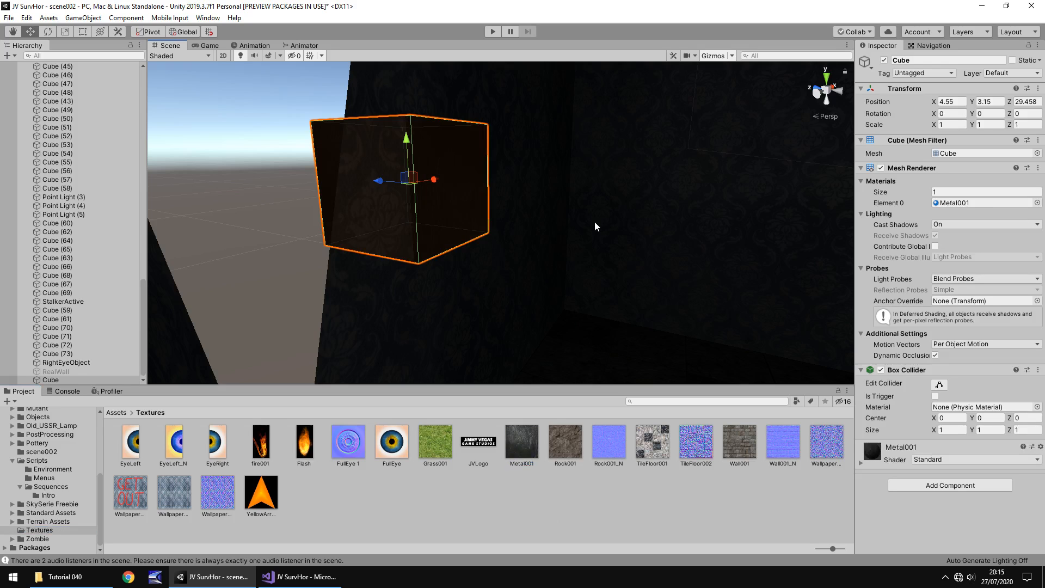
mouse_move(509, 238)
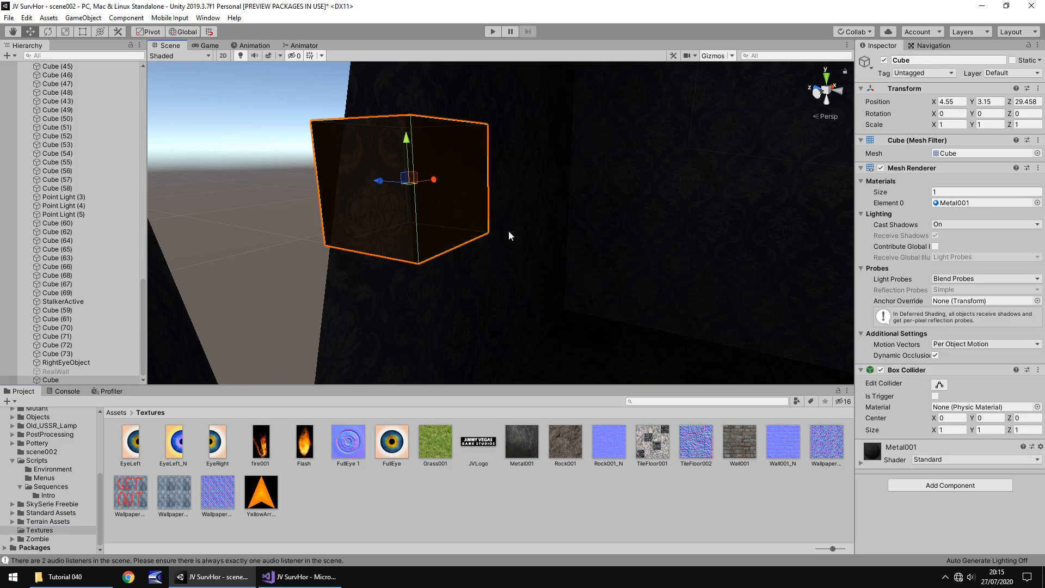
Step: Duplicate the metal cube and set its Scale Y to 0.1 to form a thin slab
click(57, 310)
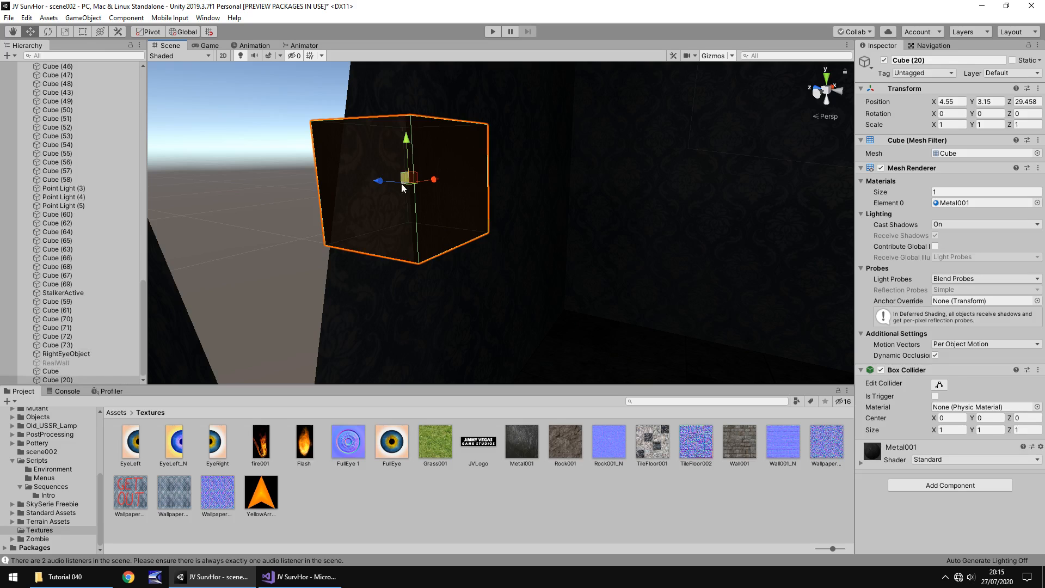
mouse_move(468, 190)
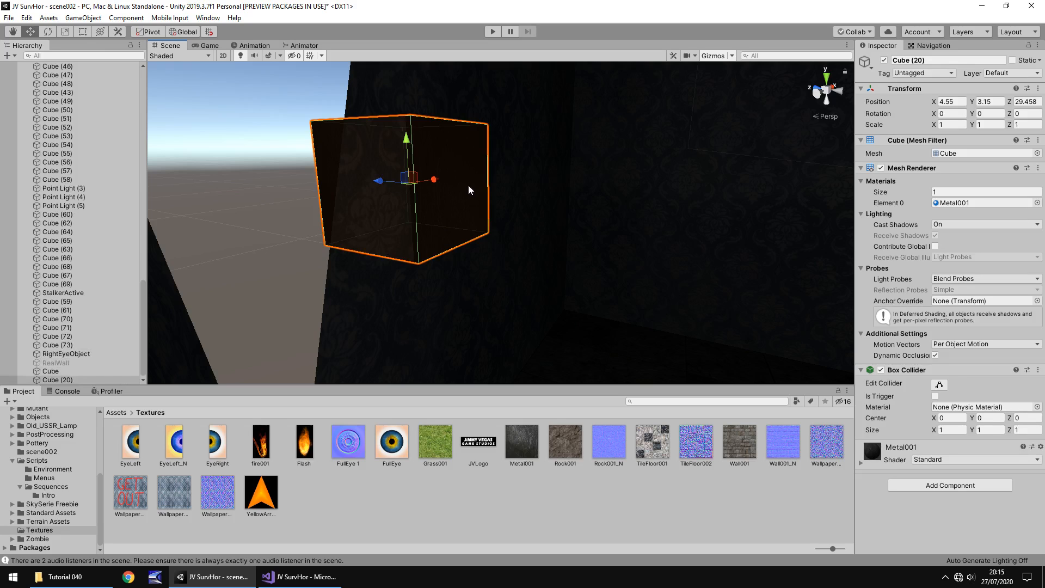
mouse_move(975, 140)
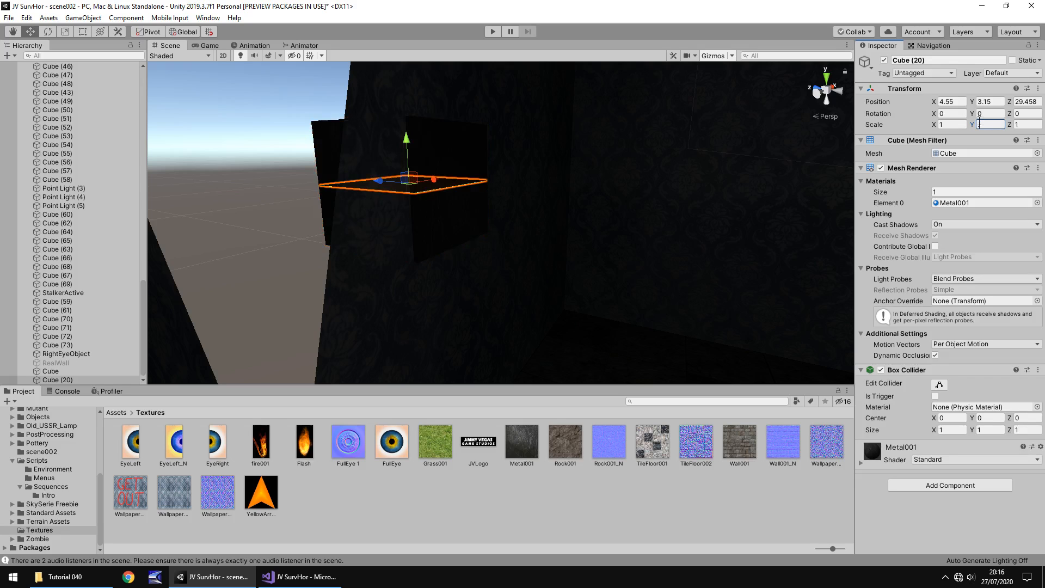
text(0.1)
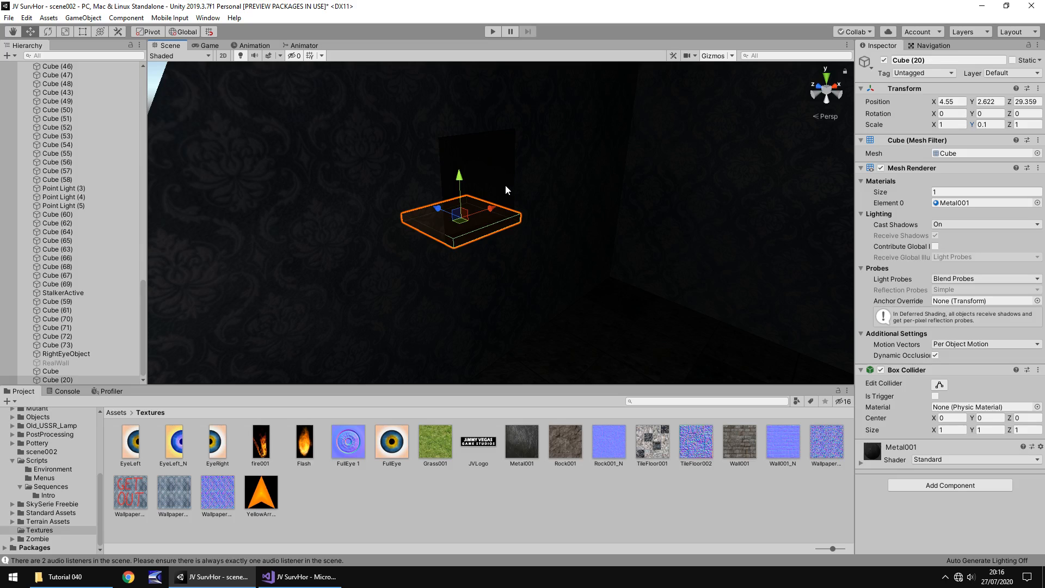
mouse_move(504, 188)
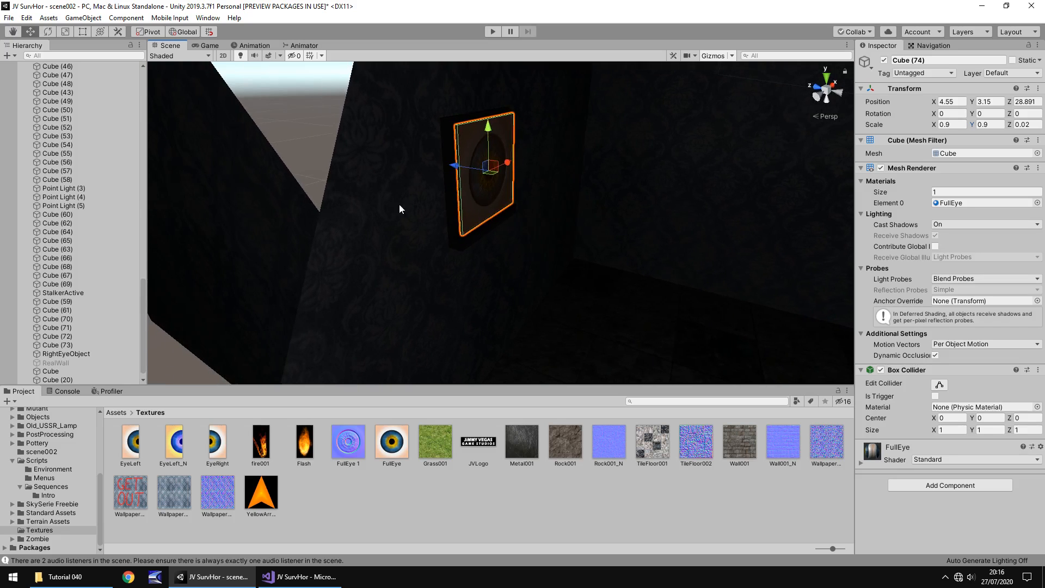
mouse_move(90, 257)
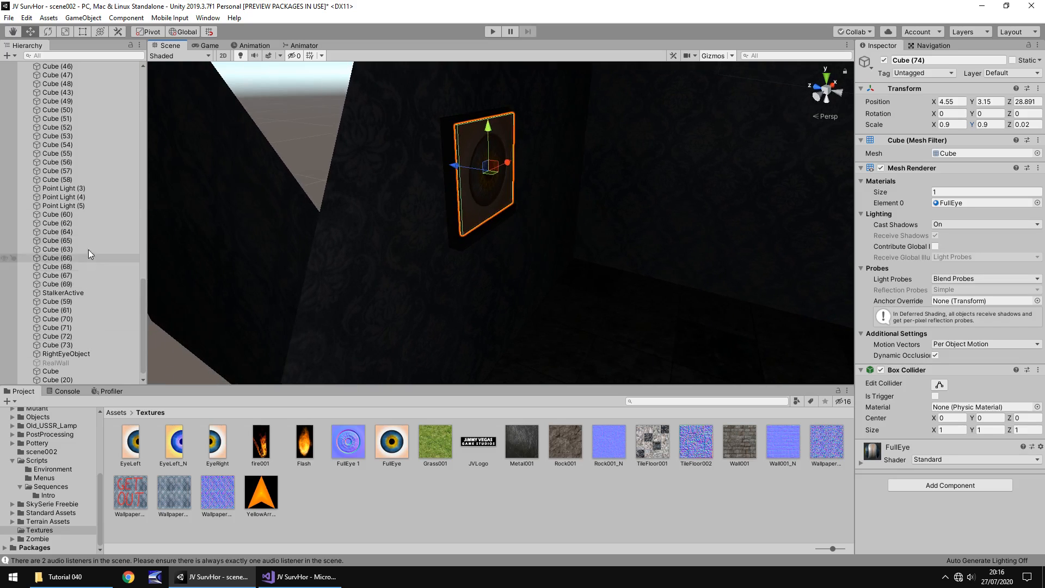
Step: Turn the duplicate into a thin FullEye-textured wall plaque renamed EyeObject
click(55, 214)
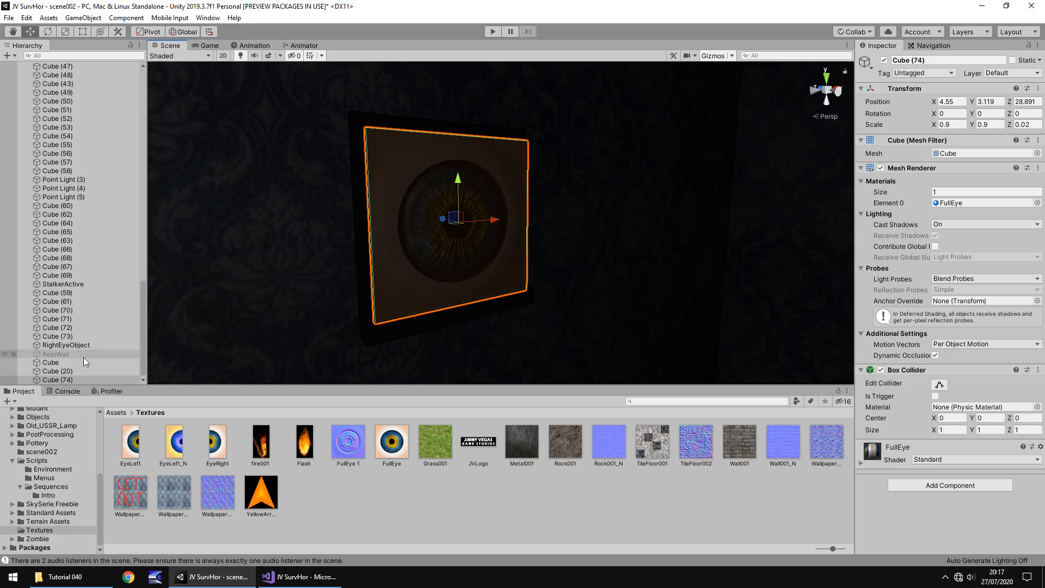
double_click(57, 379)
text(EyeObject)
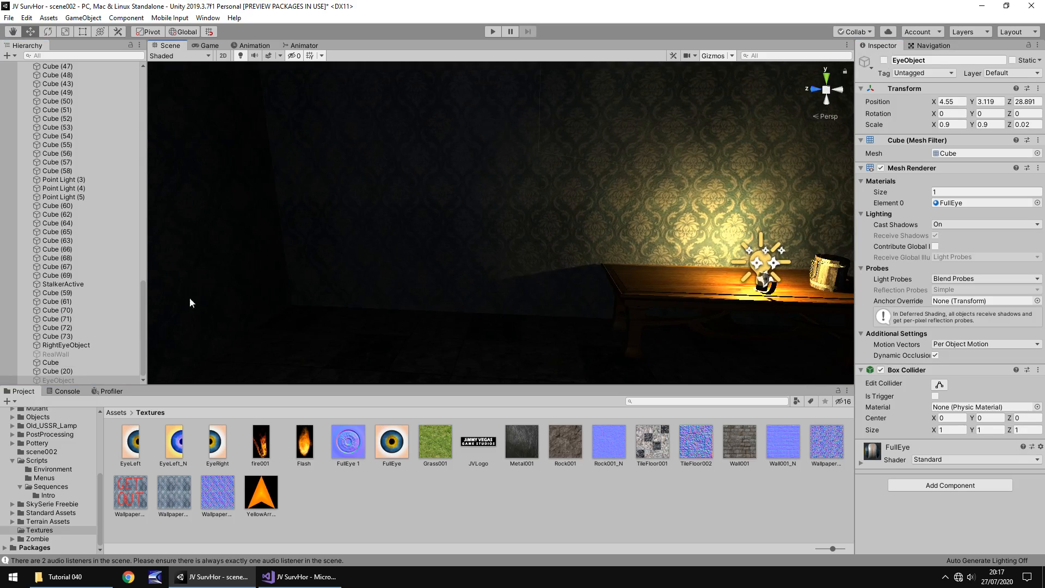
Step: Select RealWall, show the Animations folder and bring up the Animation timeline for it
click(59, 353)
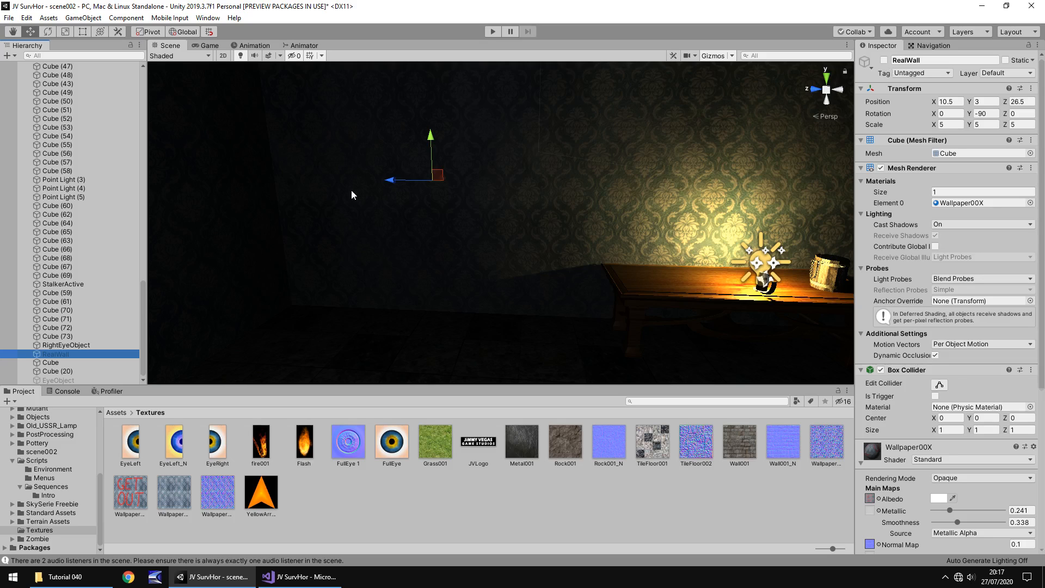
mouse_move(468, 190)
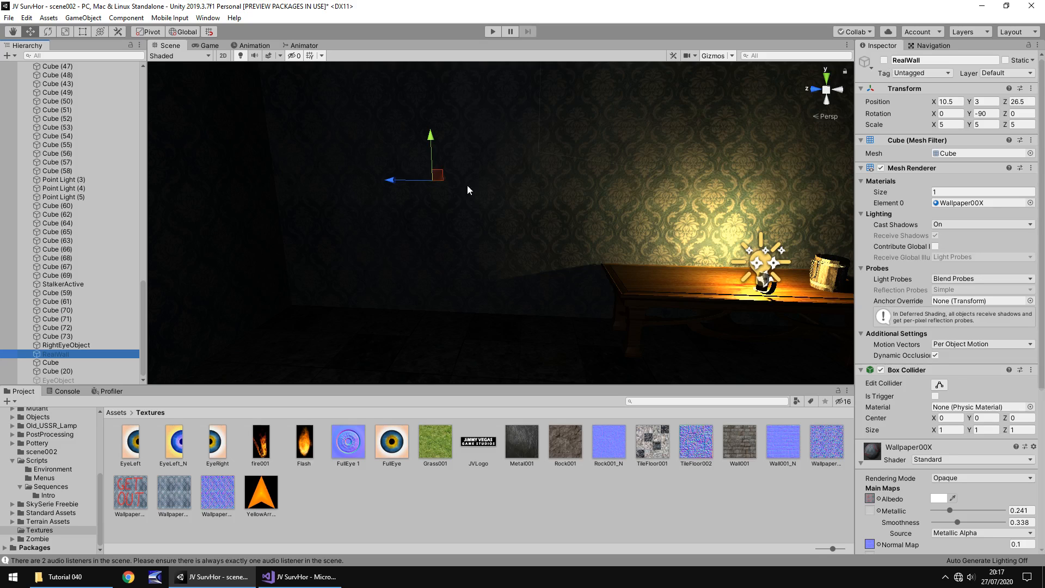
click(56, 354)
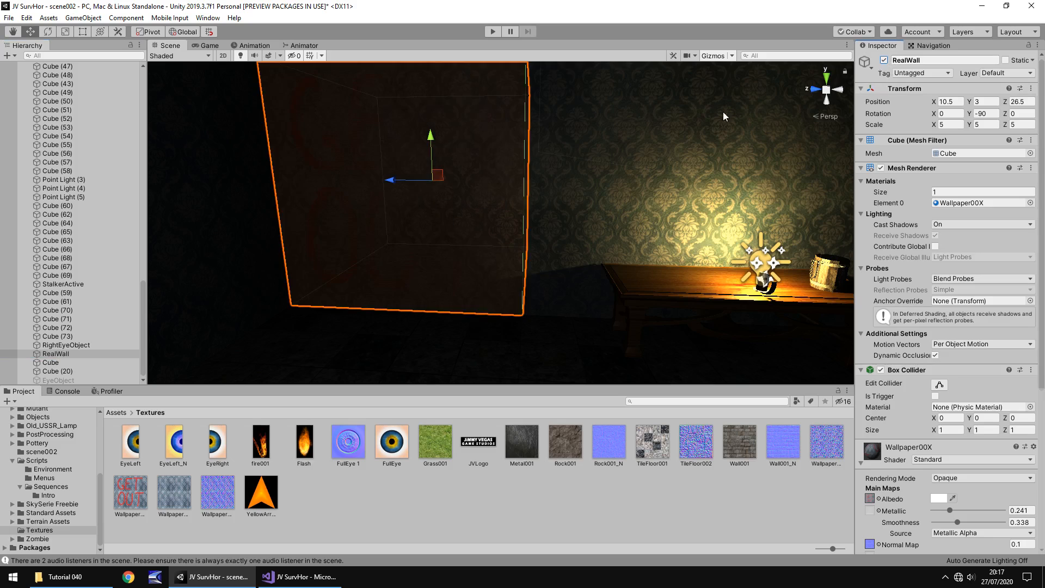
click(56, 353)
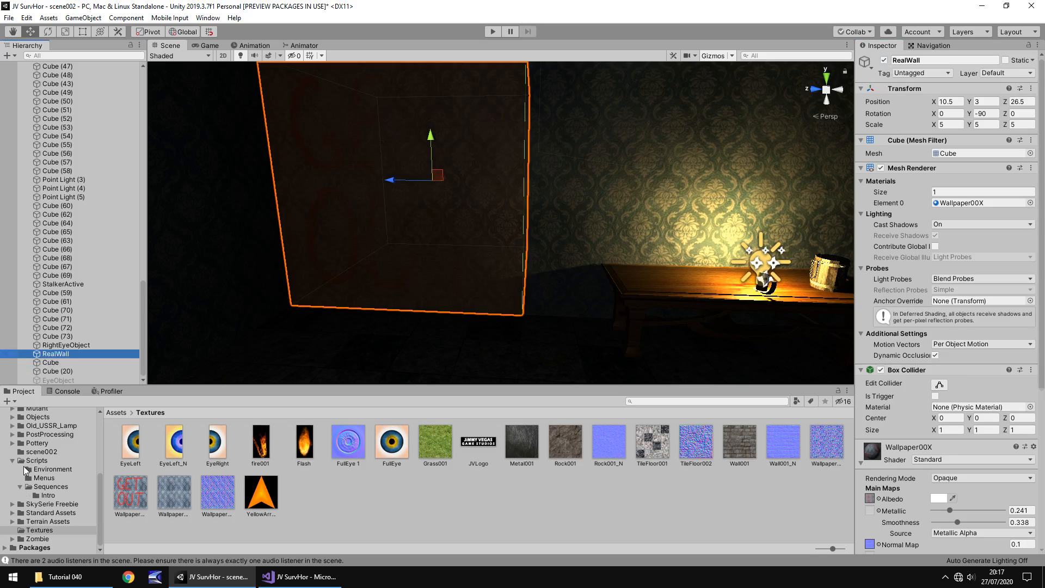
scroll(up, 3)
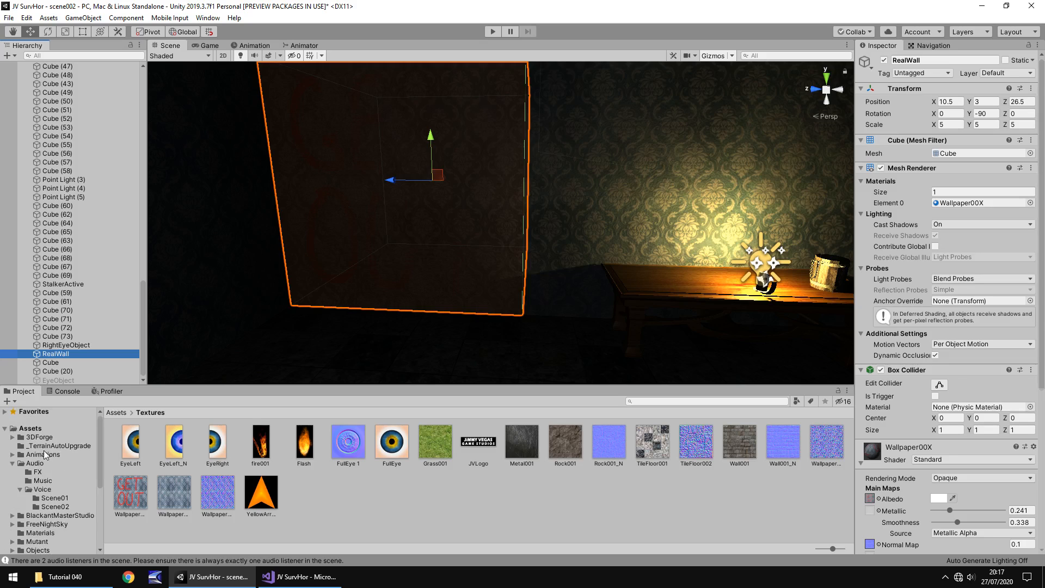
click(44, 454)
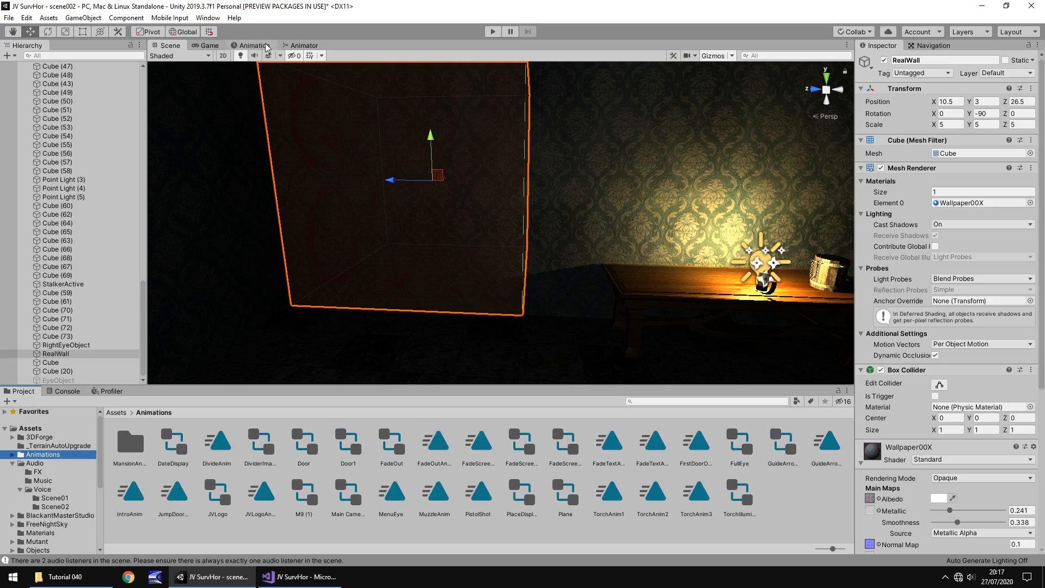
click(252, 45)
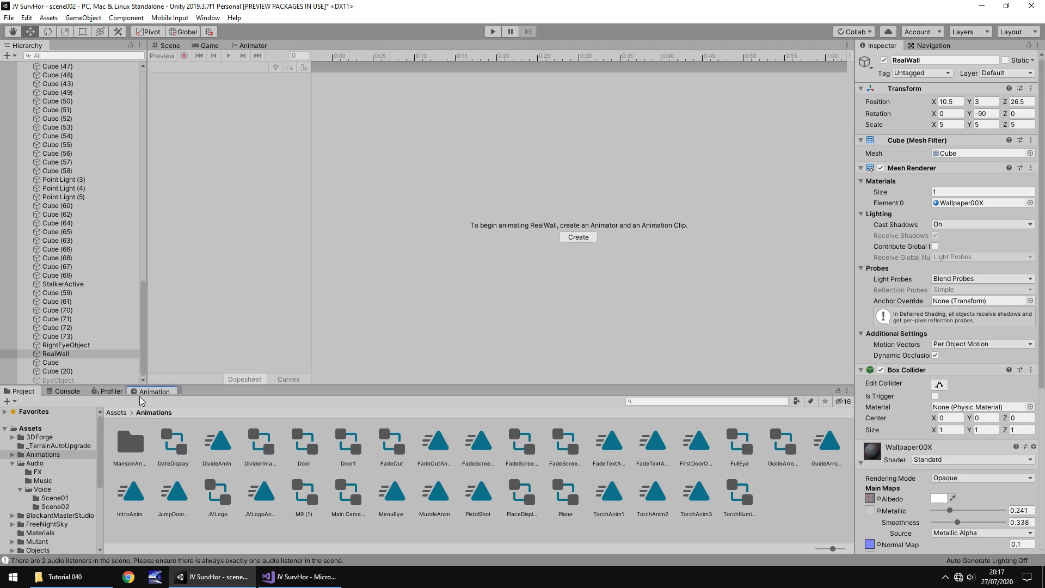
Step: Create and save a new RealRise animation clip for RealWall in the Animations folder
click(168, 45)
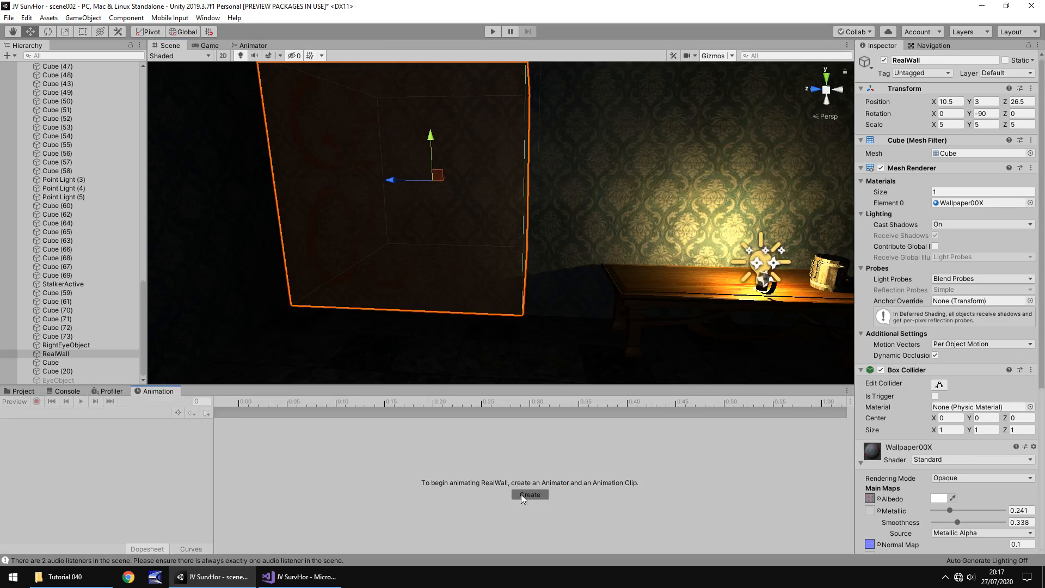
click(529, 495)
text(RealRise)
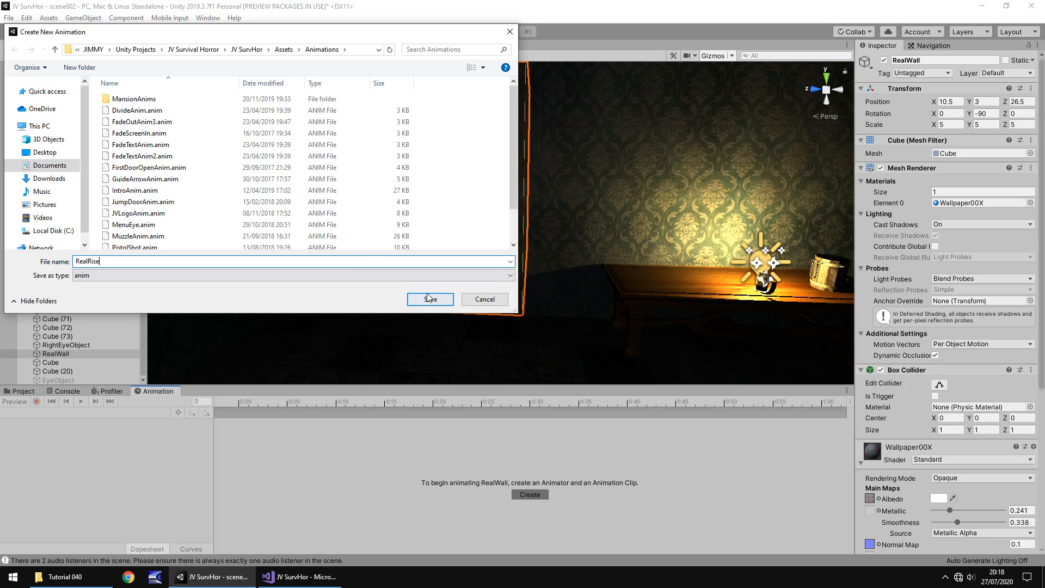
mouse_move(429, 298)
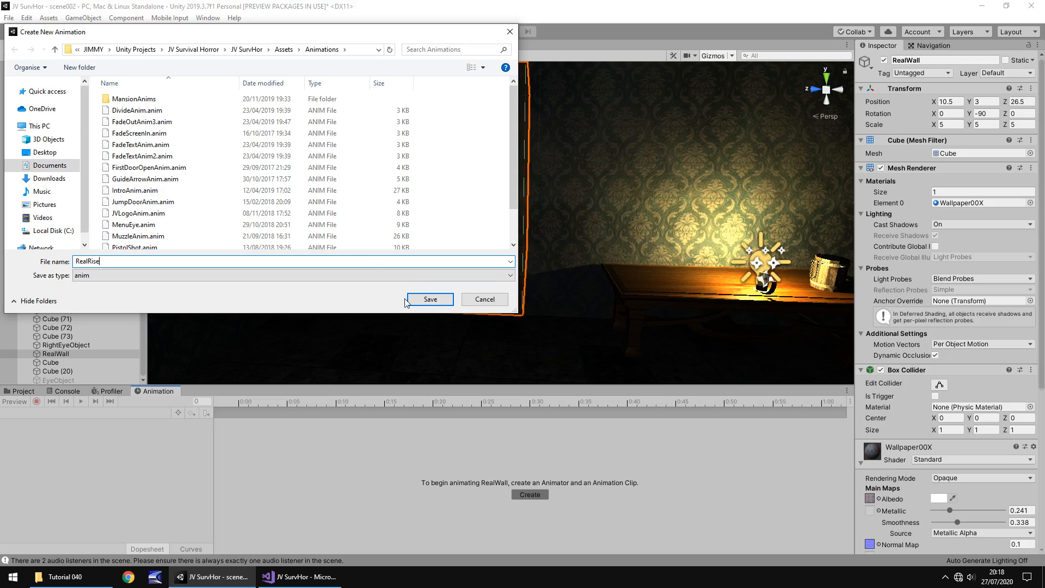
click(429, 298)
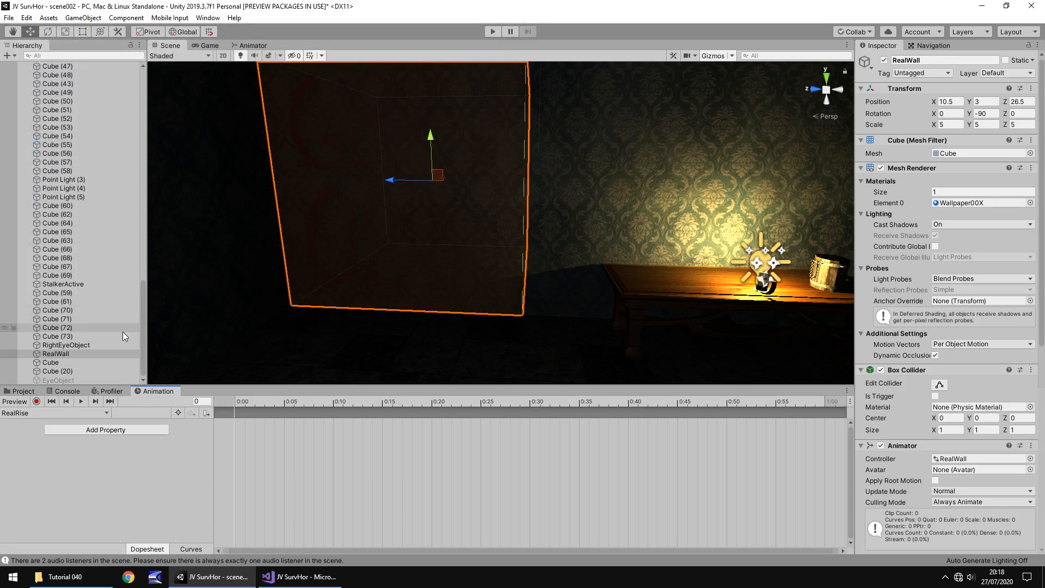
Step: Record RealWall's Position keyframes, starting at Y 3 and ending at Y 7.25 at frame 180
click(37, 401)
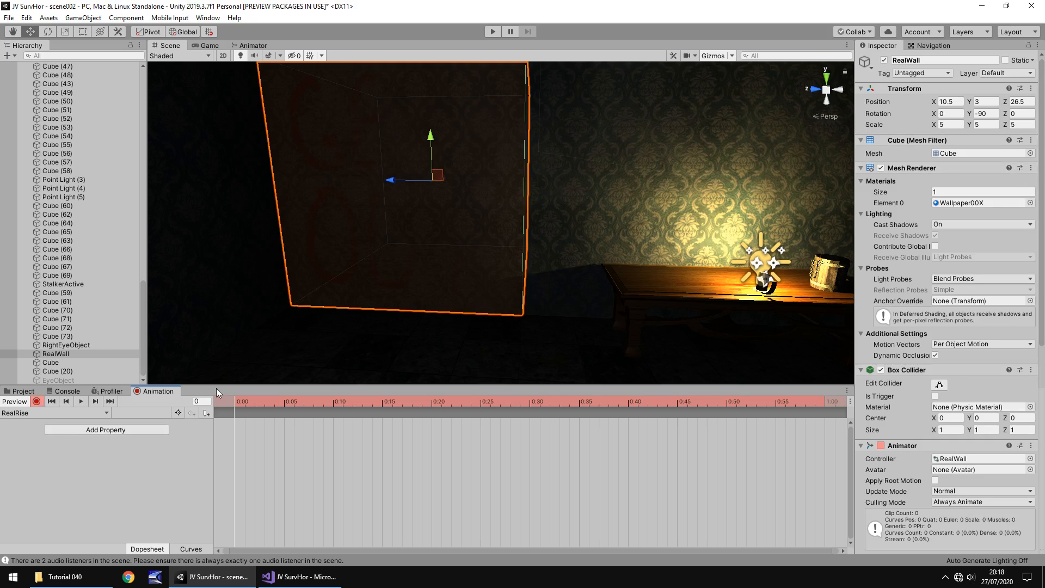
click(945, 100)
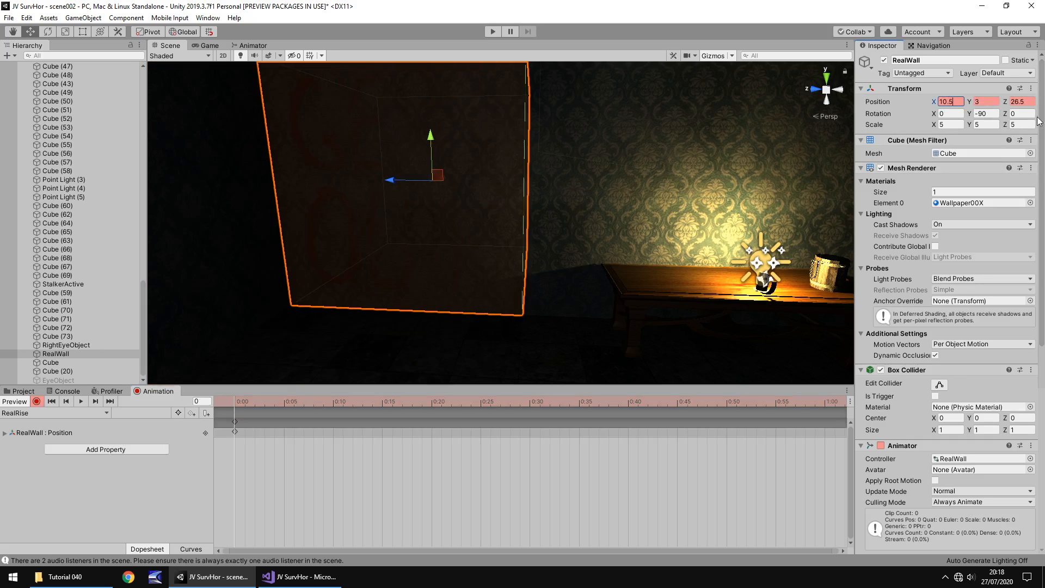
click(1014, 101)
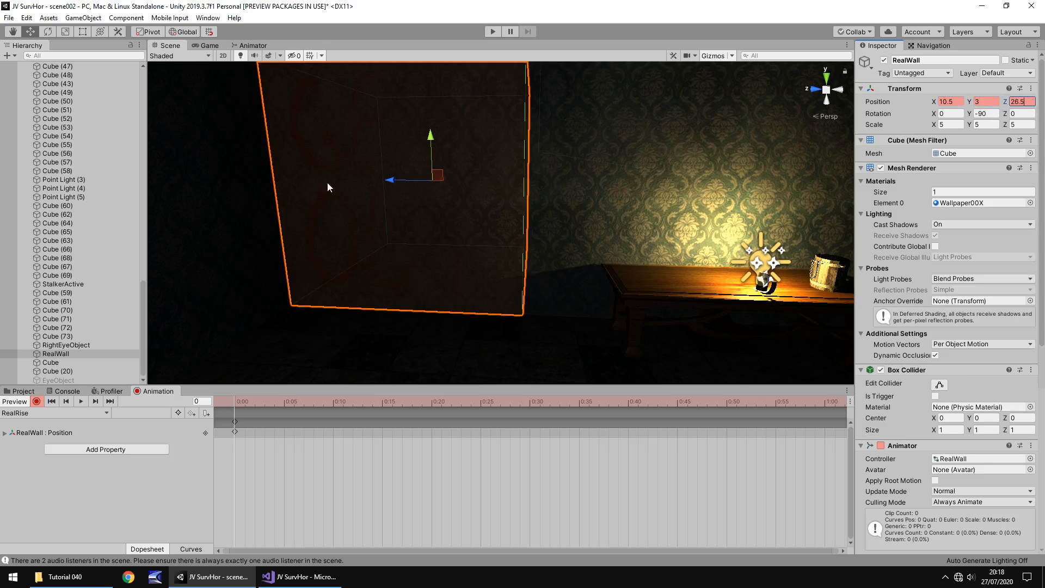
mouse_move(503, 164)
text(180)
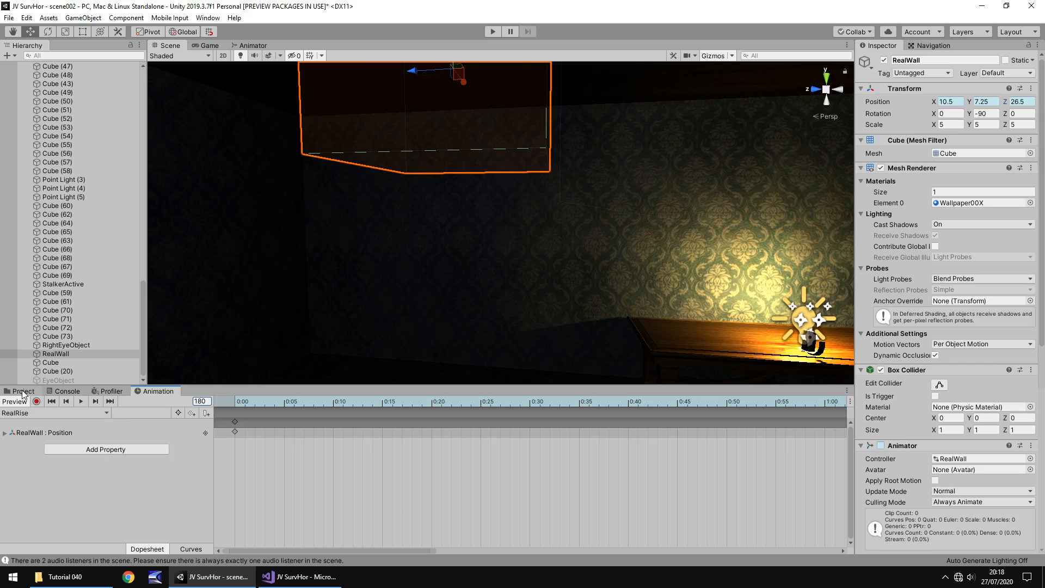
click(22, 391)
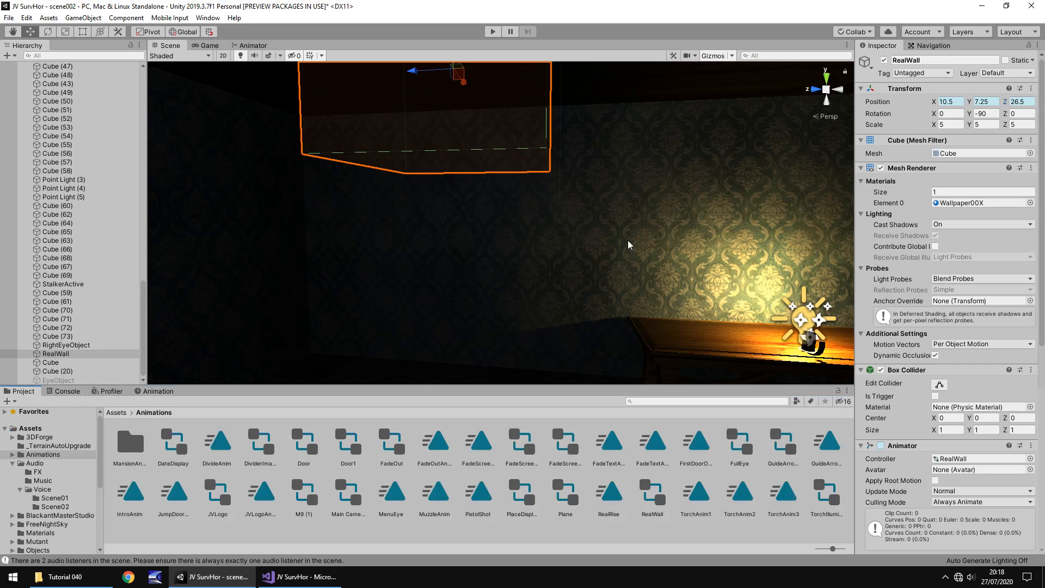
Step: Add an empty New State to RealWall's Animator and make it the layer default state
click(55, 352)
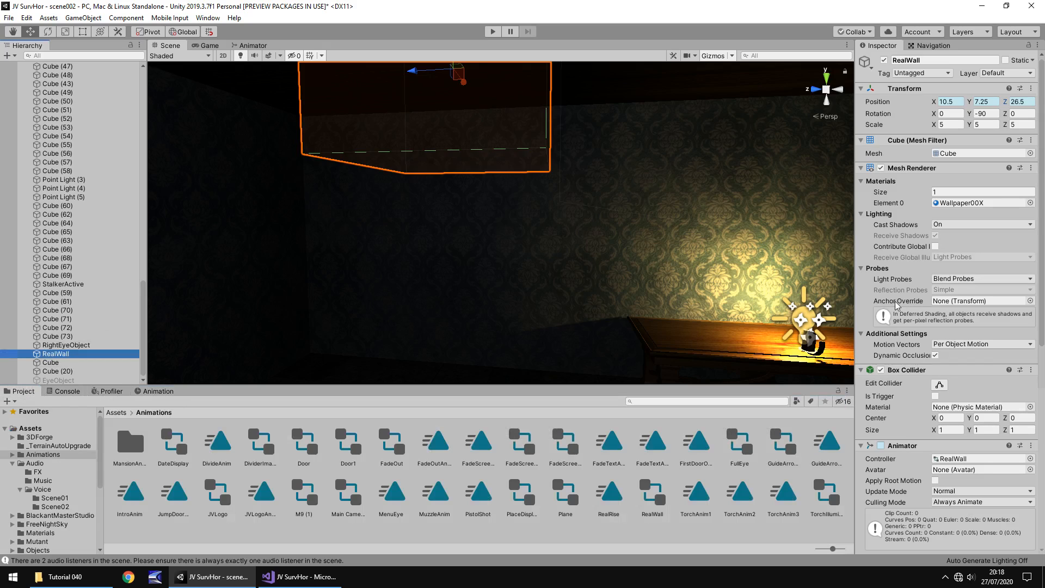
click(254, 45)
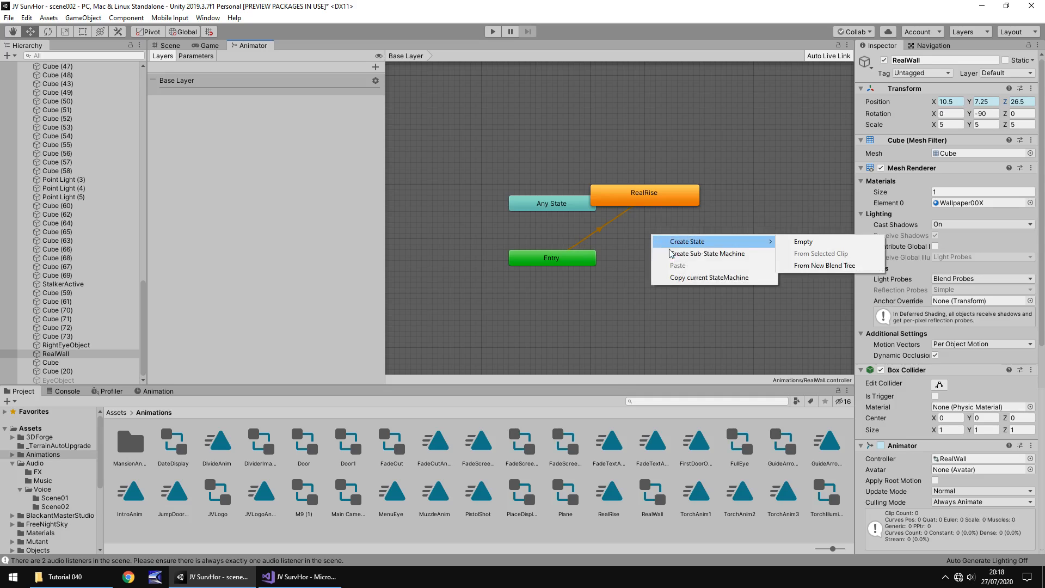
mouse_move(714, 298)
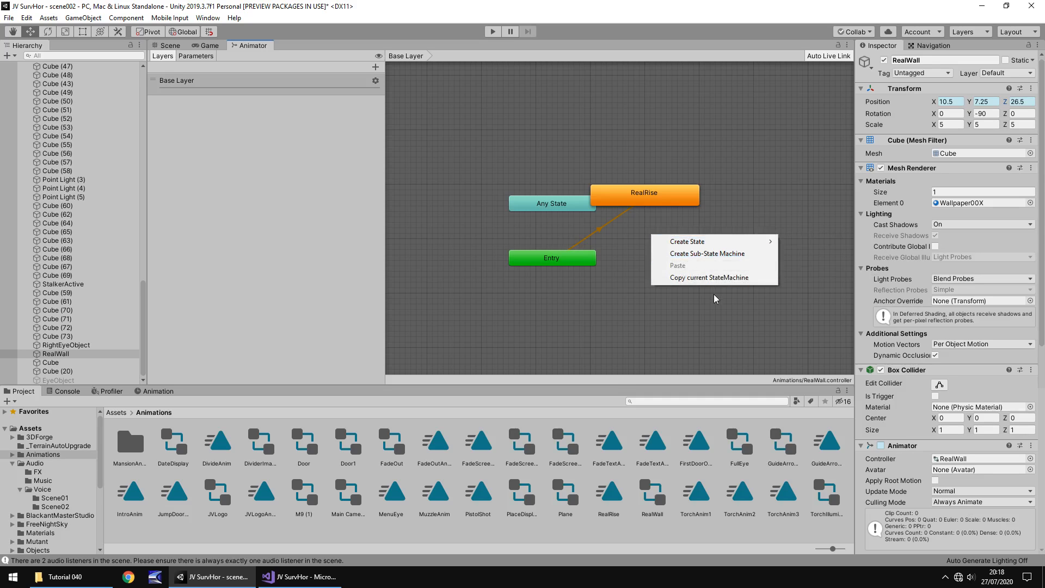
click(686, 241)
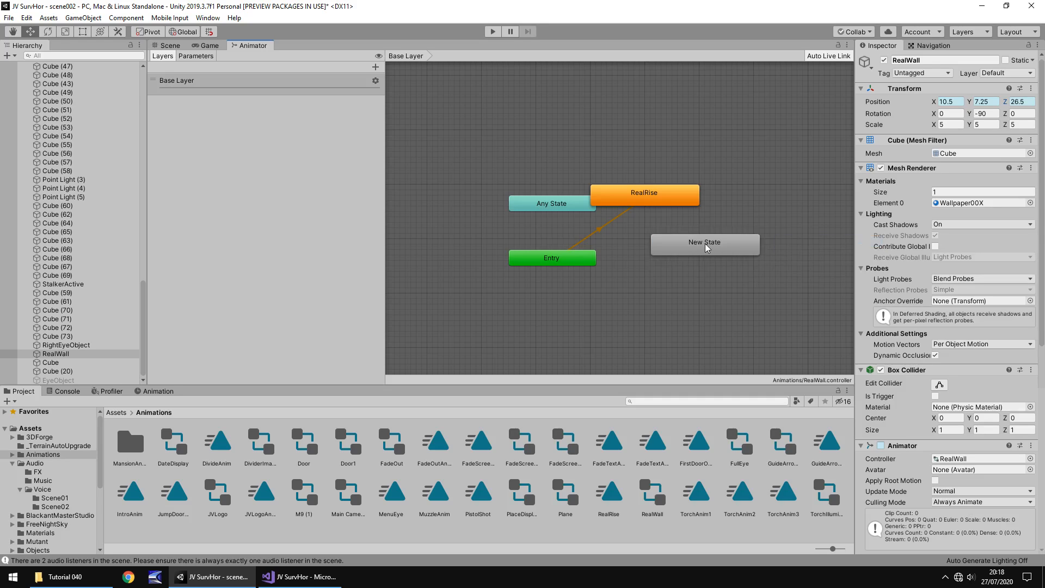
mouse_move(728, 243)
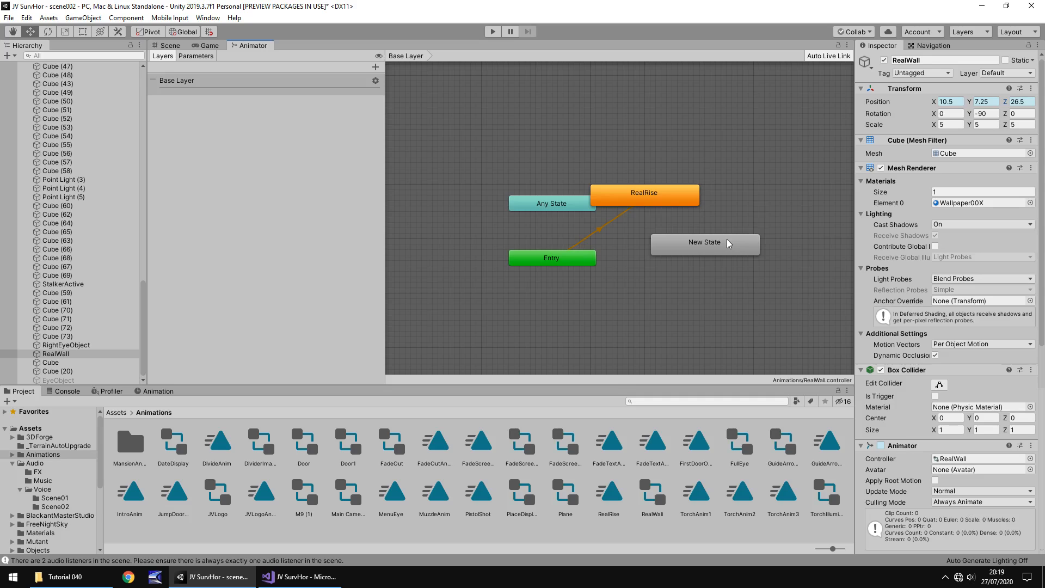
right_click(704, 241)
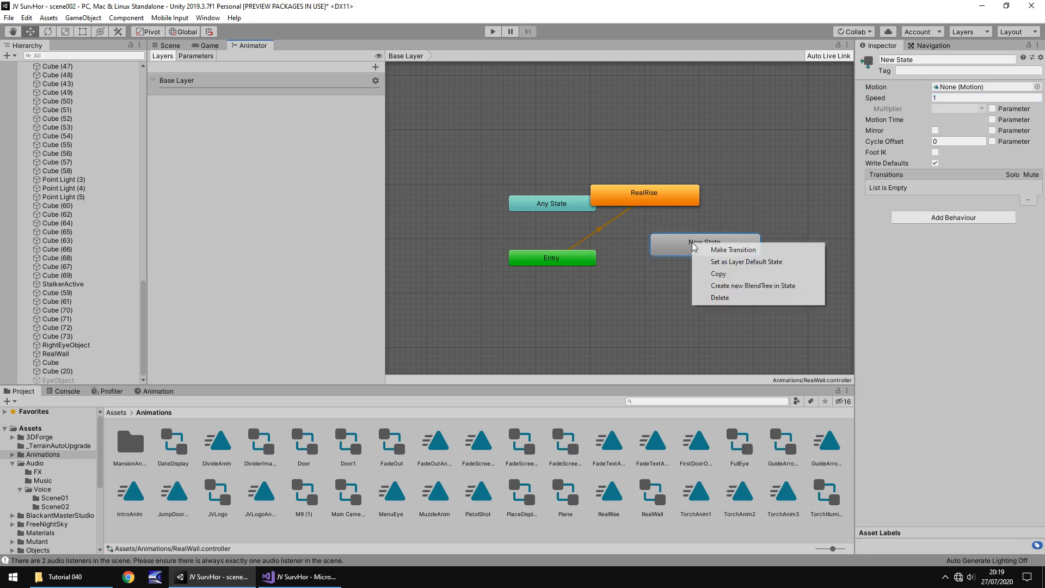
click(746, 261)
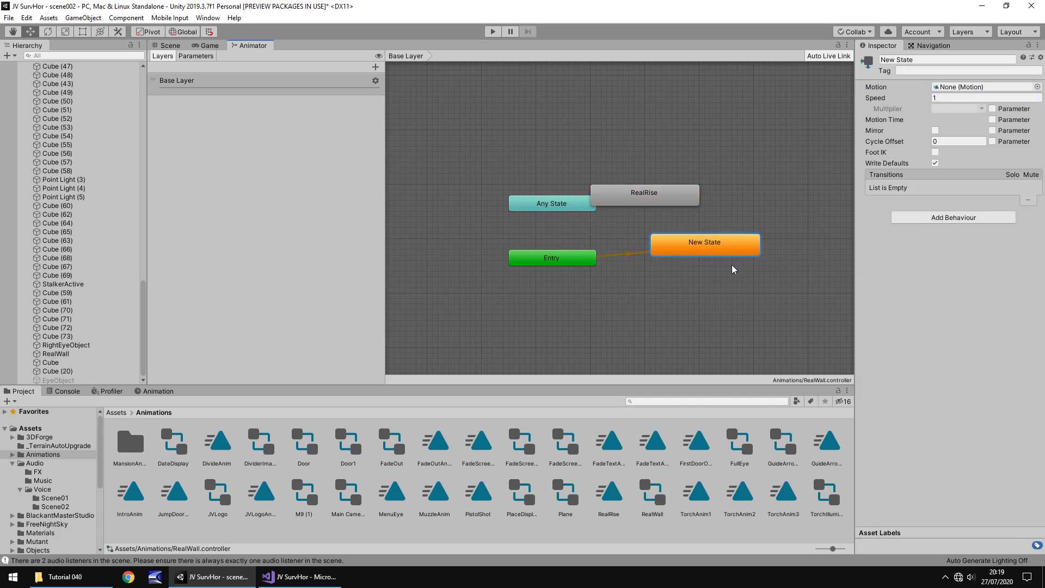
mouse_move(731, 212)
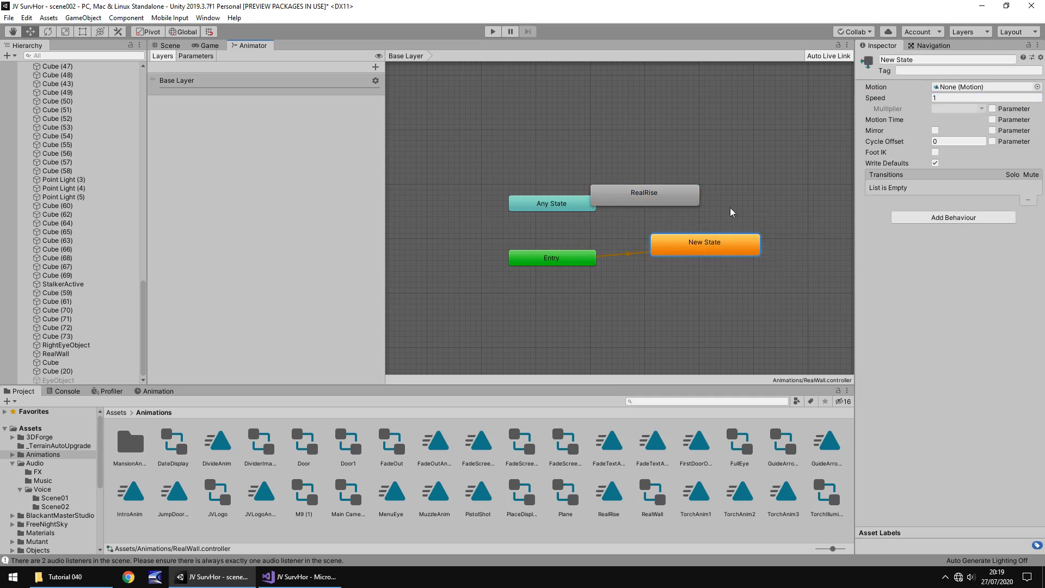
mouse_move(598, 240)
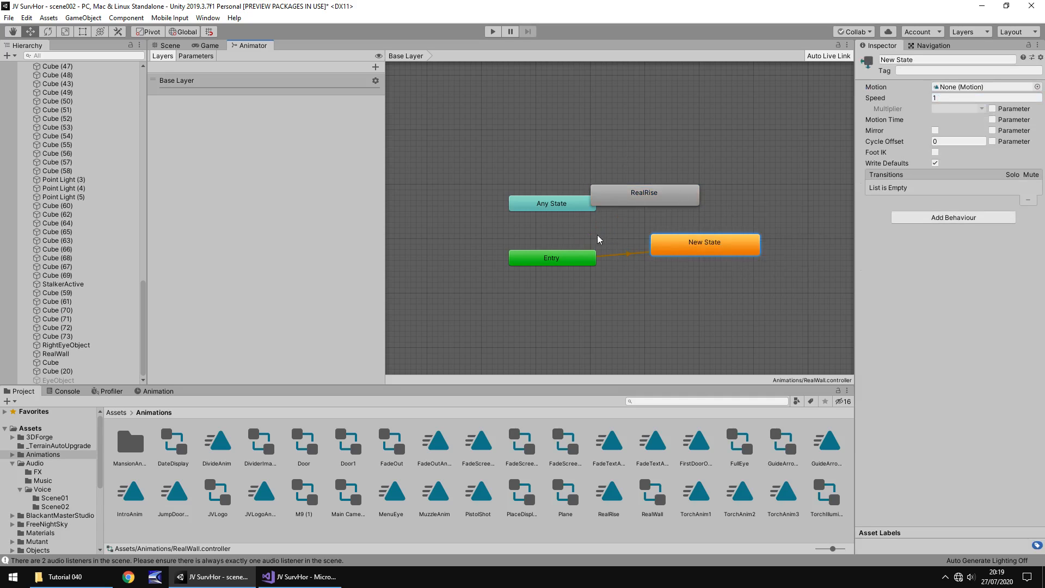
Step: Untick Loop Time on the RealRise clip so the wall rises only once, then reselect RealWall
click(168, 45)
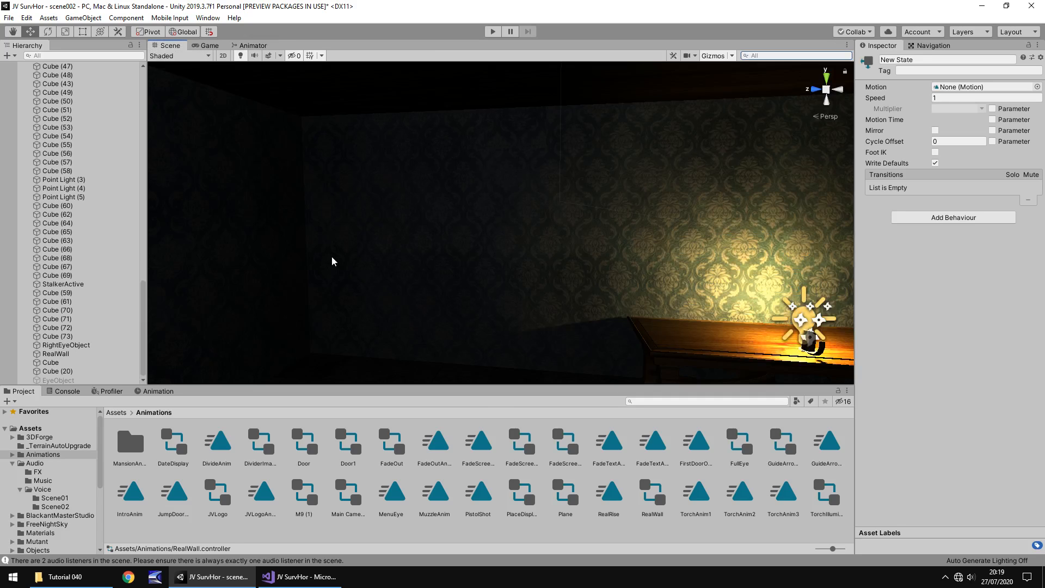
mouse_move(732, 443)
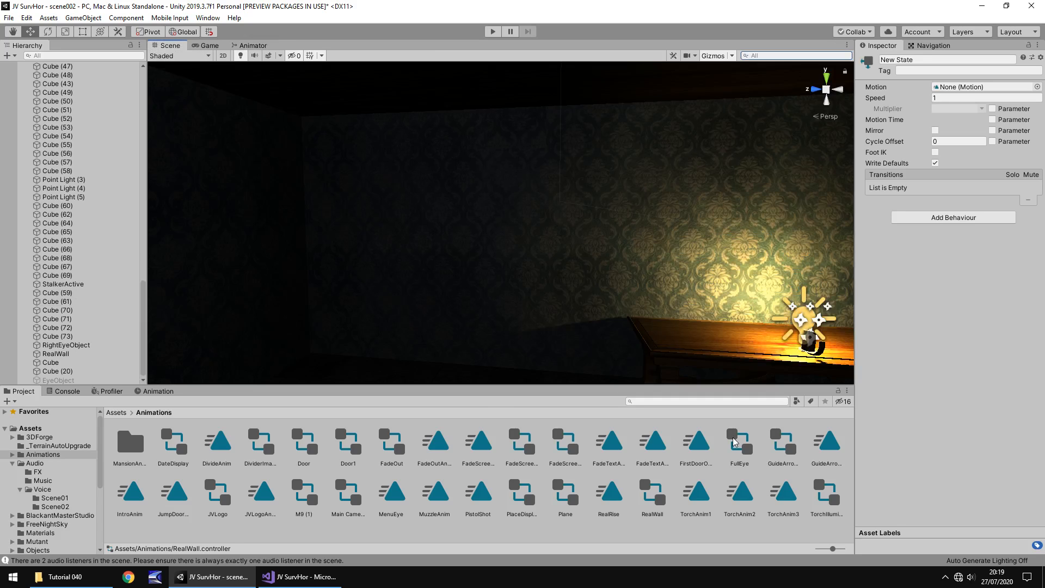
mouse_move(609, 508)
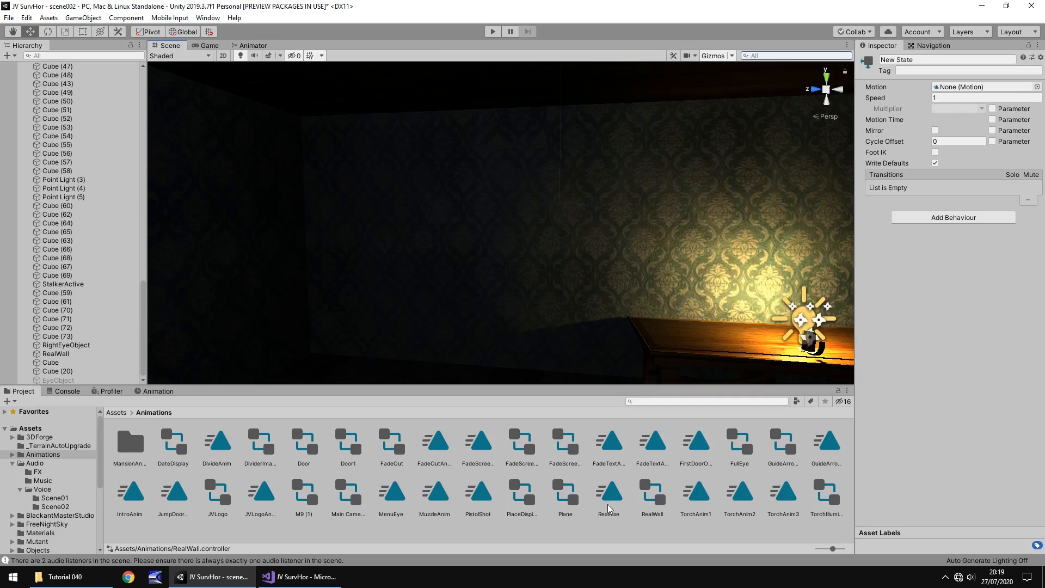
click(607, 493)
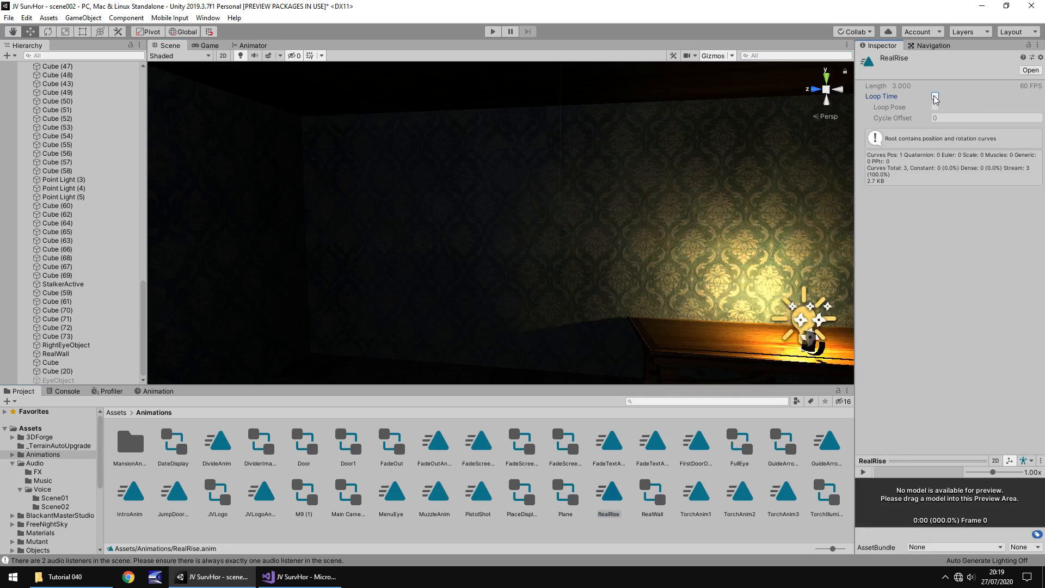
click(934, 95)
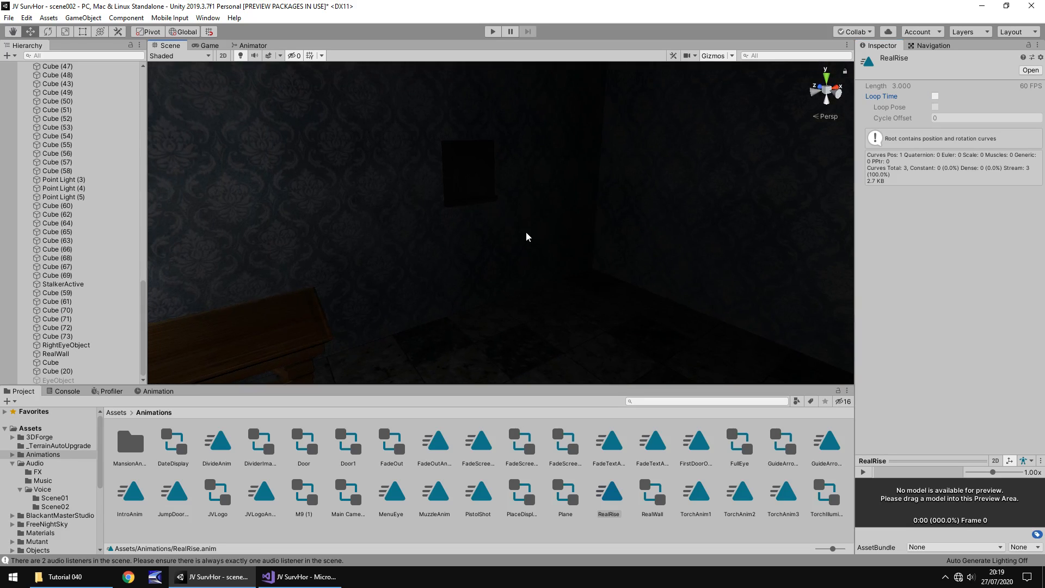
mouse_move(569, 205)
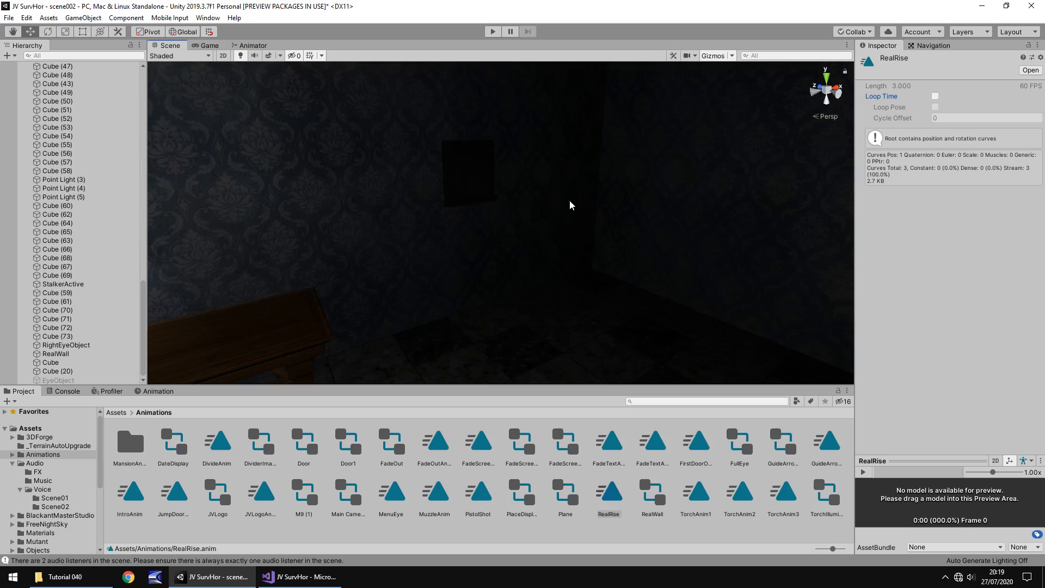
click(55, 352)
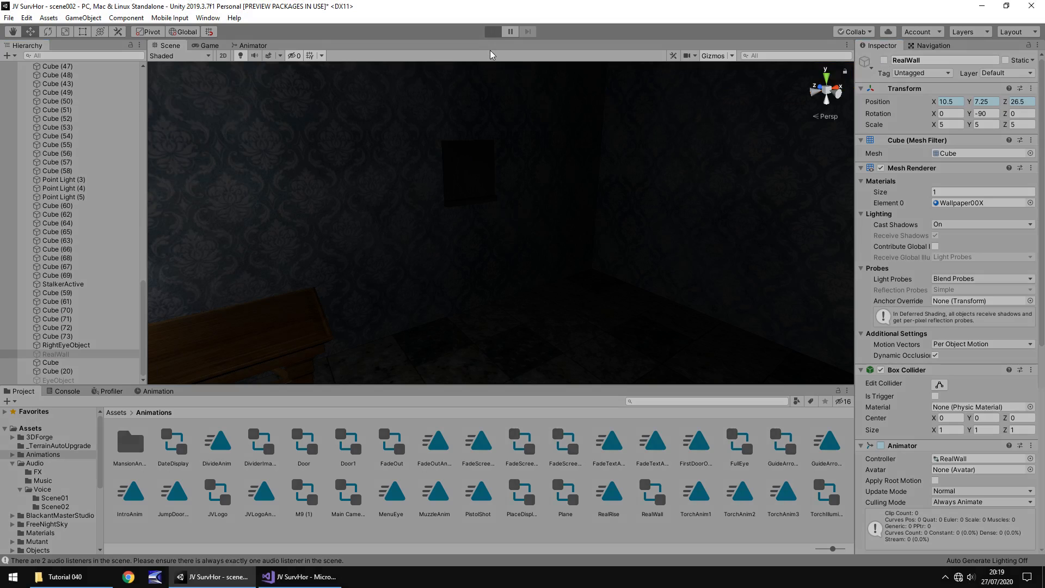
Step: Run a quick play-mode test of the scene and stop it, returning to the Scene view
click(492, 31)
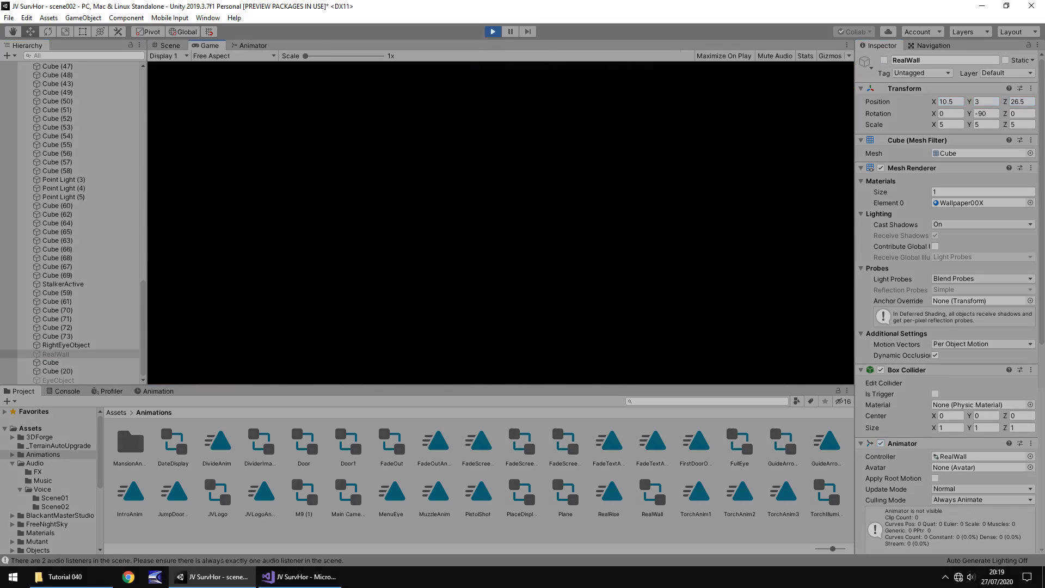
click(492, 31)
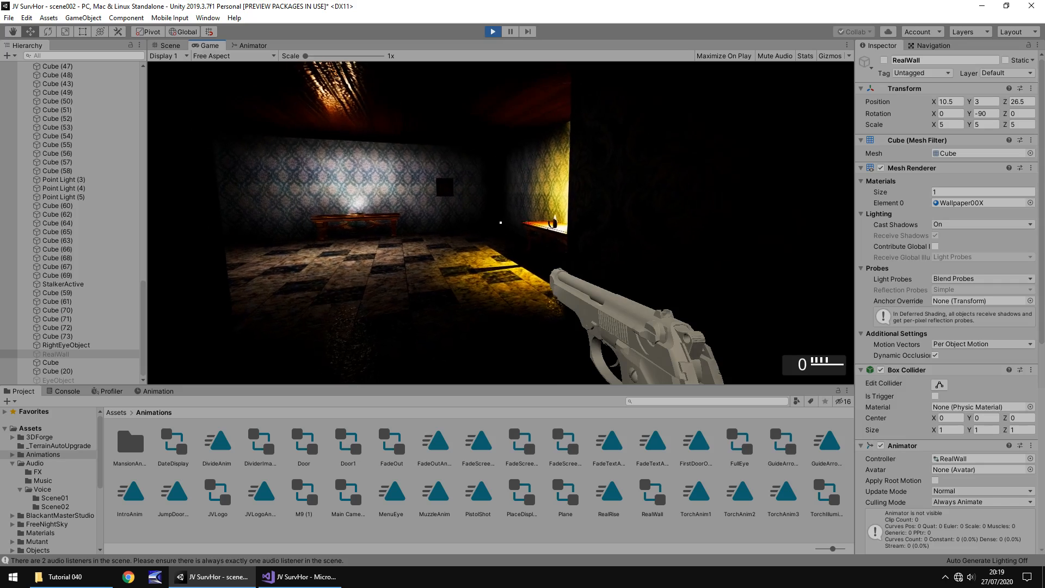
click(166, 46)
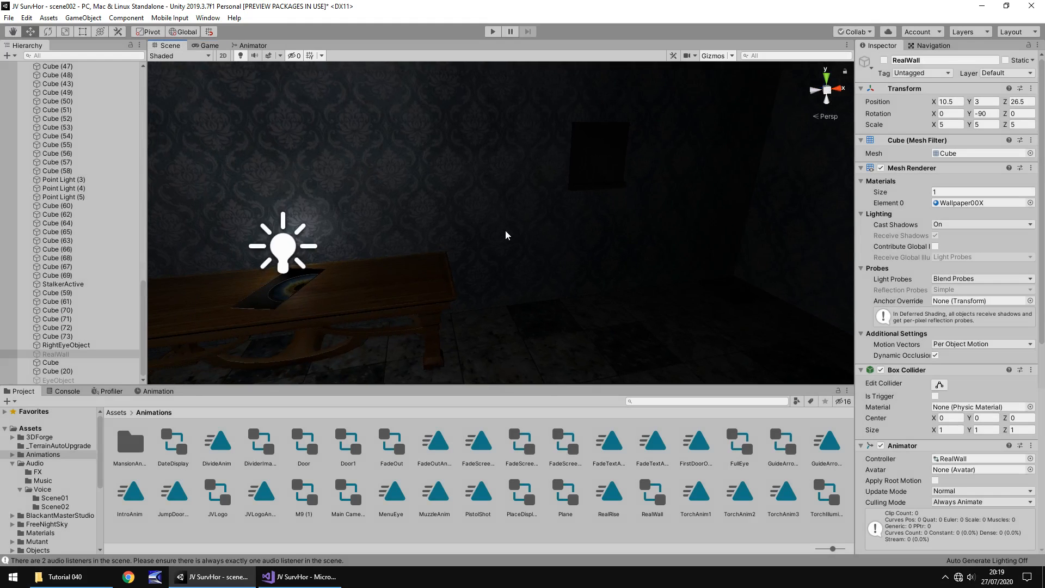
mouse_move(503, 230)
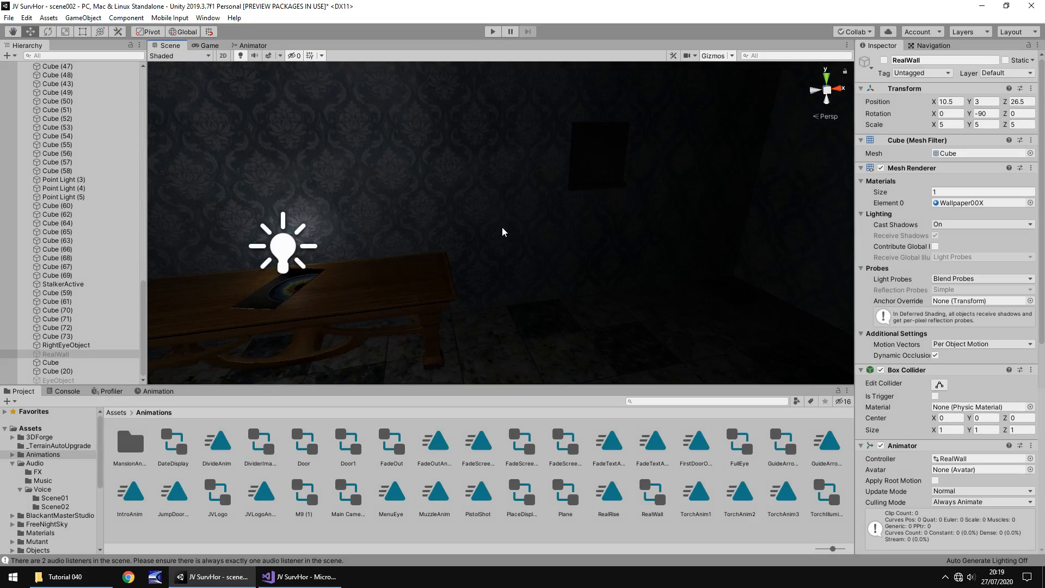
mouse_move(566, 173)
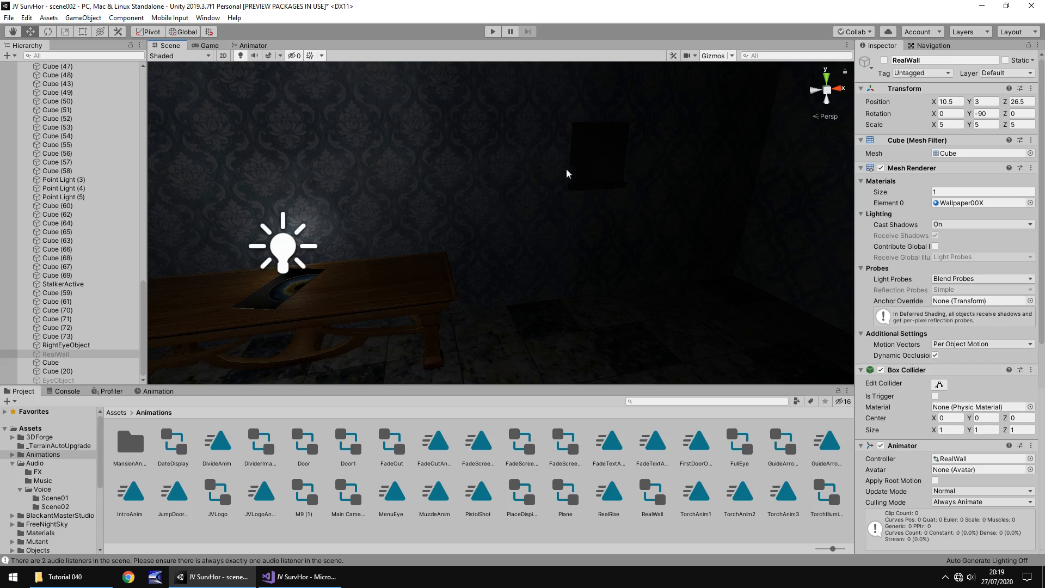
mouse_move(314, 302)
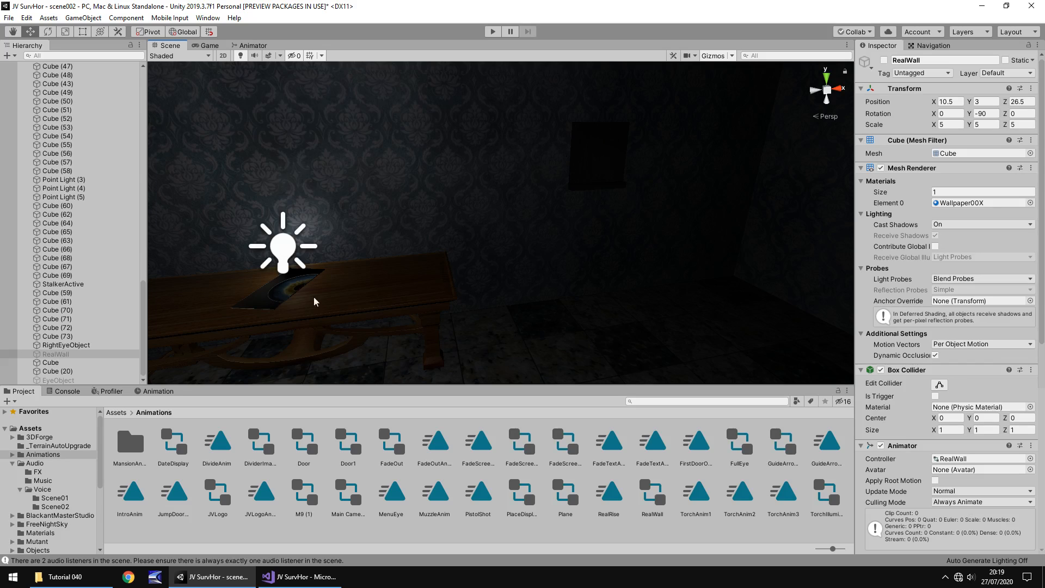
mouse_move(289, 316)
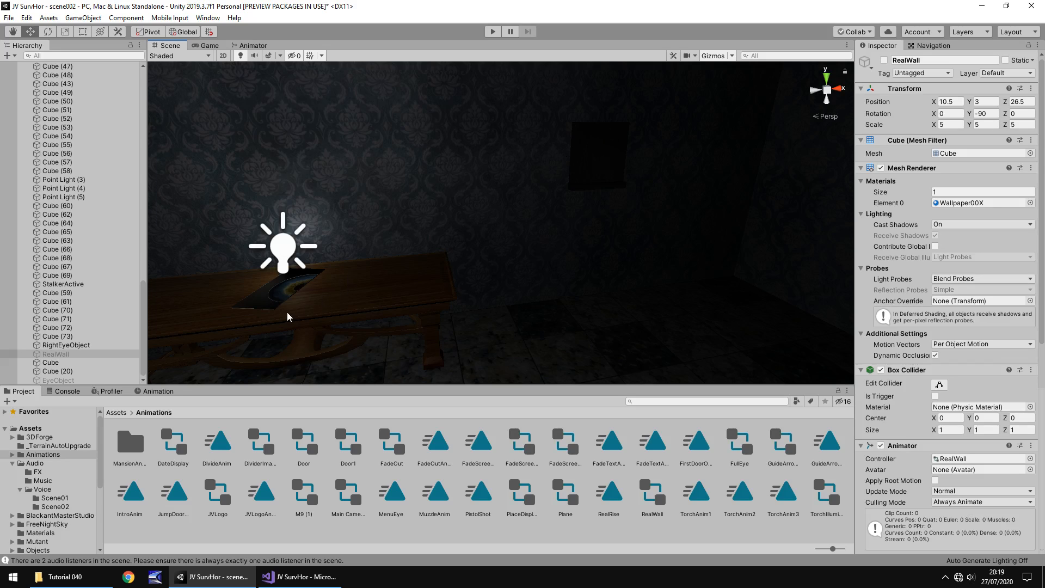
mouse_move(320, 291)
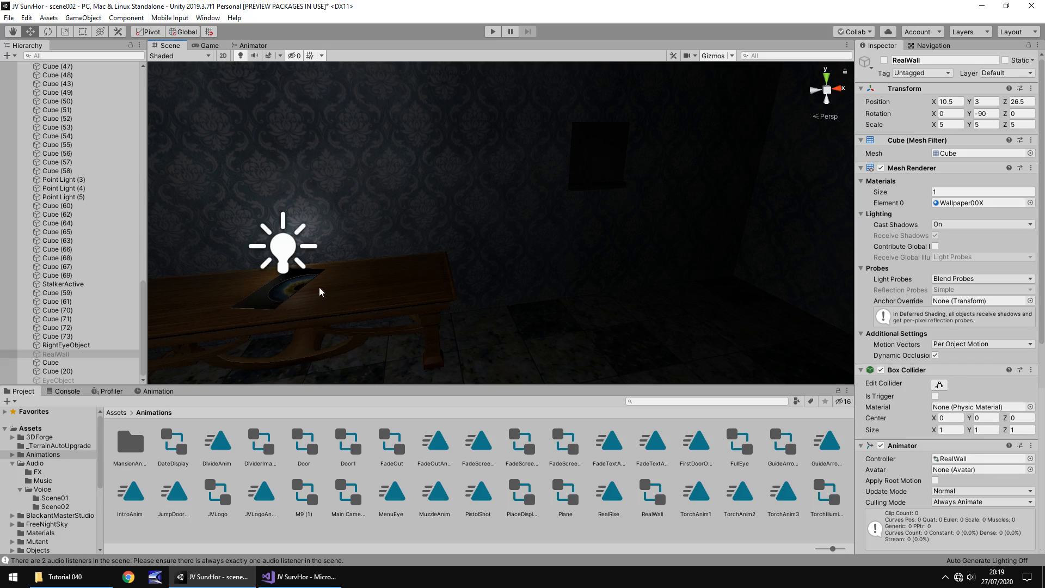
mouse_move(265, 300)
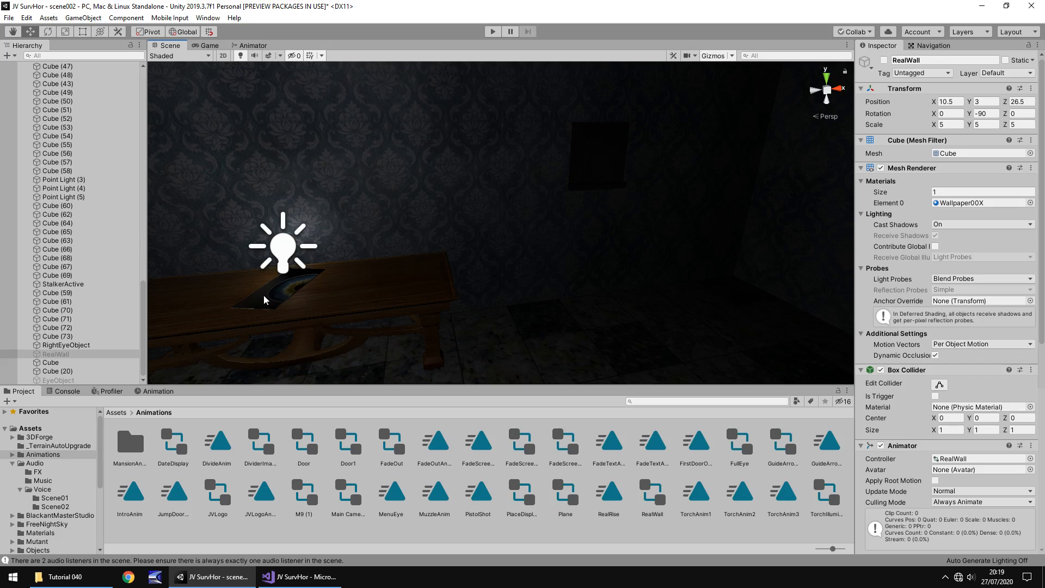
Step: Duplicate LeftEyePickup as a new EyePlacement script in Scripts/Environment and open it
click(273, 293)
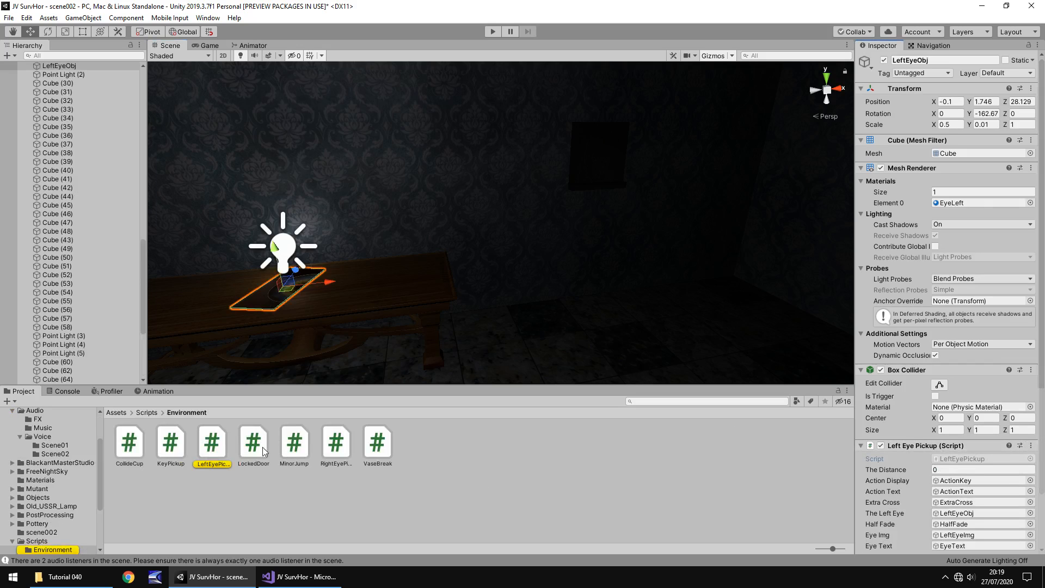
click(213, 442)
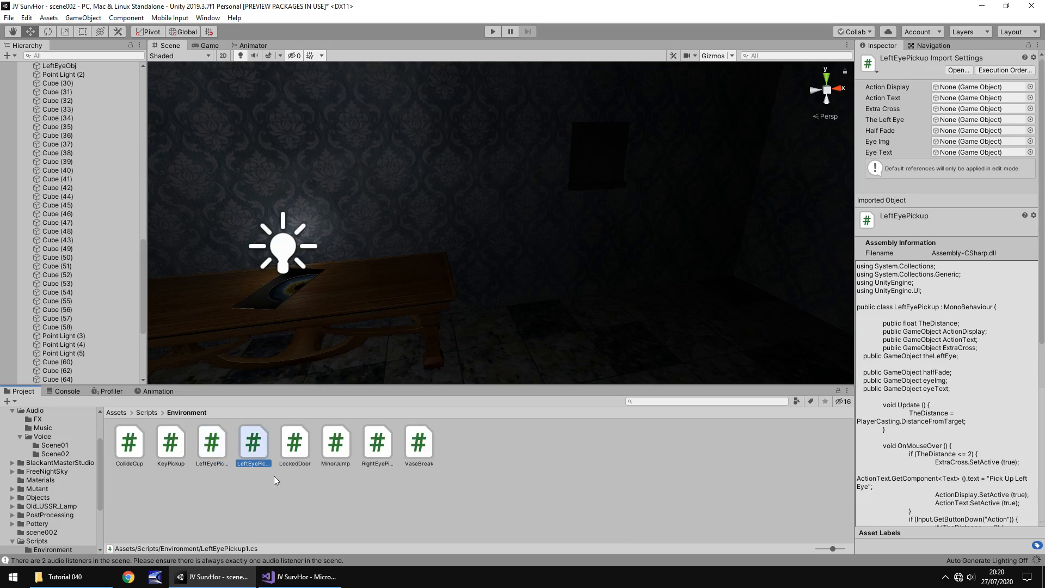
click(252, 441)
text(EyePlacement)
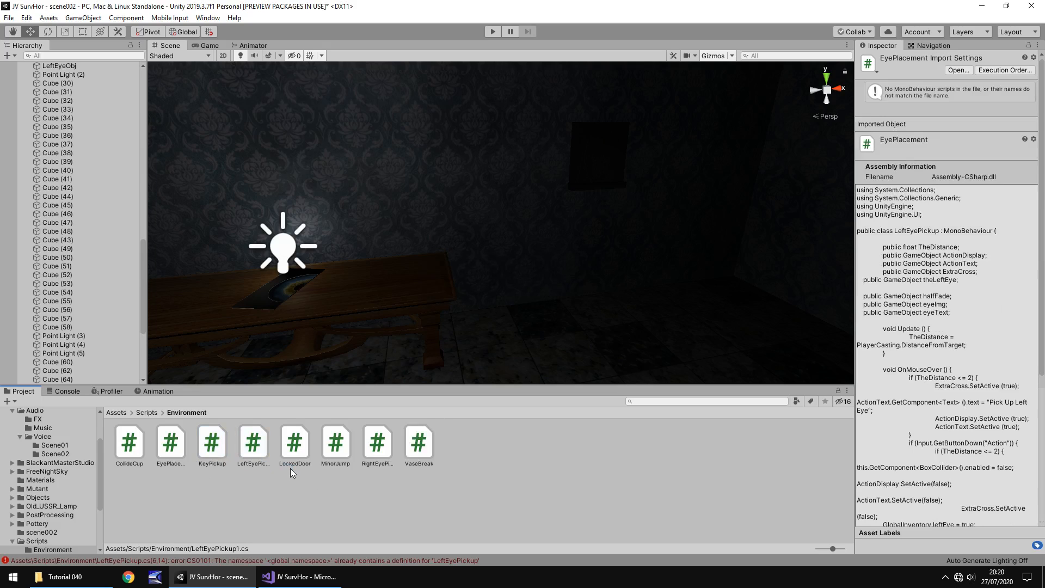
click(170, 440)
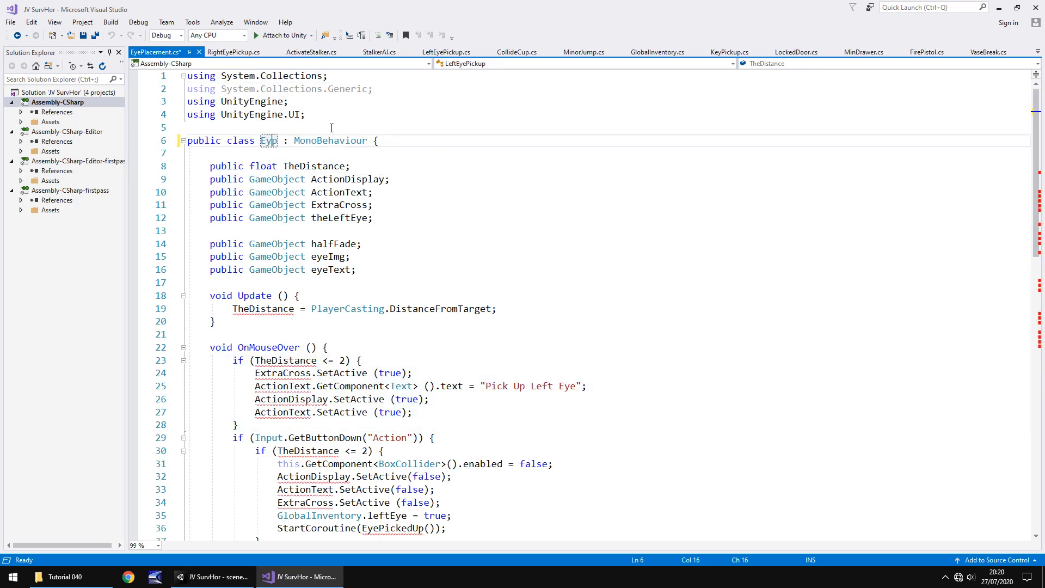
Step: Rename the script's class to EyePlacement
text(Pl)
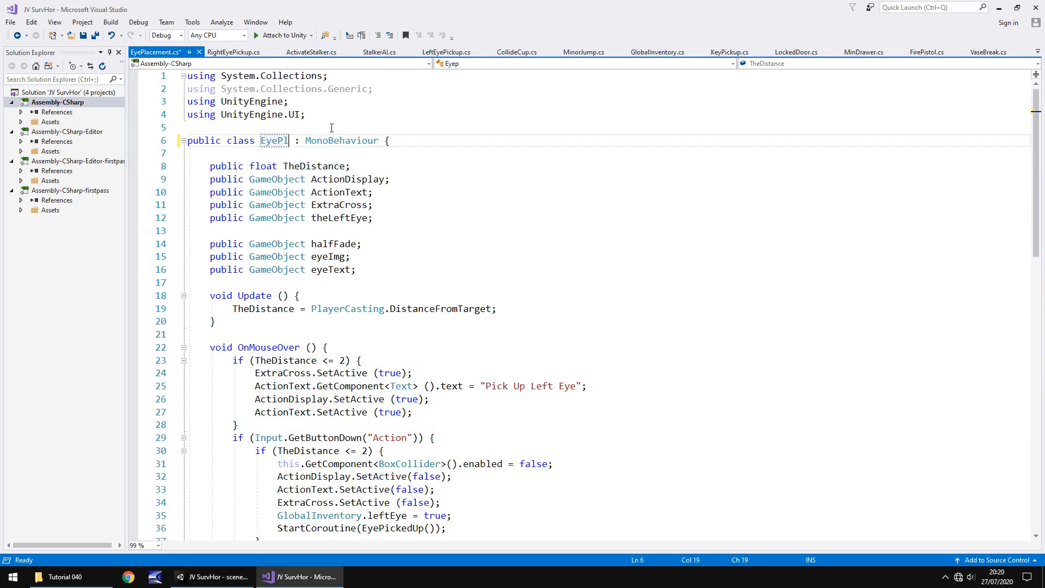
text(acemen)
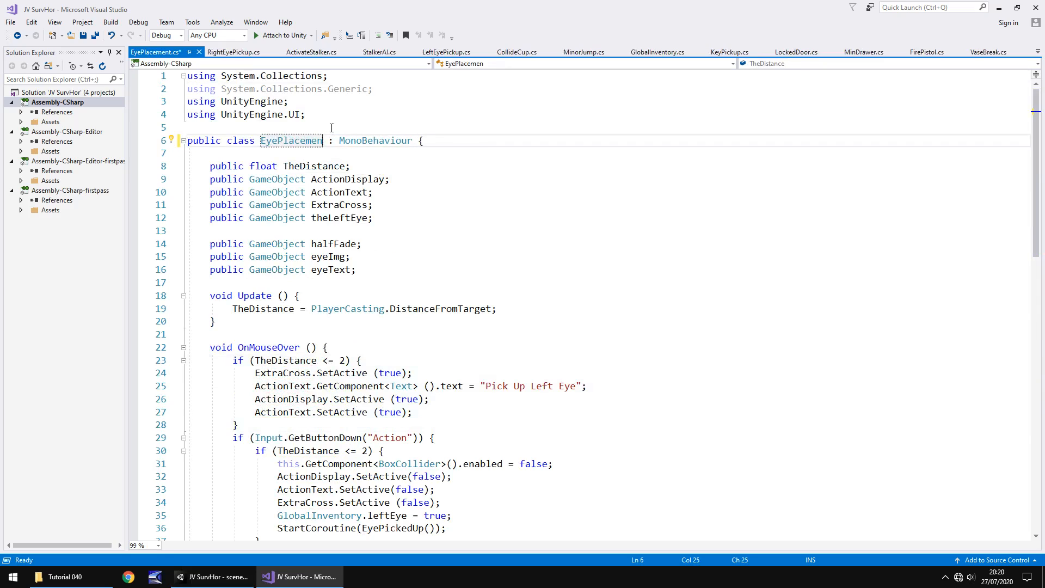
scroll(down, 3)
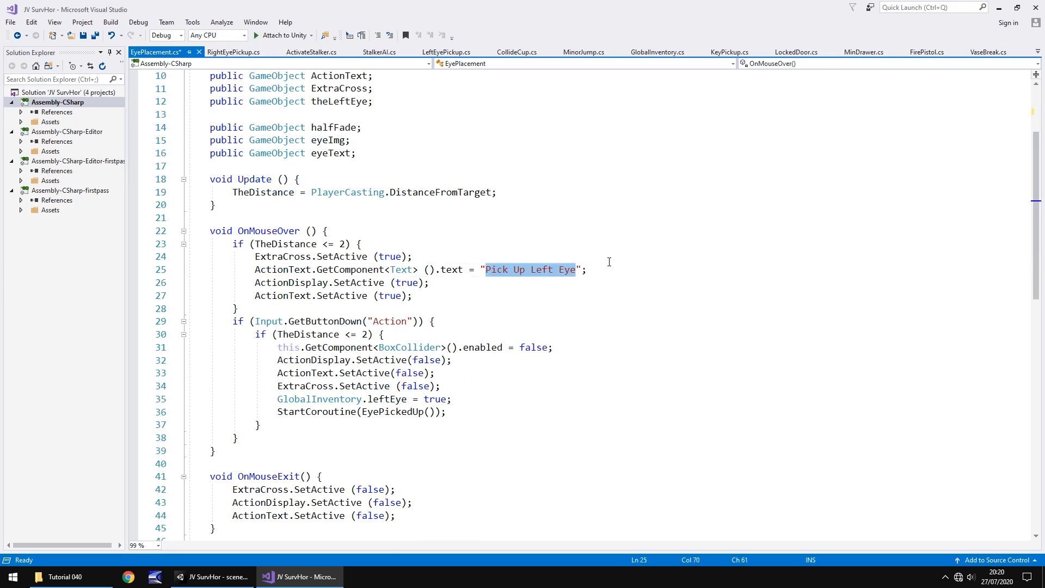
Step: Change the ActionText hover prompt to "Place Eye Pieces"
text(Pla)
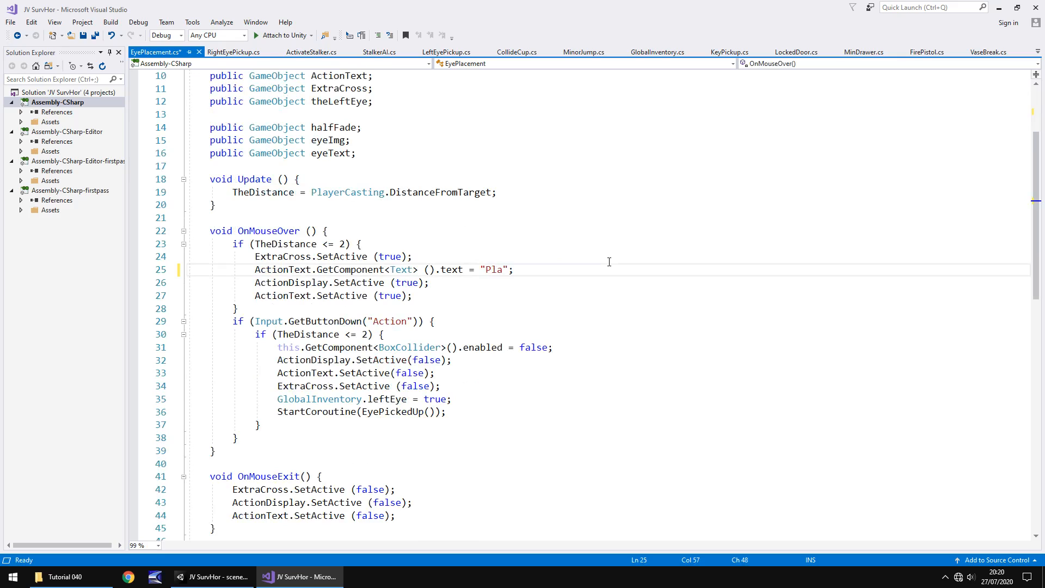
text(ce Eye P)
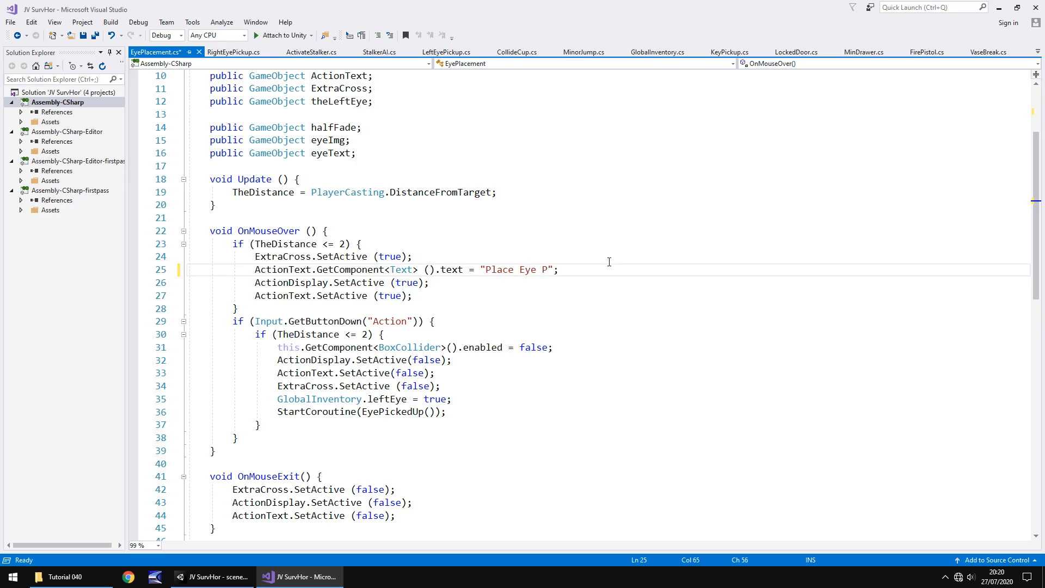
text(ieces)
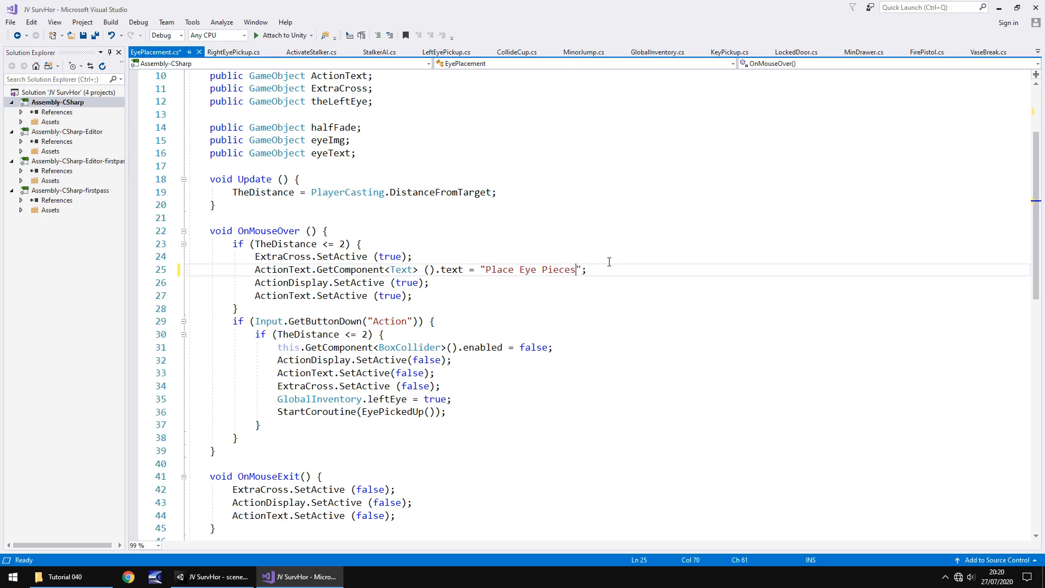
scroll(down, 3)
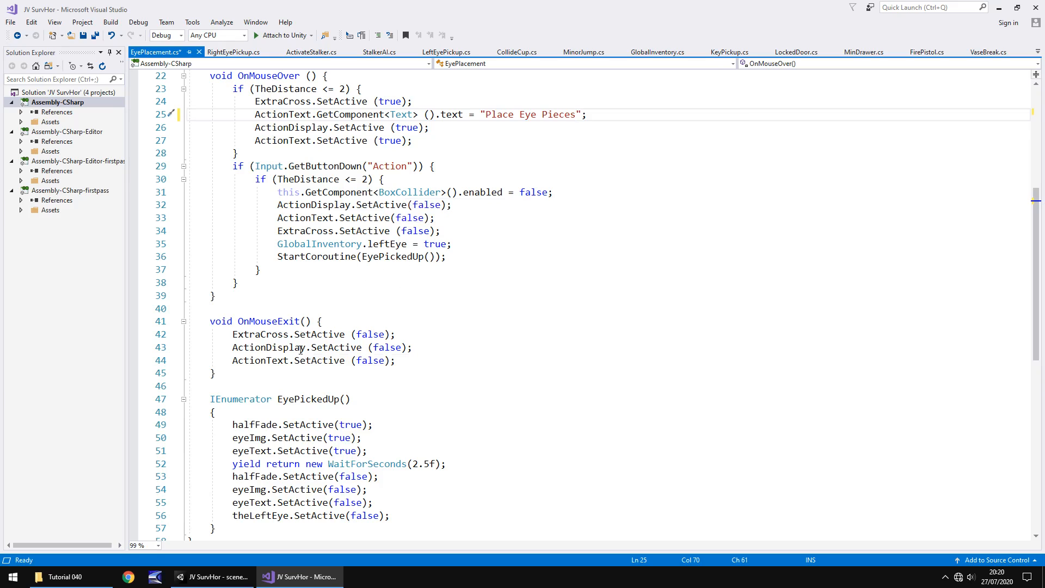
mouse_move(304, 459)
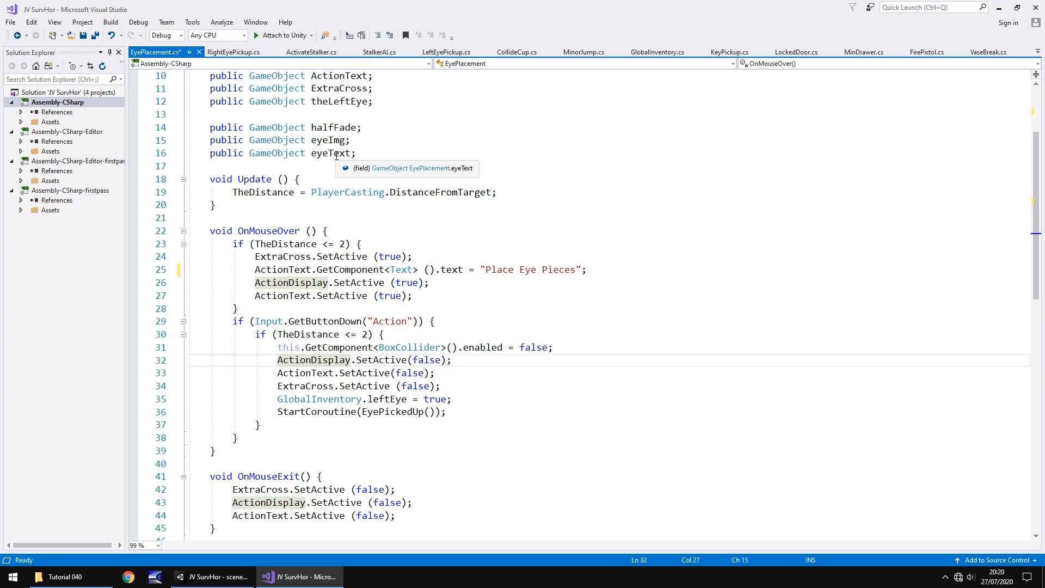
mouse_move(390, 110)
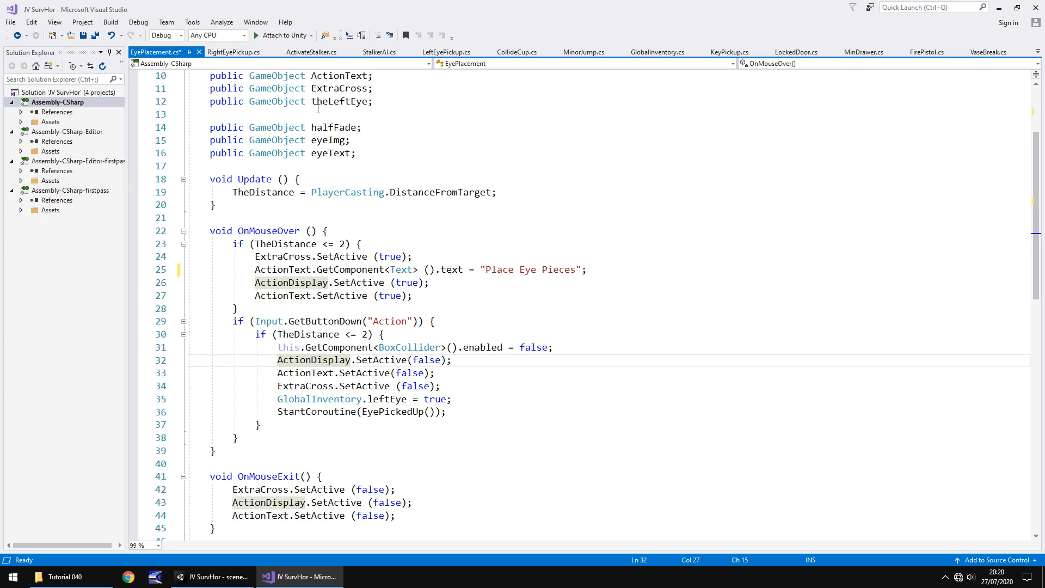
Step: Rename the theLeftEye GameObject field to eyePieces
double_click(342, 101)
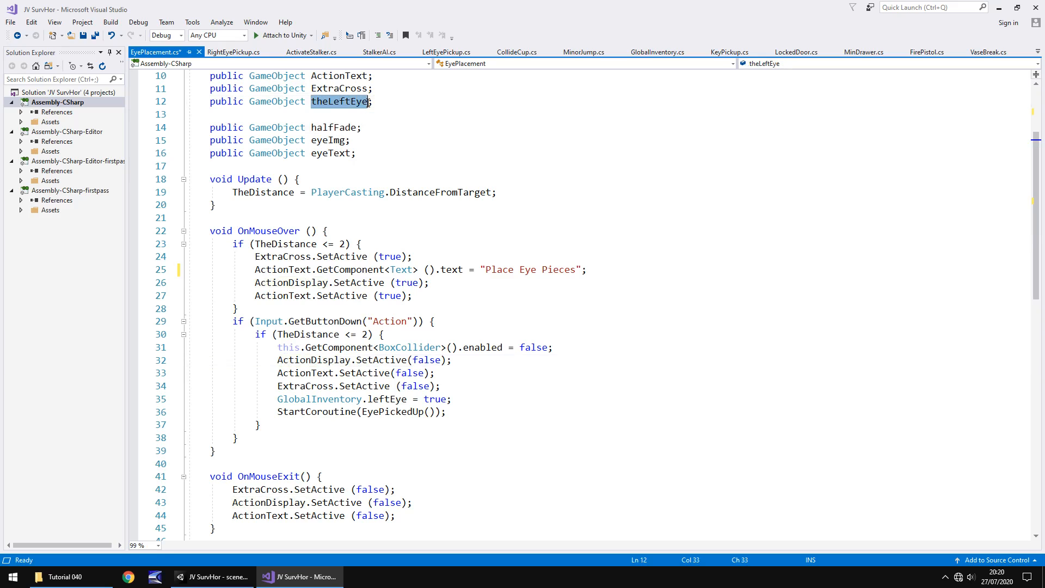
text(eye)
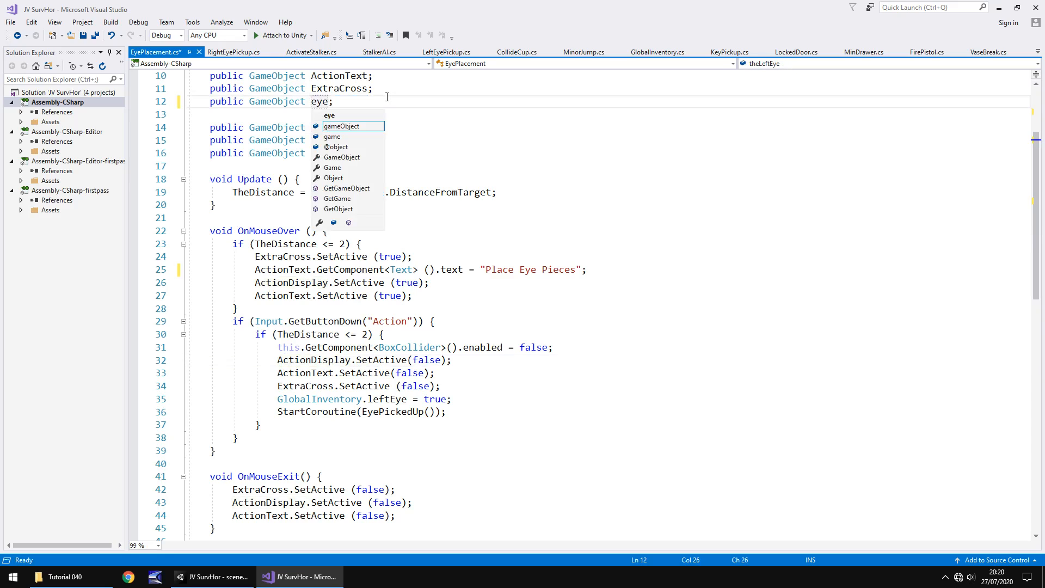
text(Pieces)
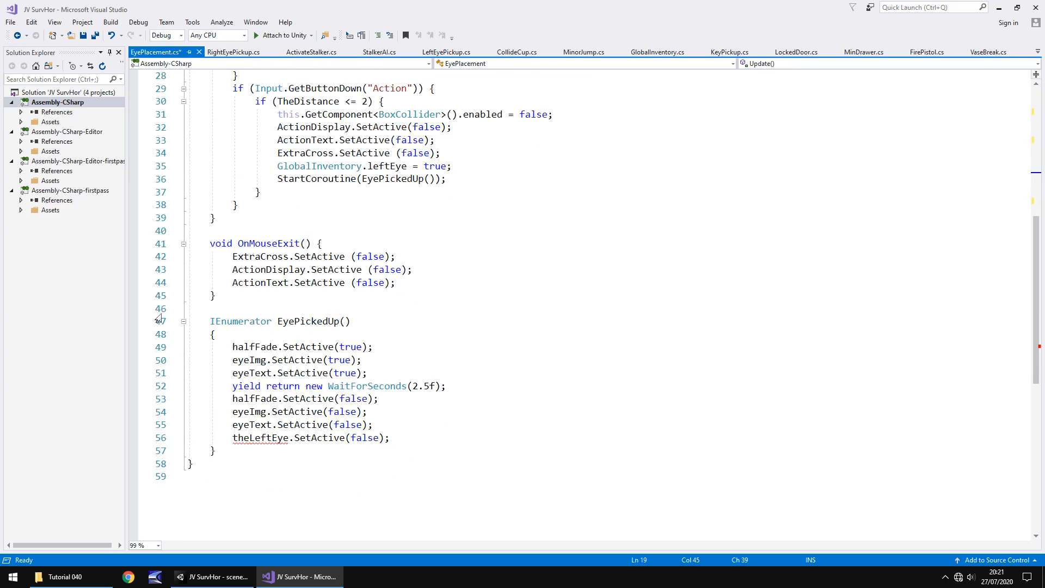
scroll(up, 3)
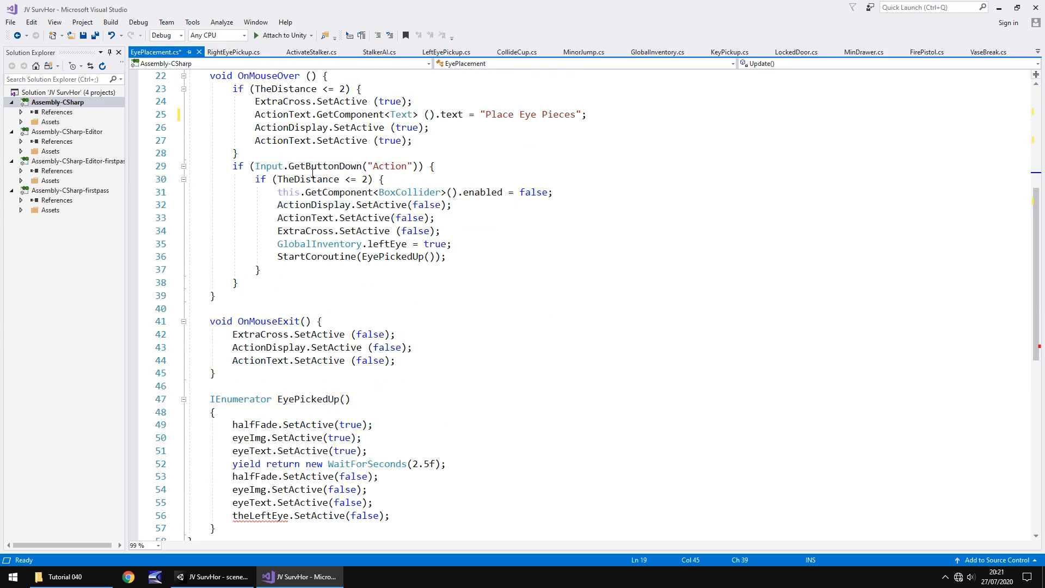
Step: Replace the leftEye and EyePickedUp coroutine lines with eyePieces.SetActive(true);
click(517, 180)
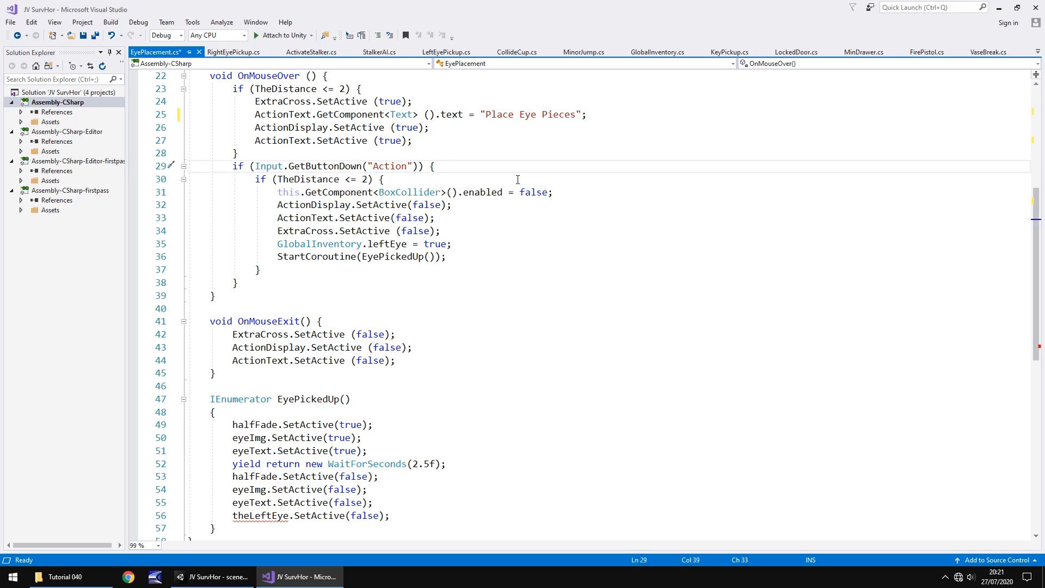
click(530, 192)
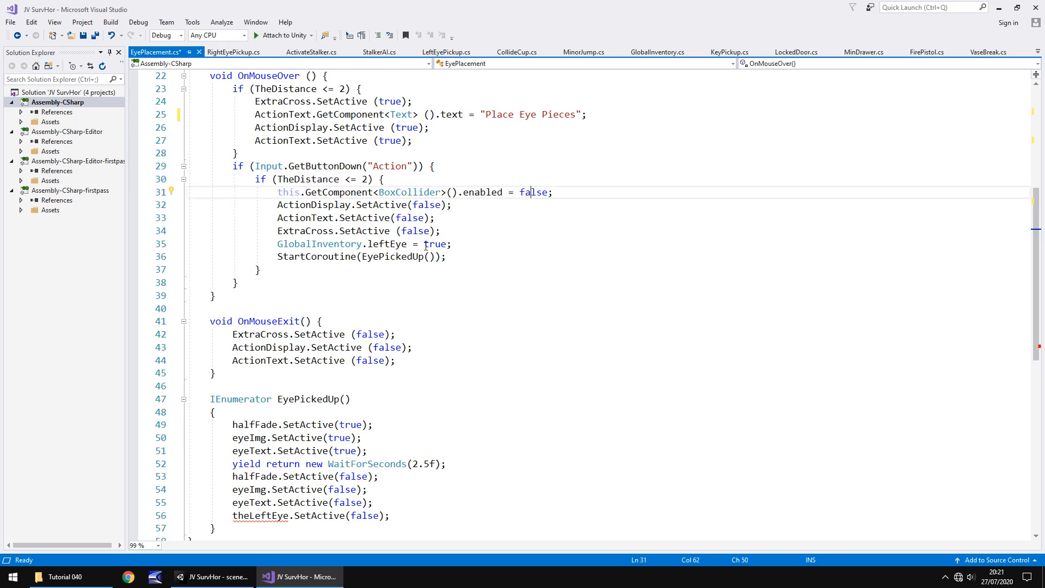
mouse_move(462, 258)
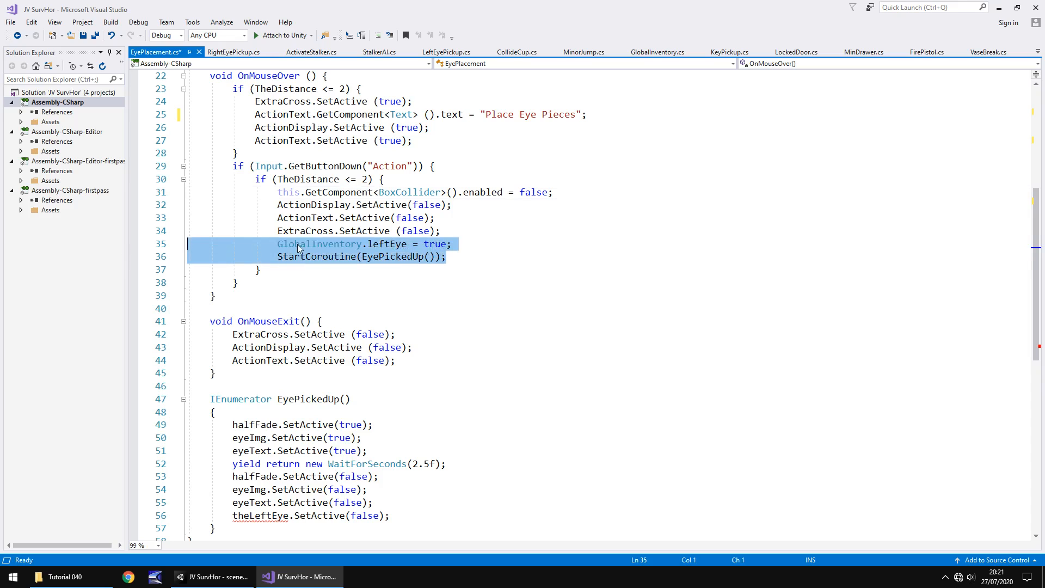
key(Delete)
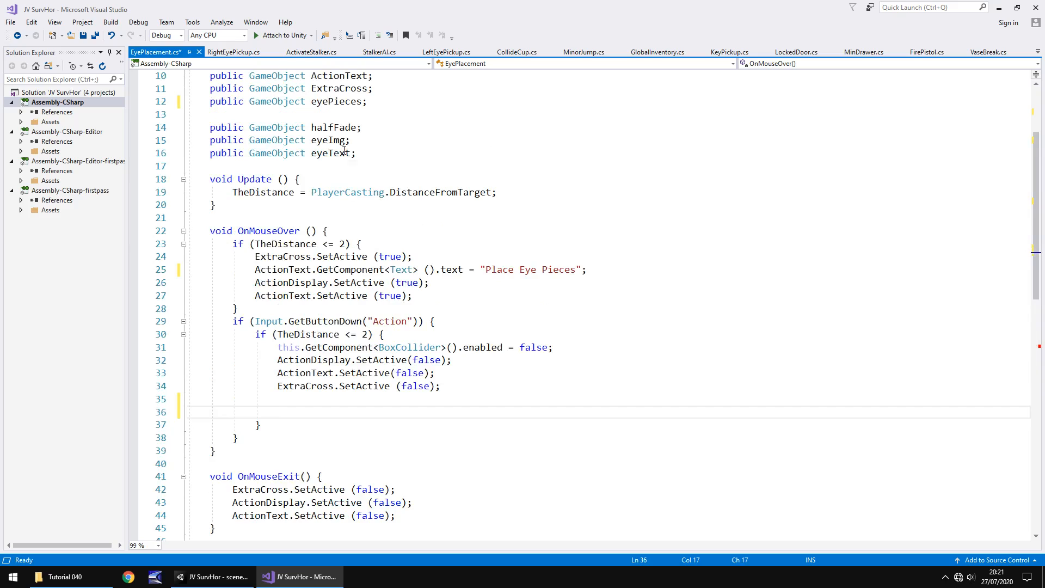
text(e)
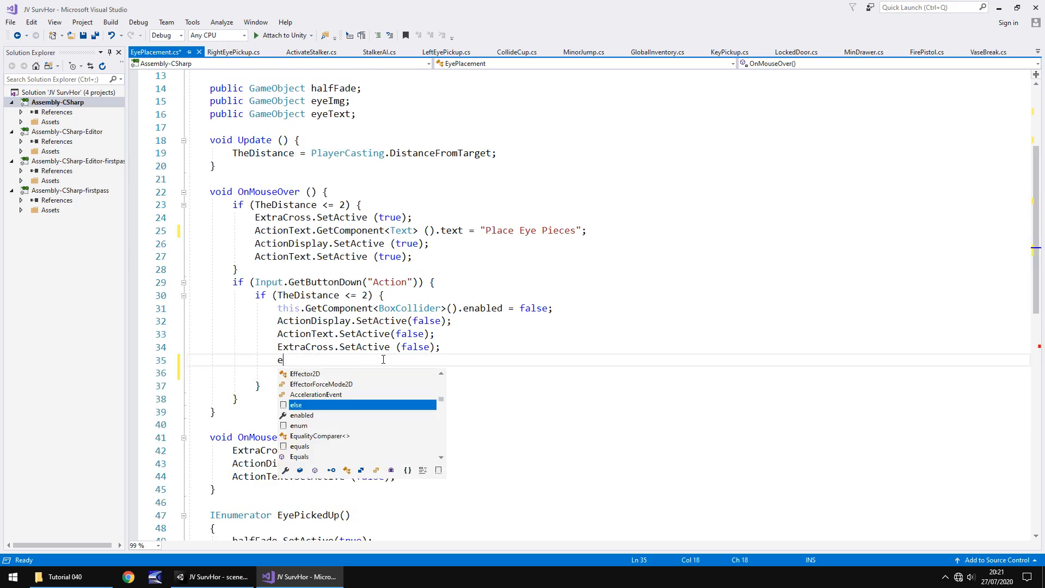
text(yePieces.)
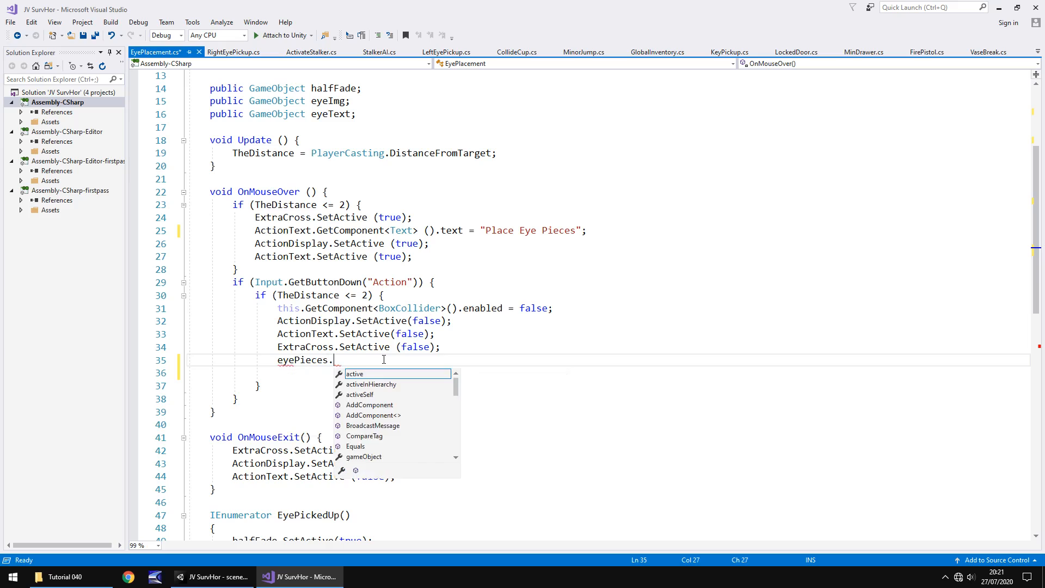
text(SetActive(true);)
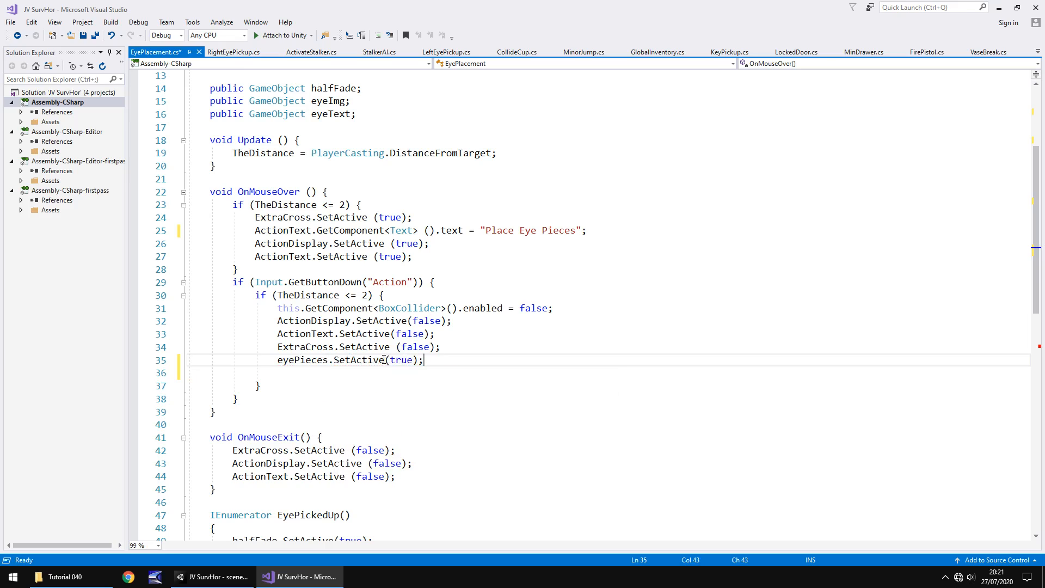
mouse_move(510, 310)
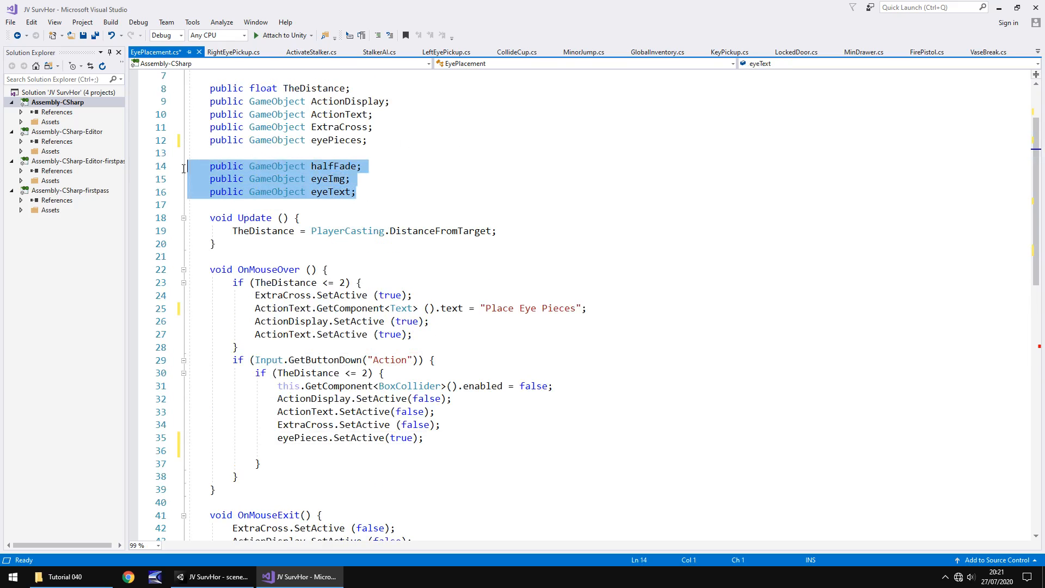
Step: Replace the halfFade, eyeImg and eyeText declarations with public GameObject realWall;
key(Delete)
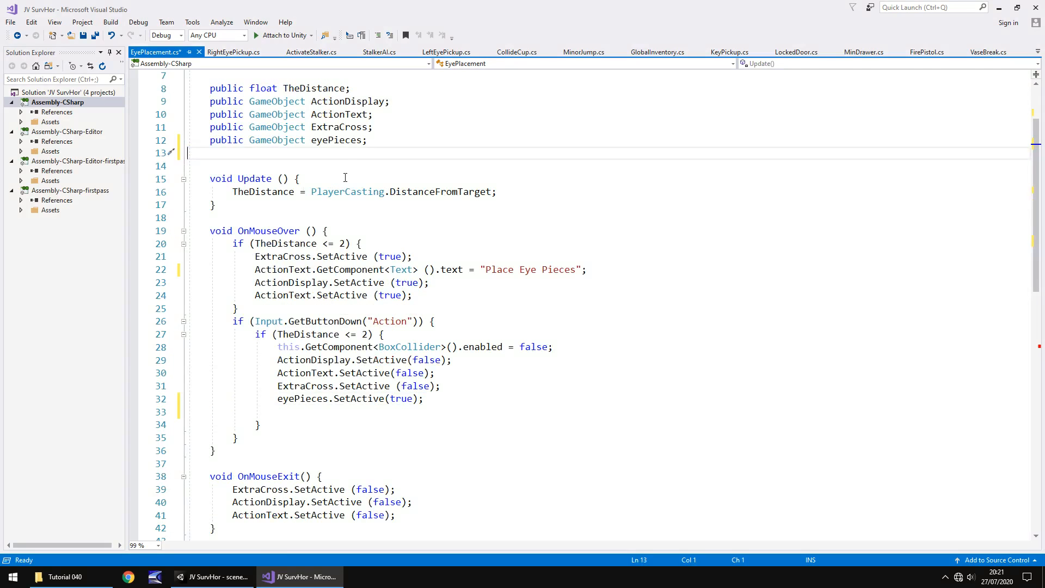
text(public)
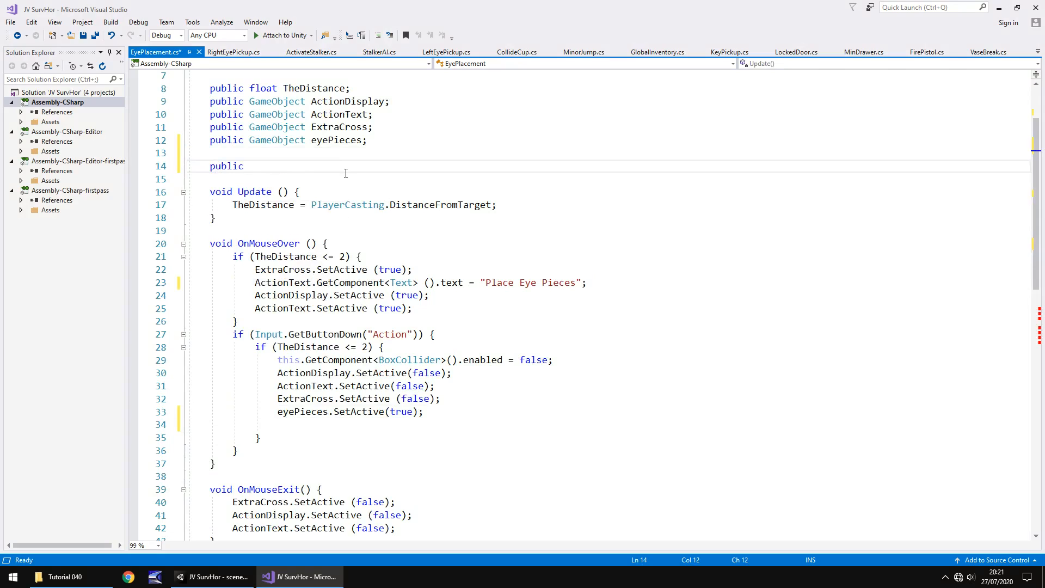
text(GameObject)
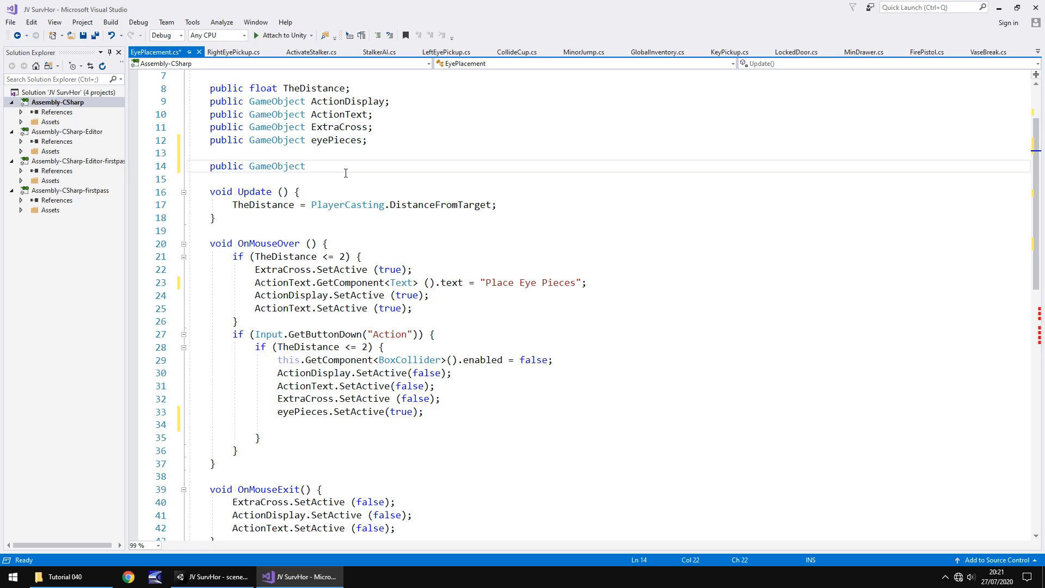
text(realWall;)
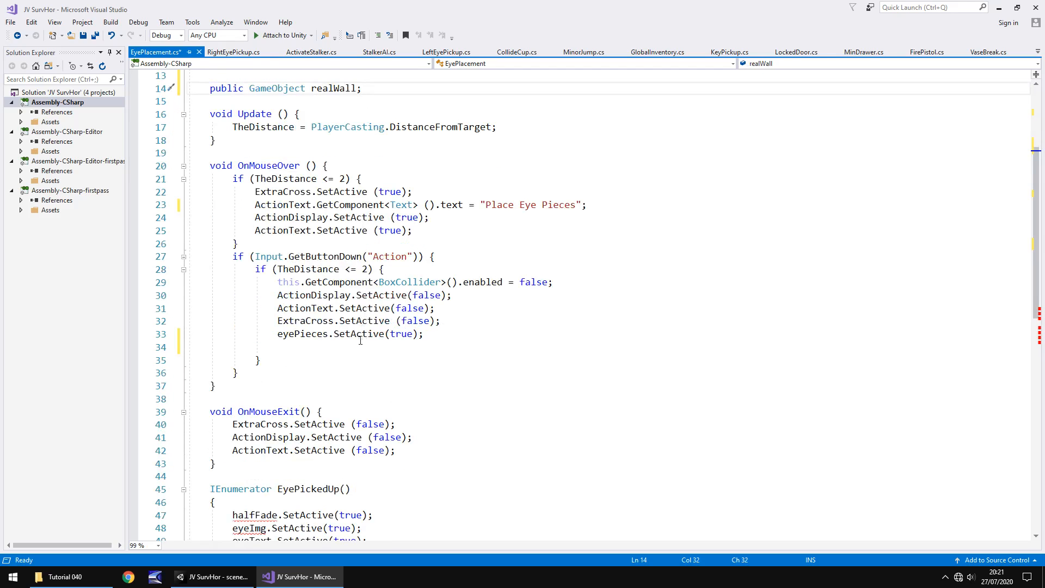
Step: Add realWall.GetComponent<Animator>().Play("RealRise"); after eyePieces.SetActive(true)
click(365, 346)
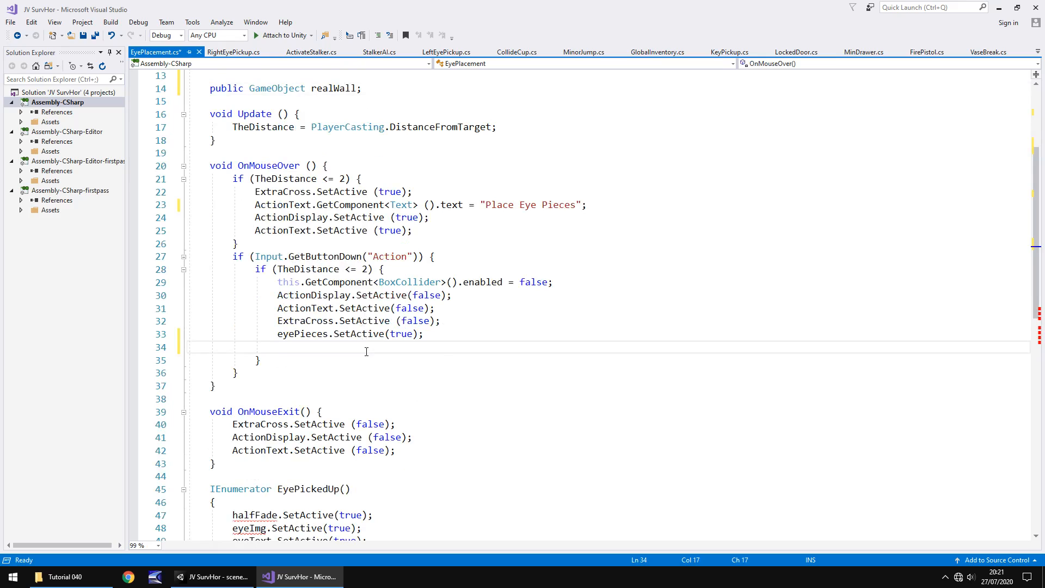
text(realWall)
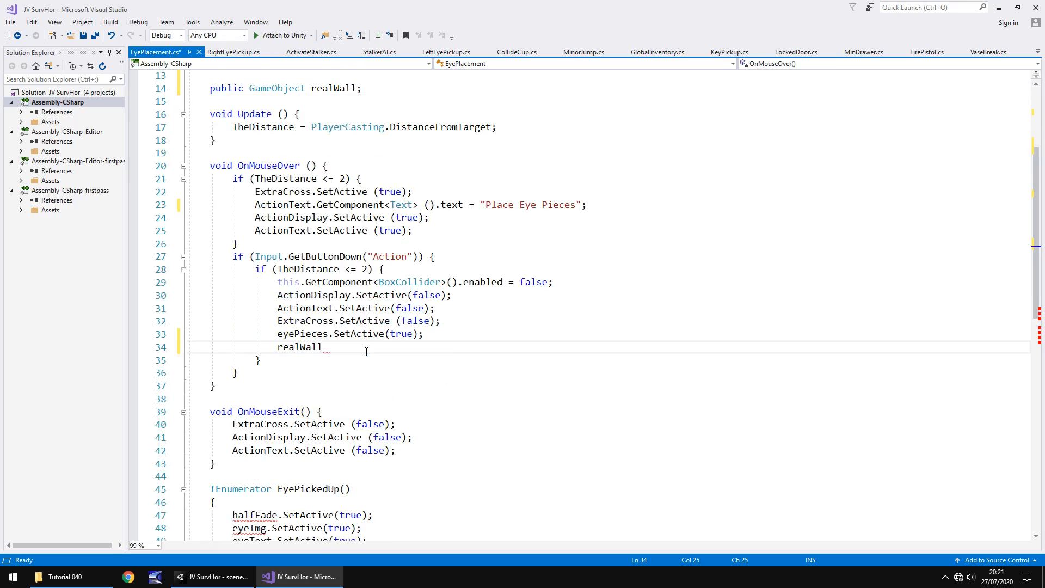
text(.GetComponent<>)
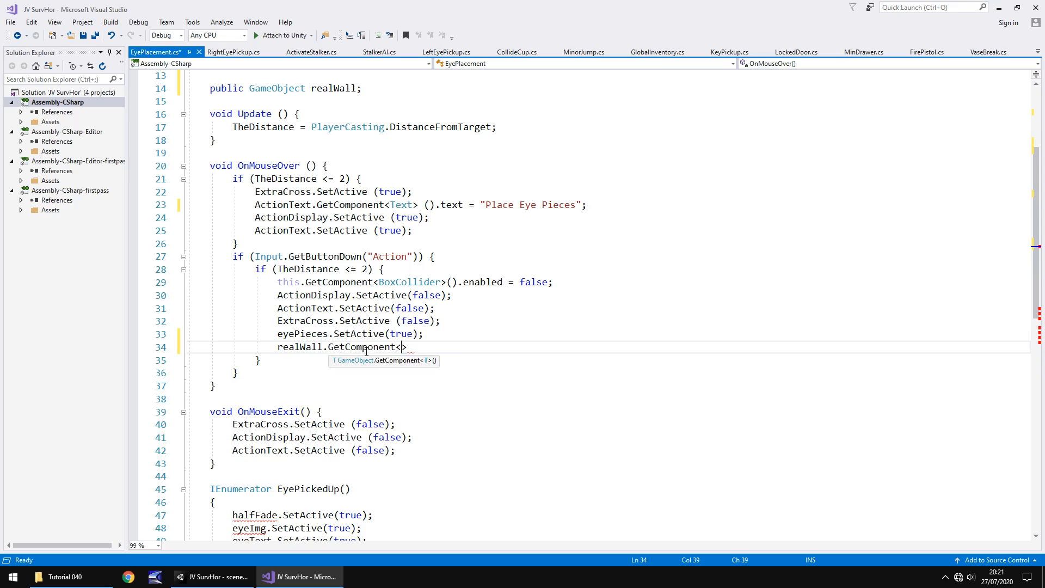
text(Animator)
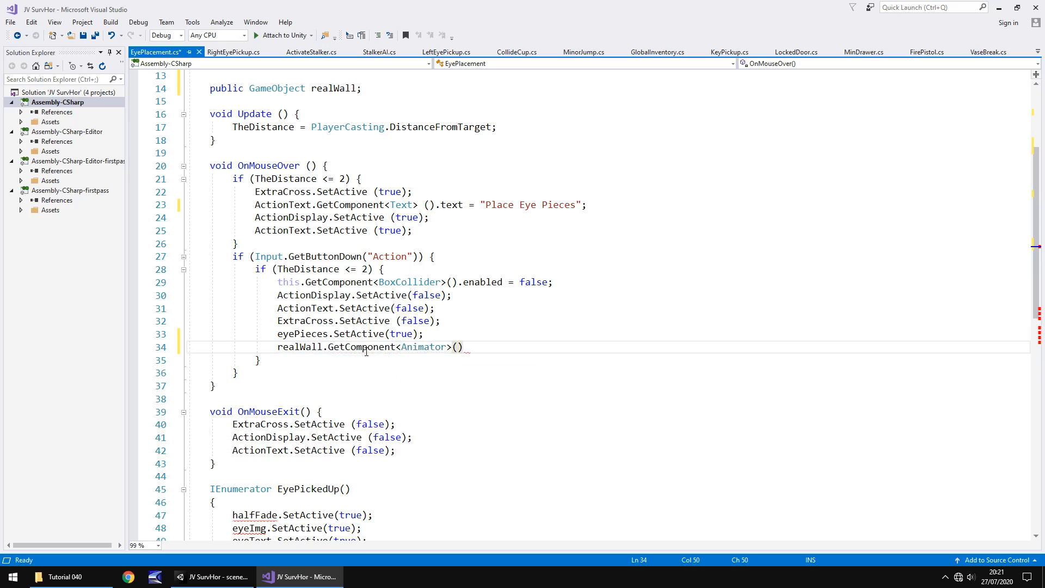
text(.Play)
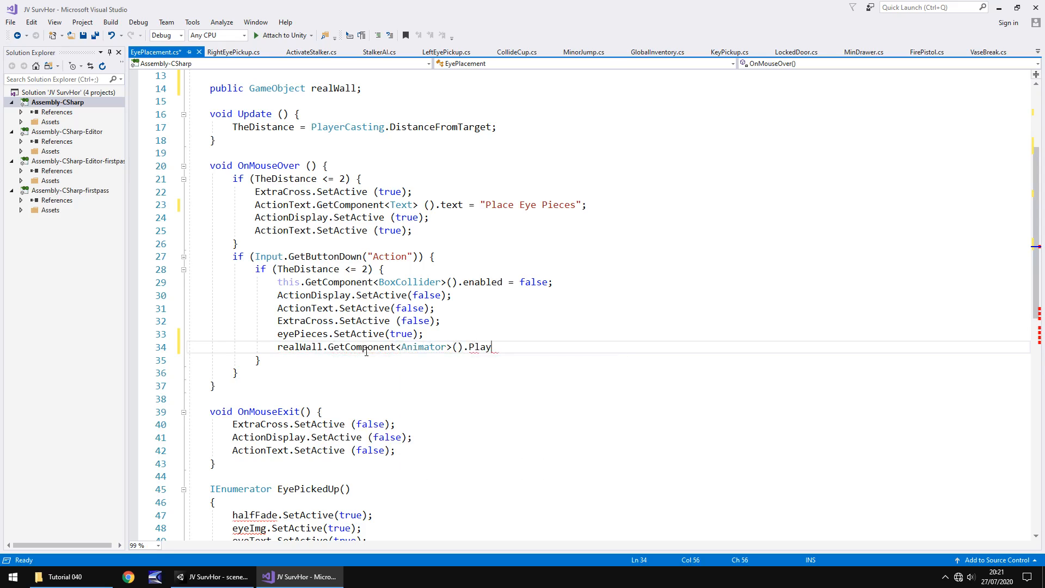
text((")
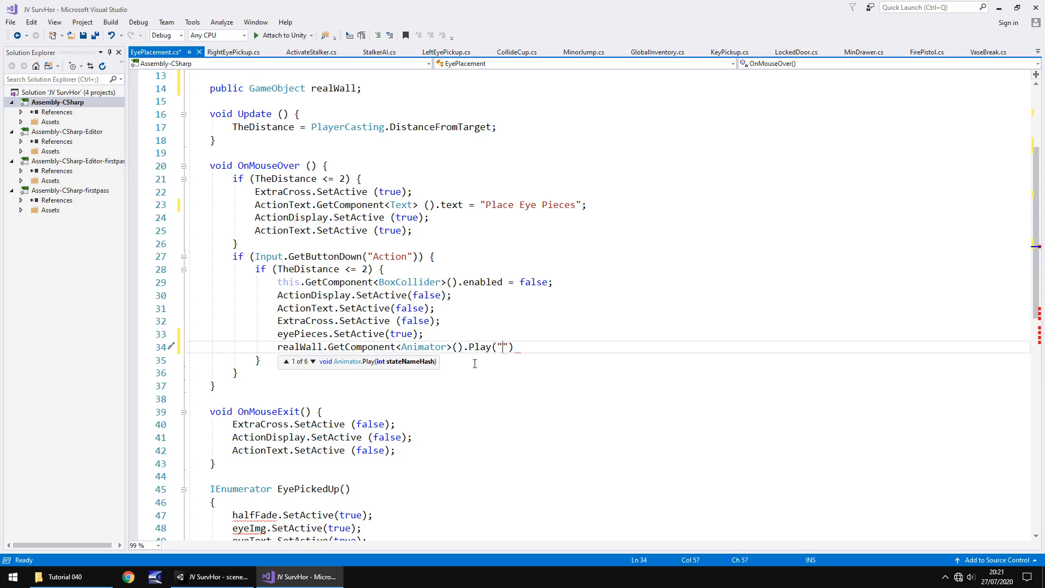
text(RealRise)
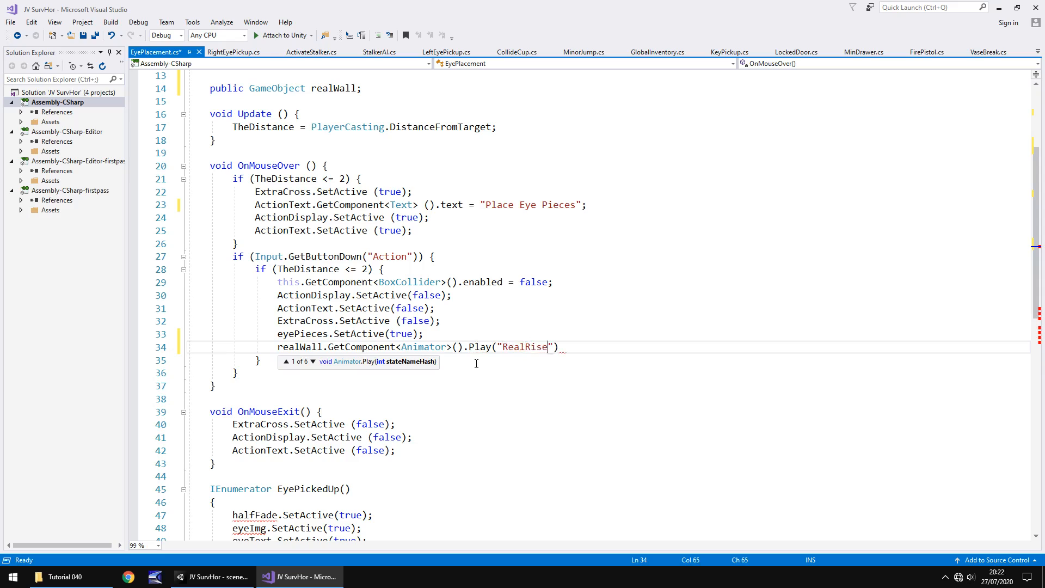
text();)
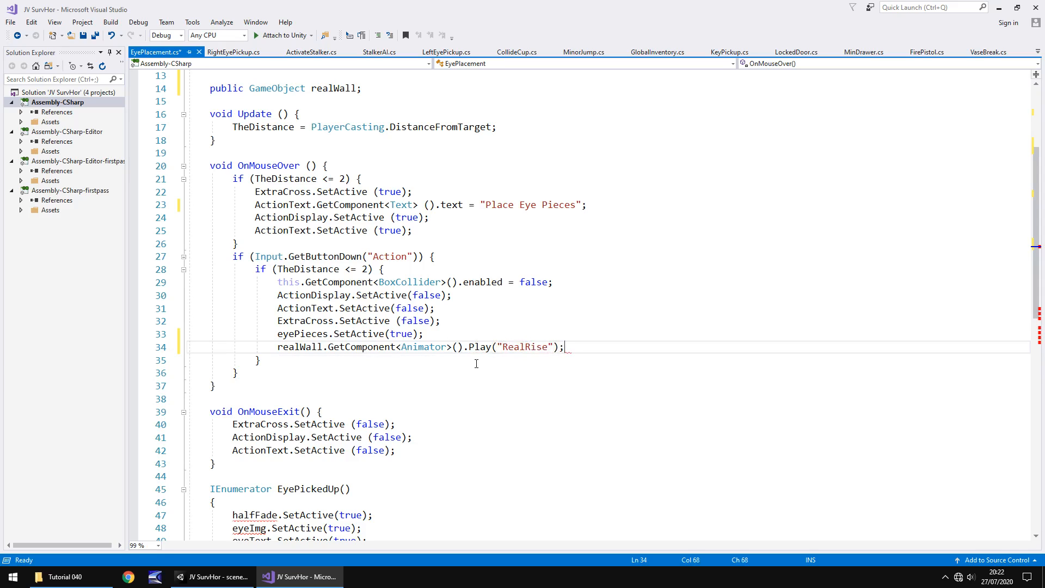
scroll(down, 3)
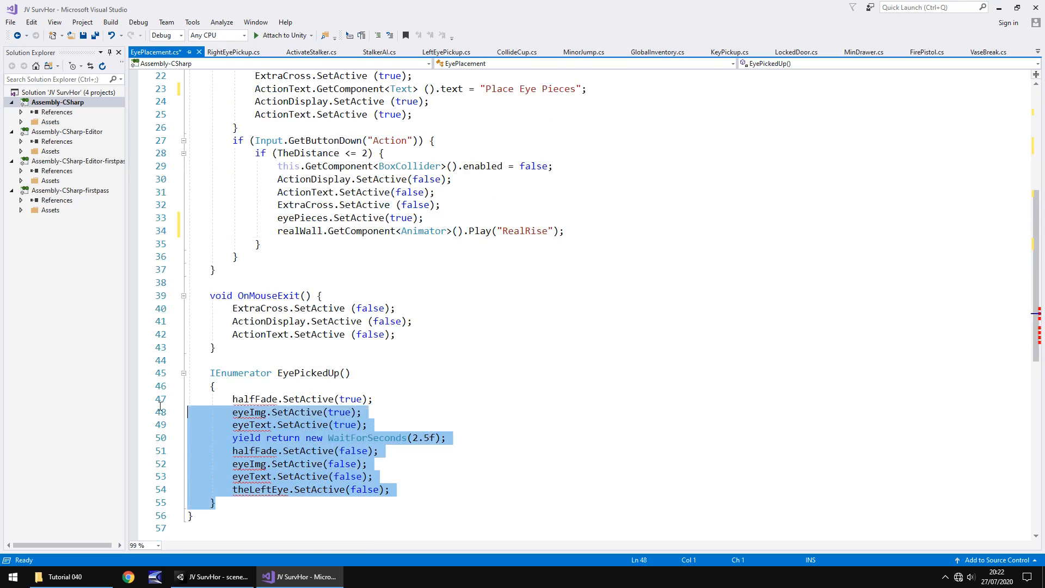
Step: Remove the EyePickedUp coroutine, save the script and return to Unity
scroll(up, 3)
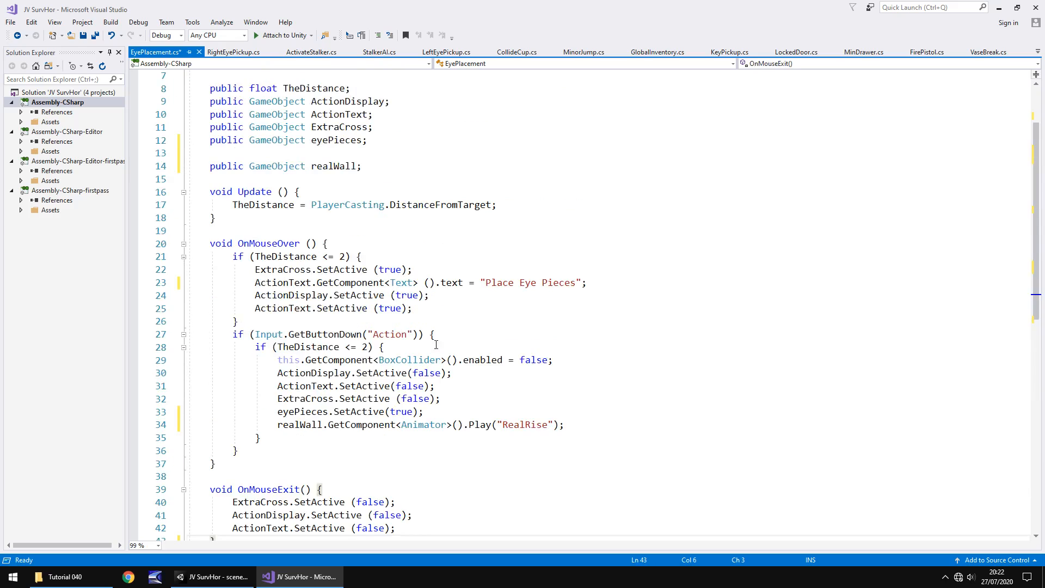
mouse_move(444, 316)
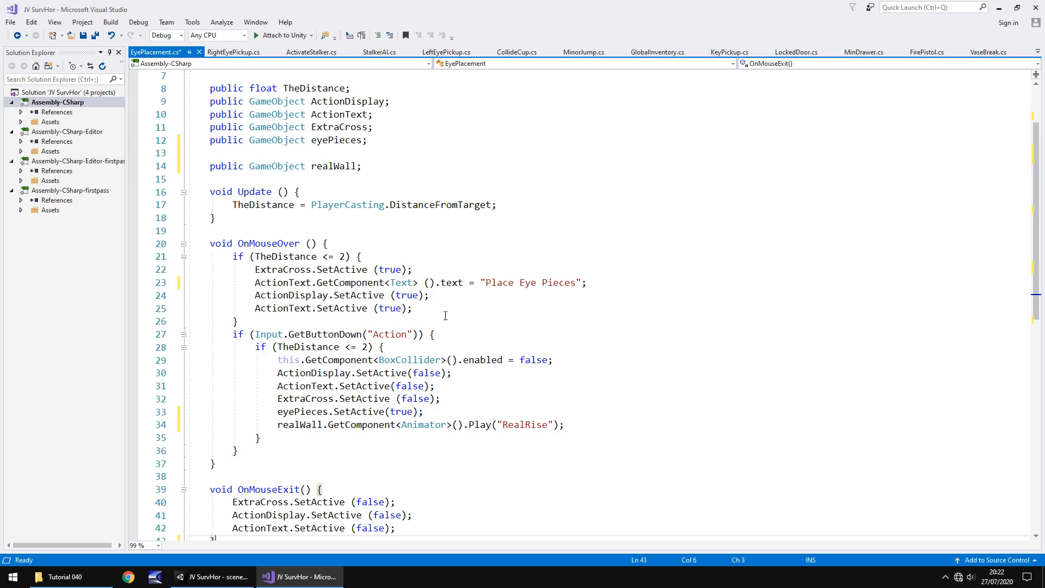
mouse_move(444, 295)
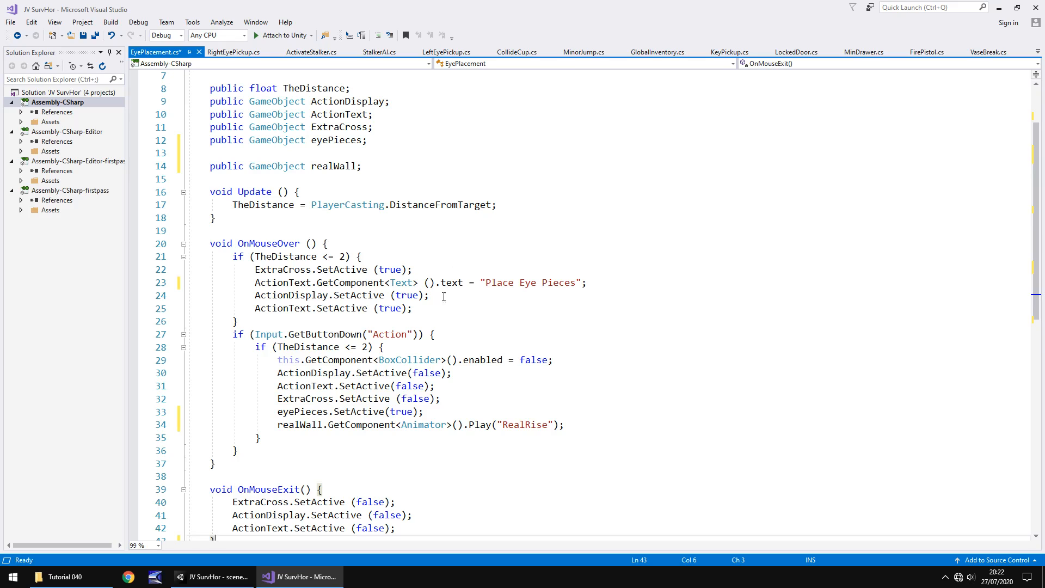
mouse_move(575, 369)
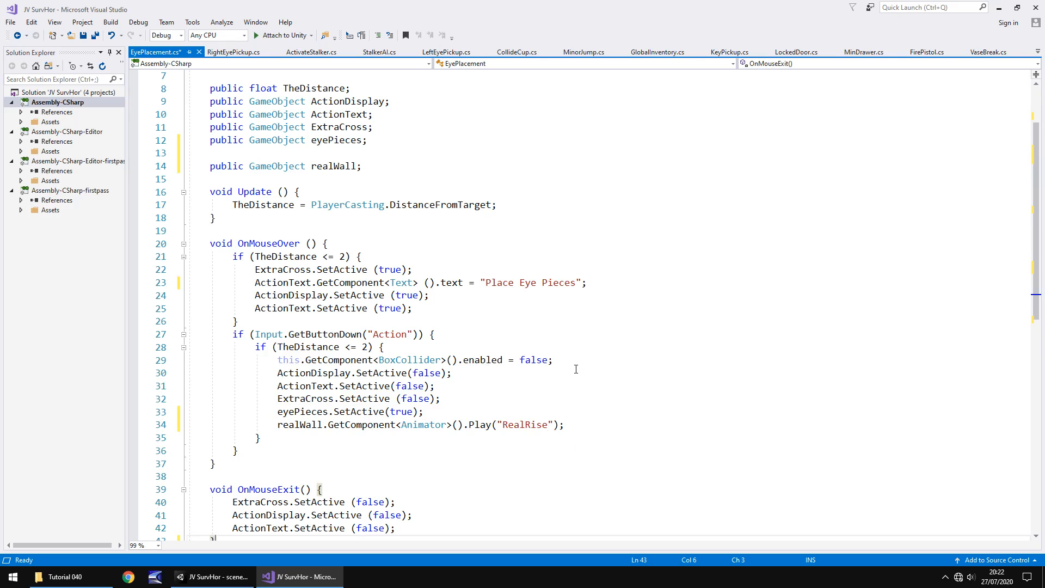
key(ctrl+s)
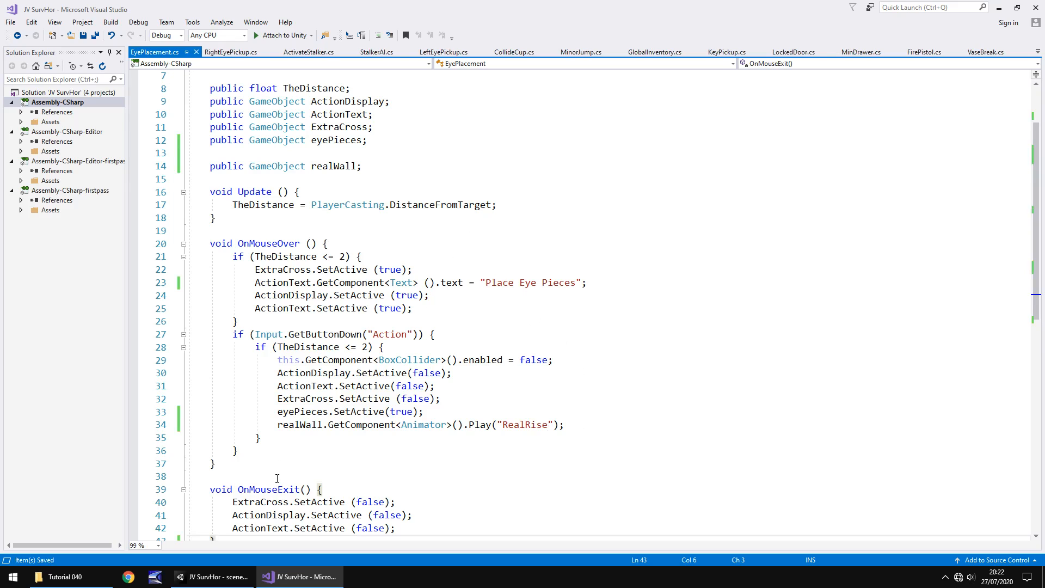
click(213, 577)
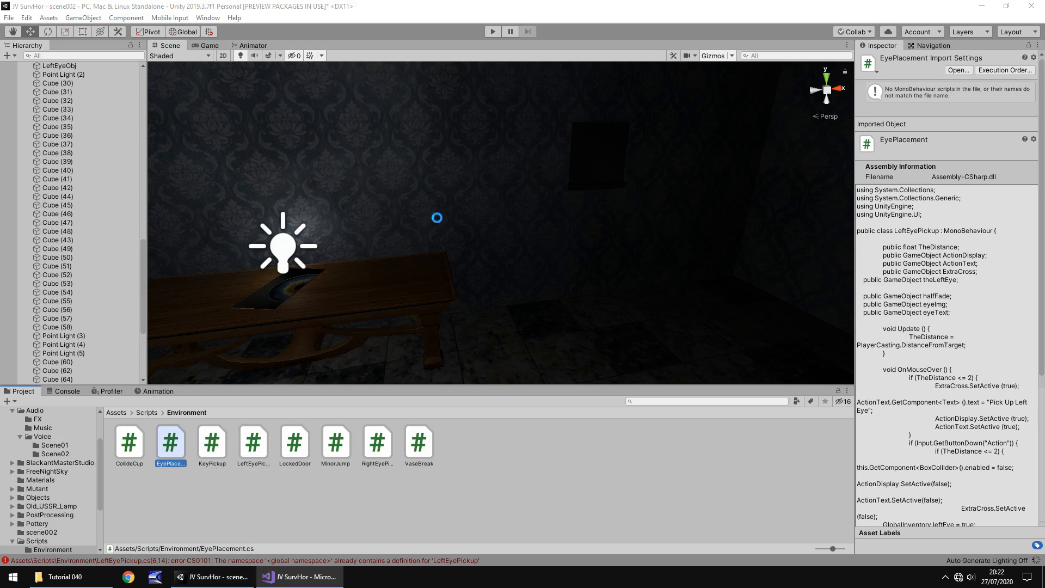
mouse_move(413, 230)
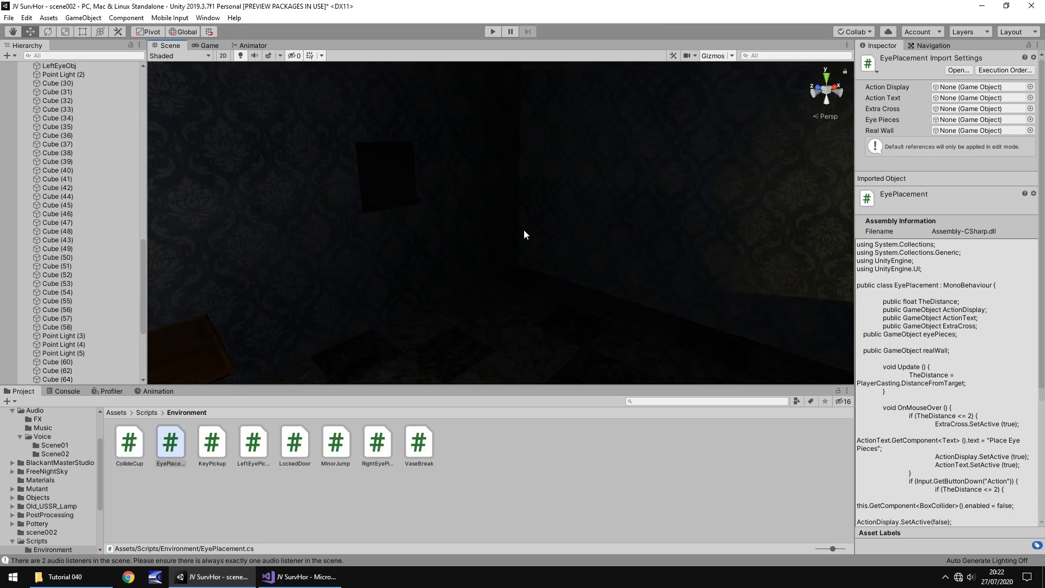
mouse_move(390, 185)
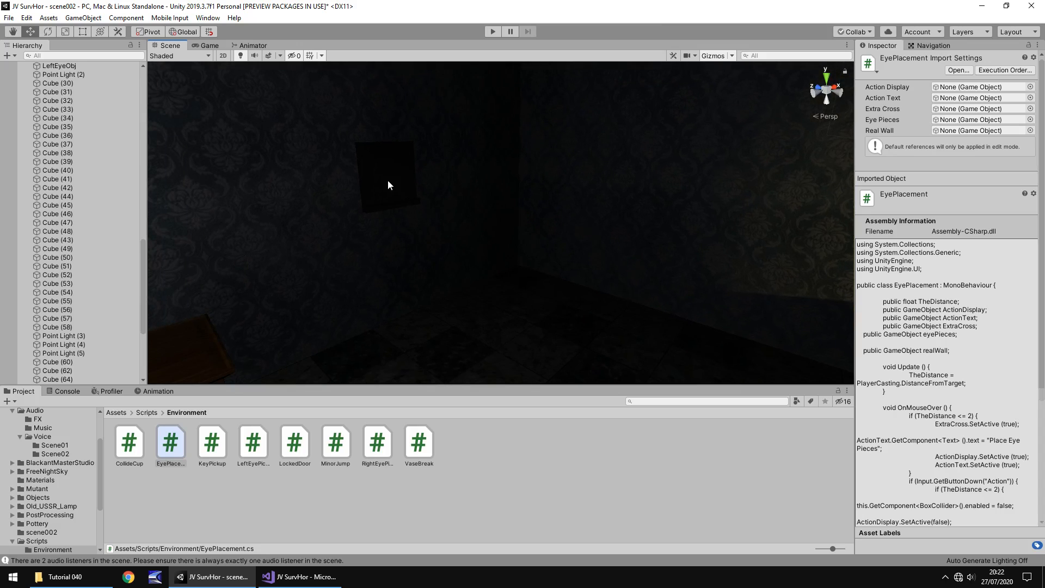
Step: Duplicate the cube as EyeTrig in front of the plaque and untick its Mesh Renderer
click(383, 177)
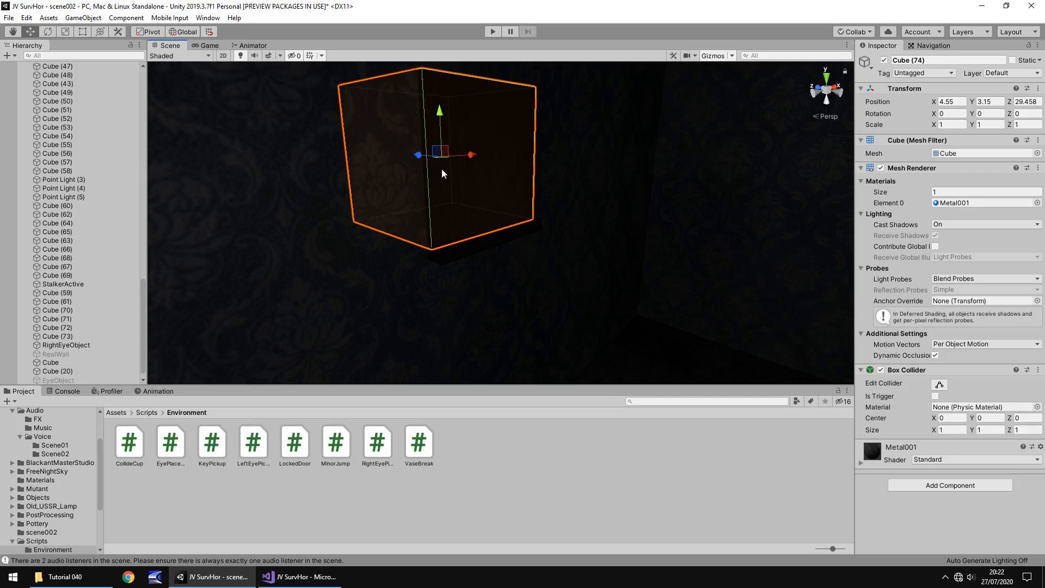
scroll(down, 3)
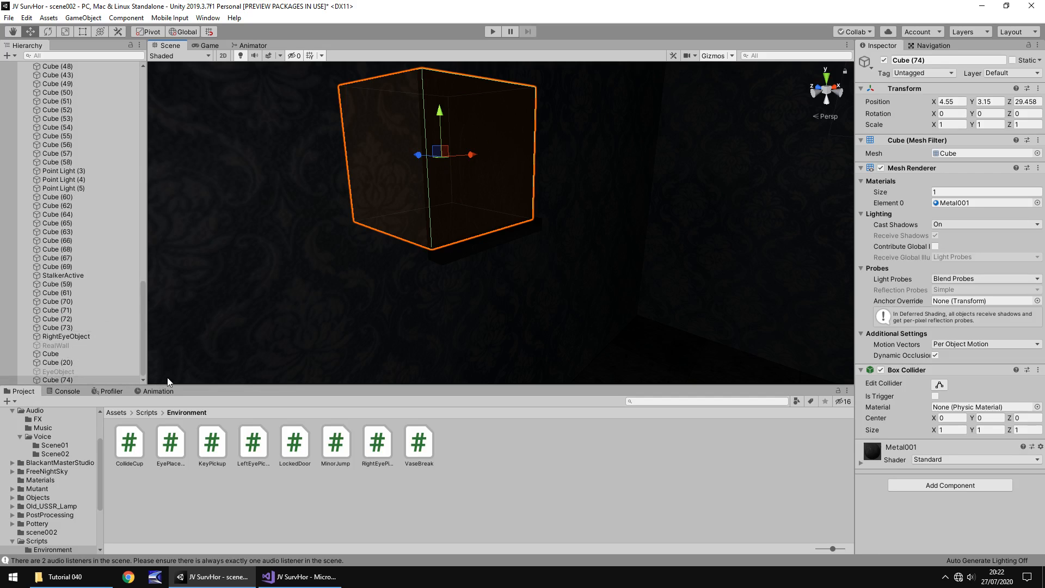
click(55, 378)
text(EyeTrig)
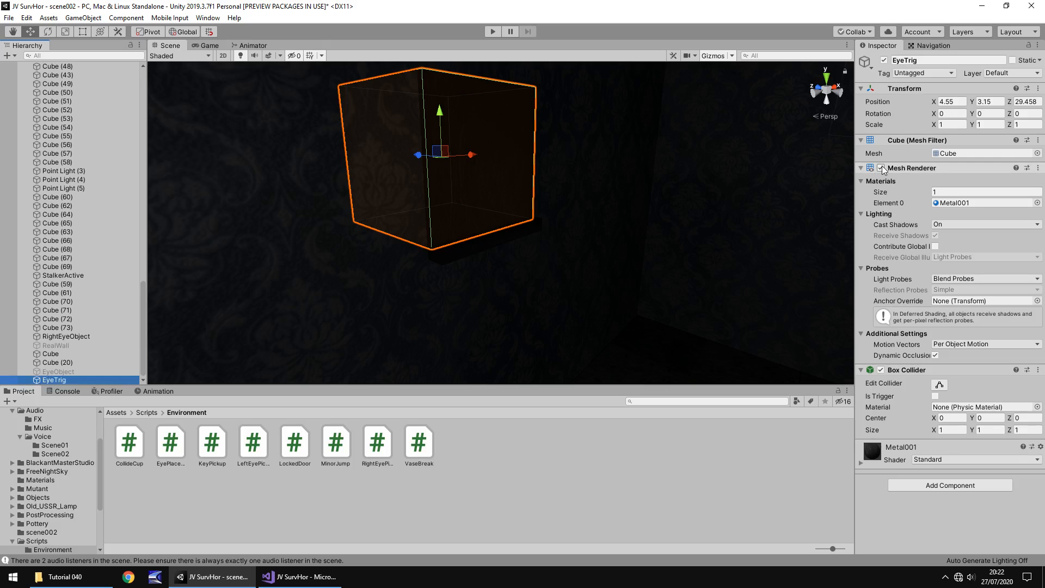
click(880, 168)
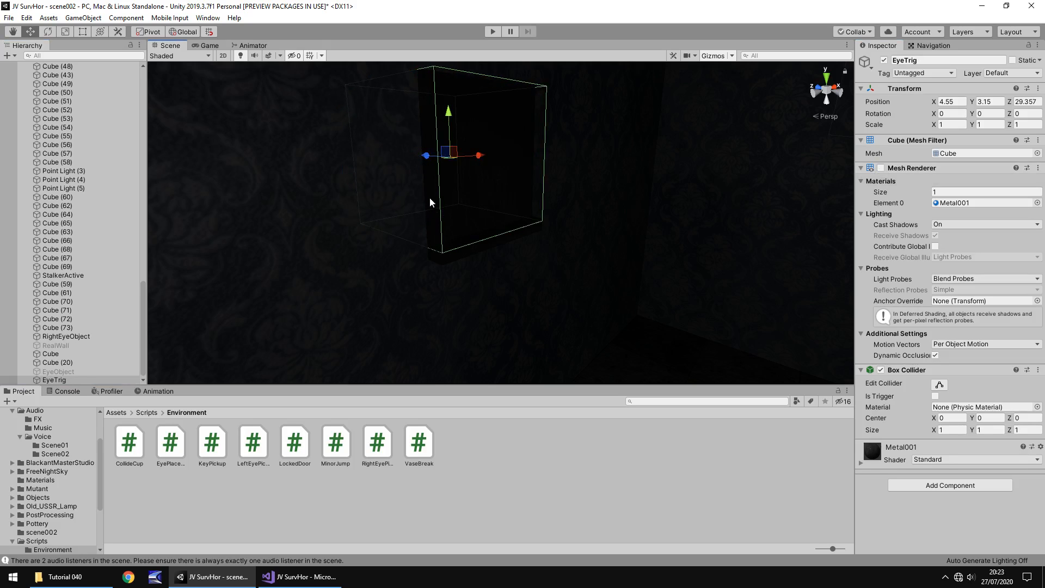
mouse_move(238, 494)
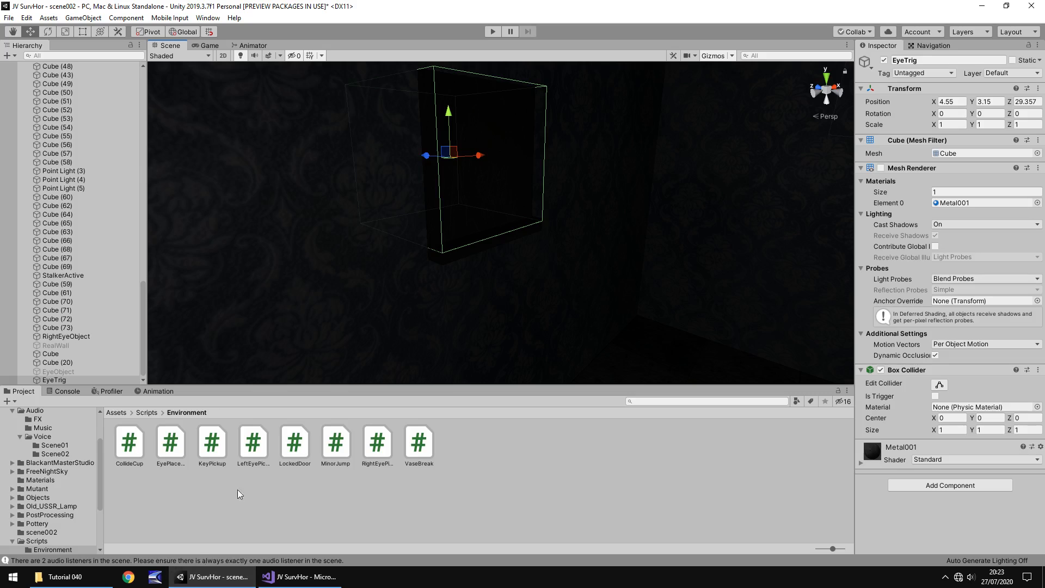
click(169, 440)
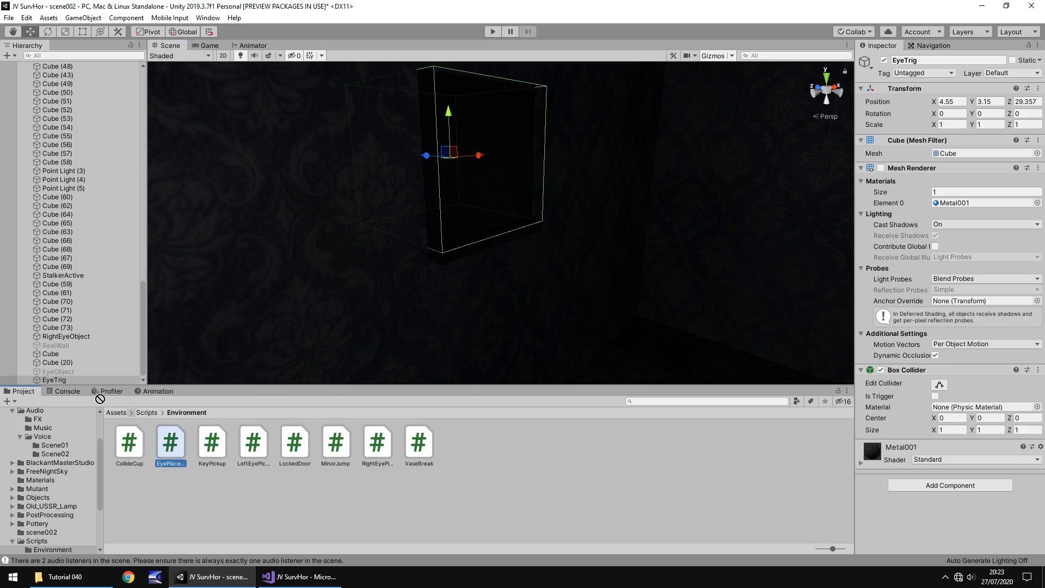
Step: Attach EyePlacement to EyeTrig and assign ActionKey, ActionText, ExtraCross, EyeObject and RealWall
click(55, 378)
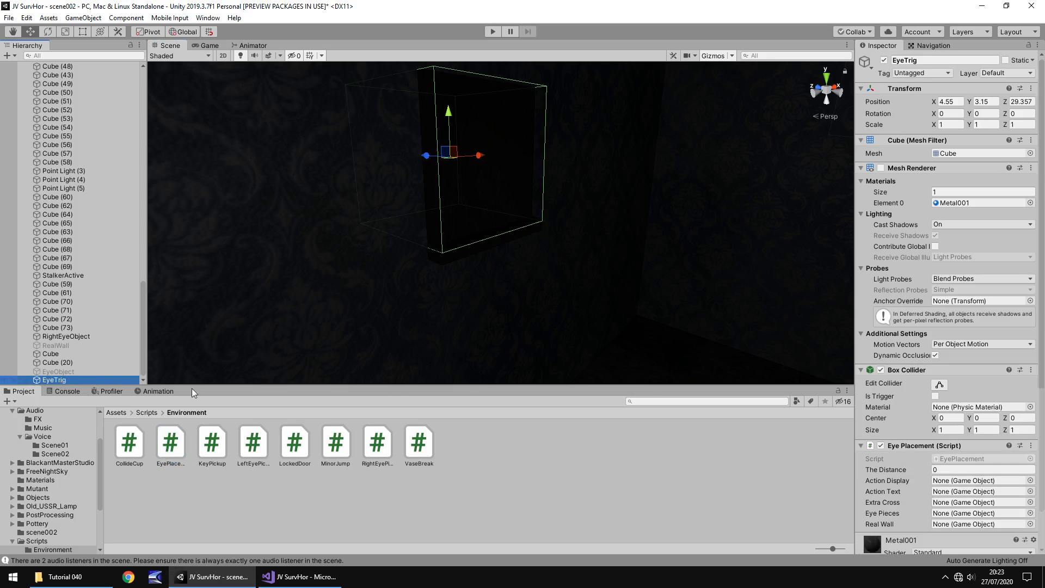
scroll(up, 3)
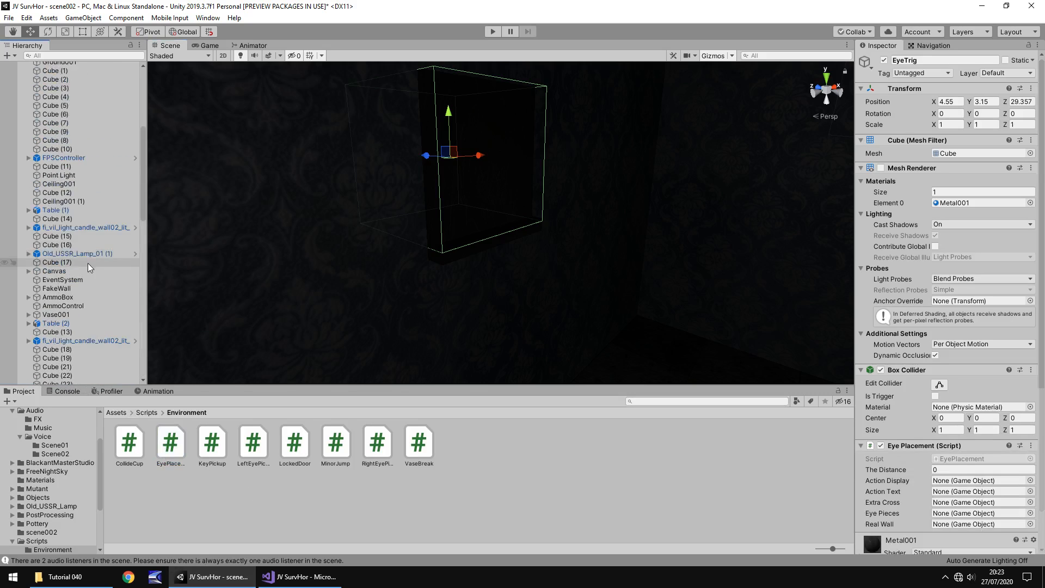
scroll(down, 3)
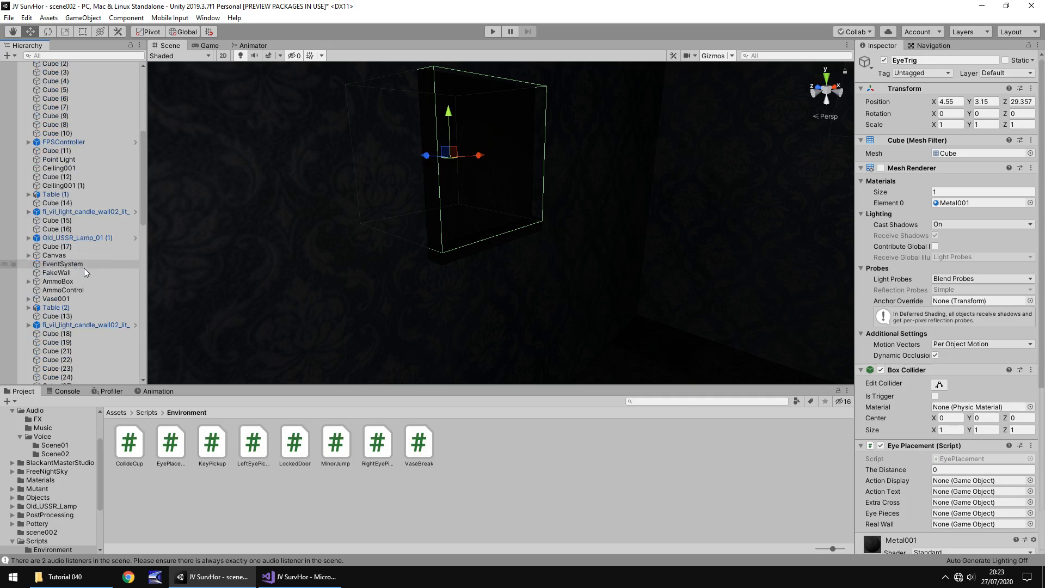
click(28, 254)
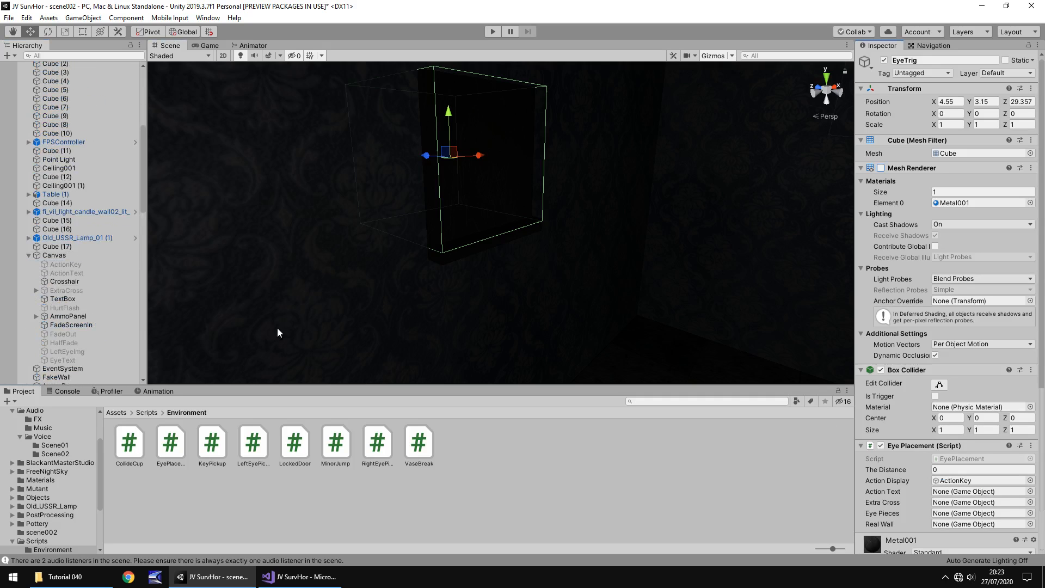
click(977, 491)
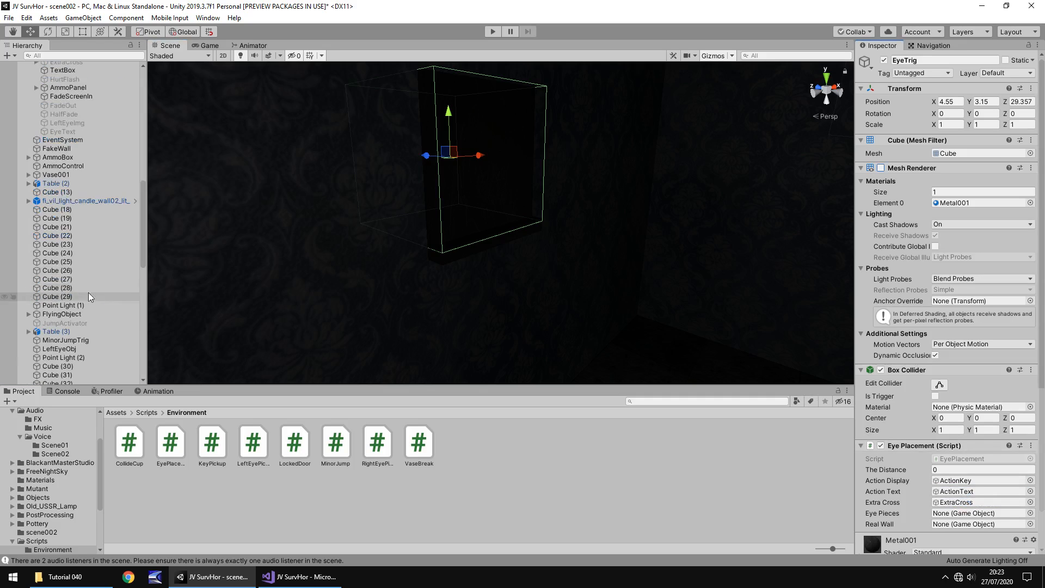
scroll(down, 3)
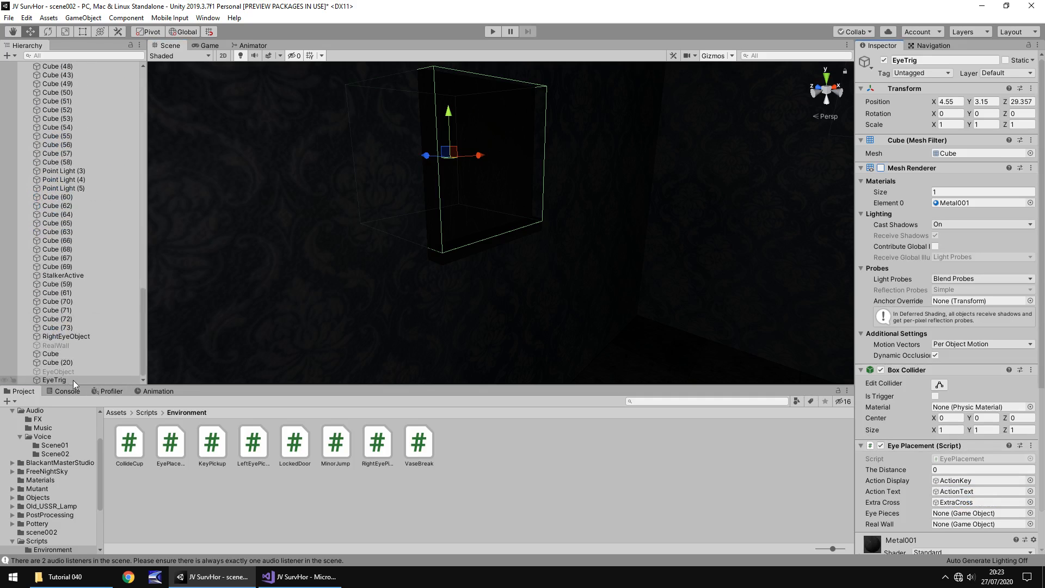
click(980, 513)
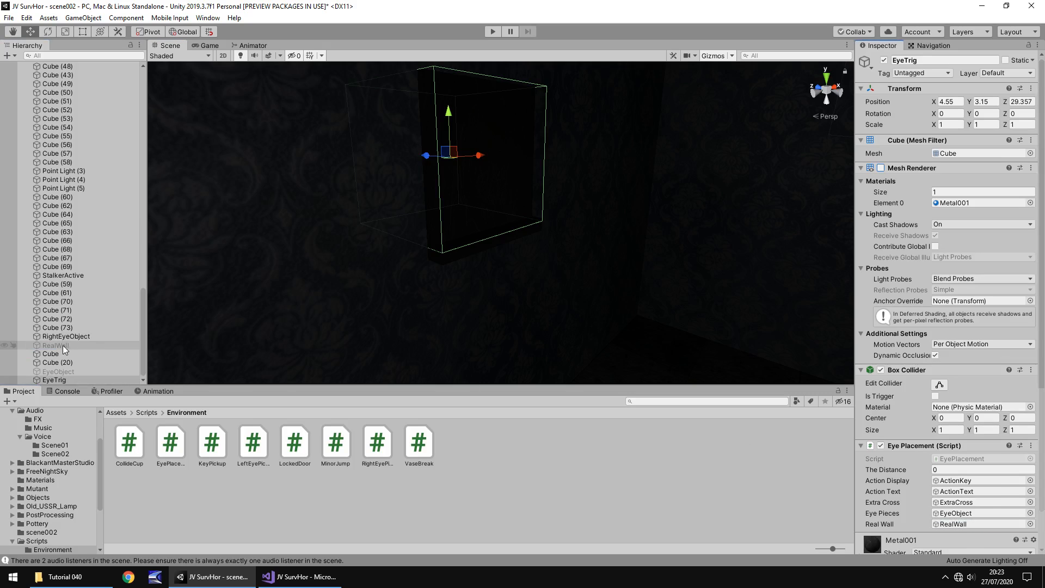
Step: Inspect the RealWall and FakeWall objects, then launch play mode
click(55, 345)
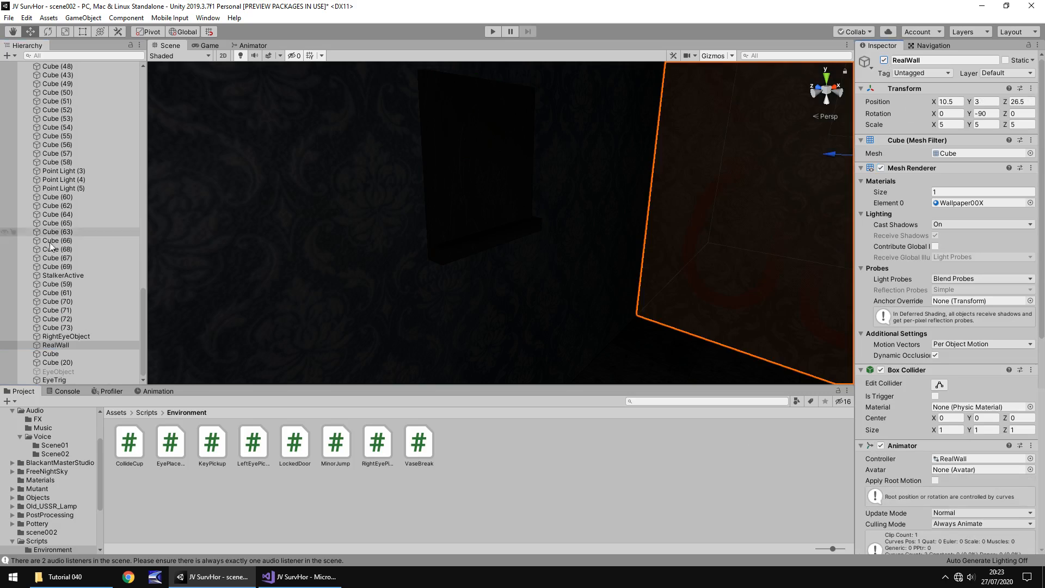
scroll(up, 3)
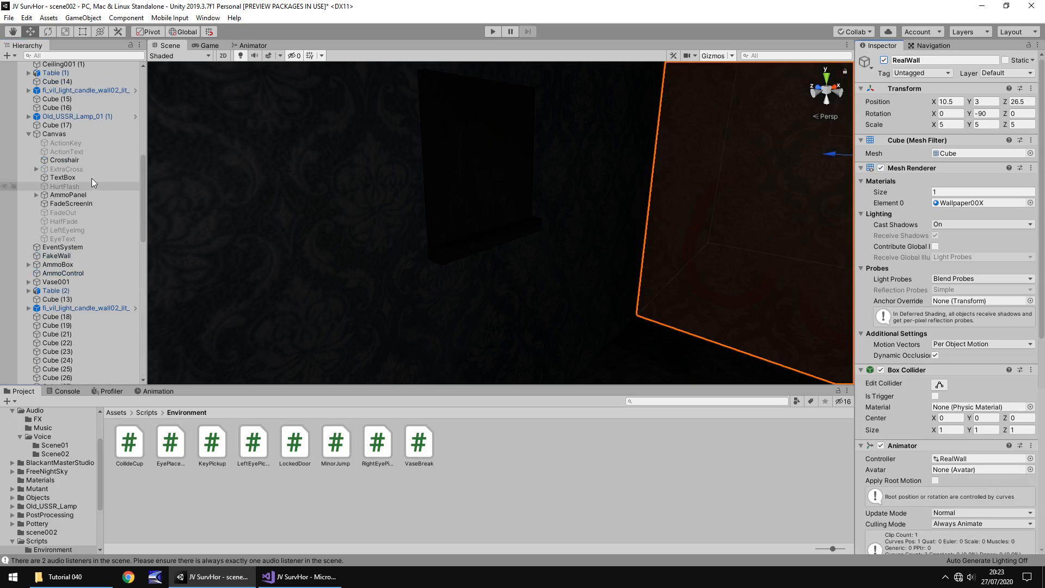
scroll(down, 3)
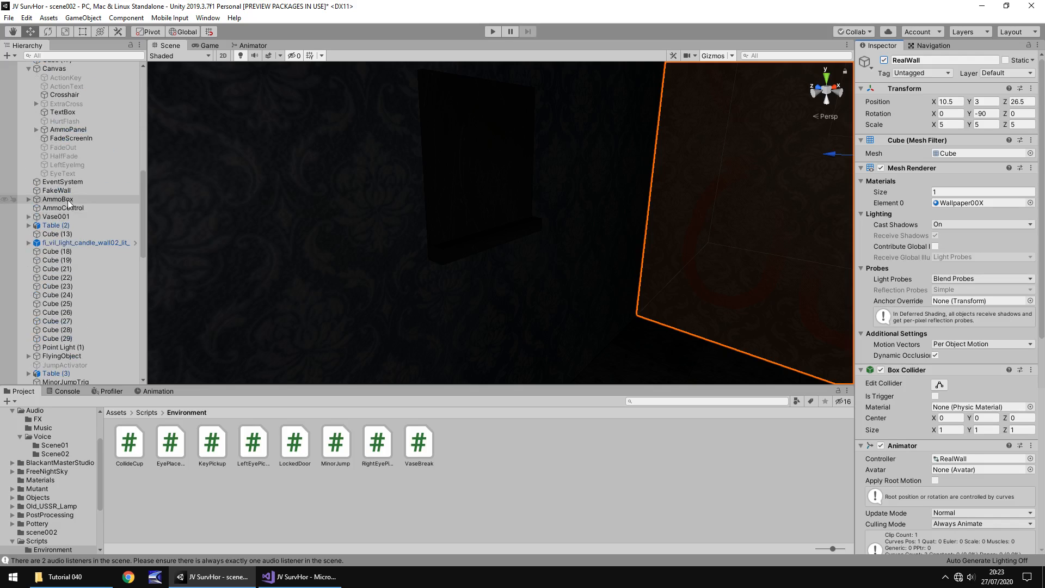
click(56, 189)
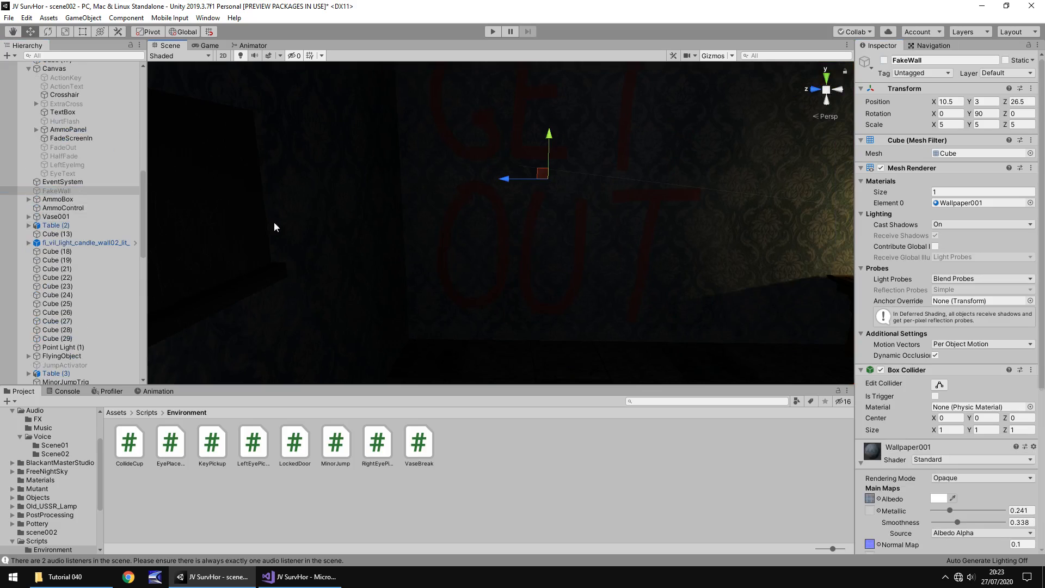
mouse_move(505, 49)
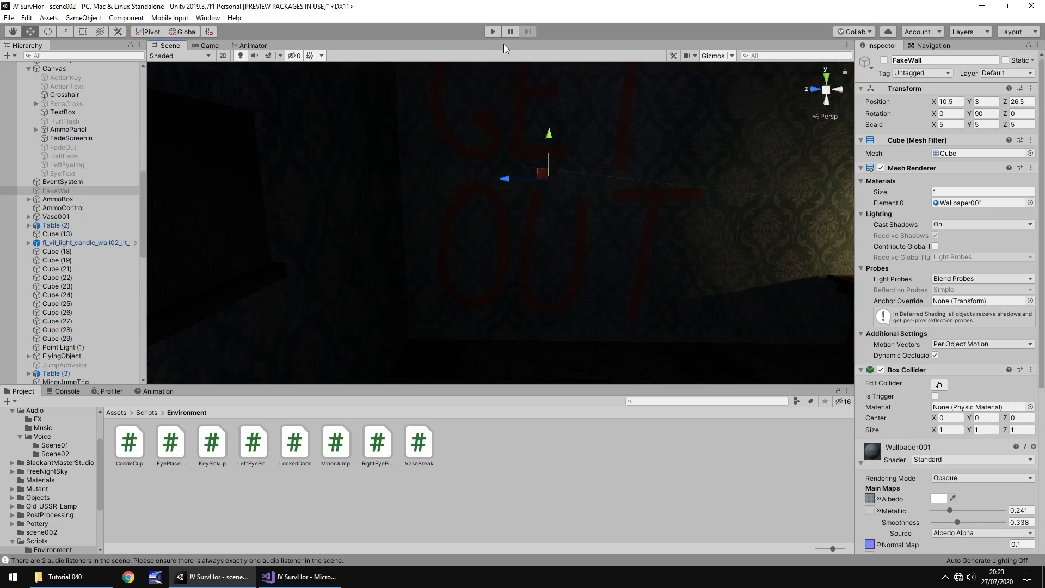
click(492, 32)
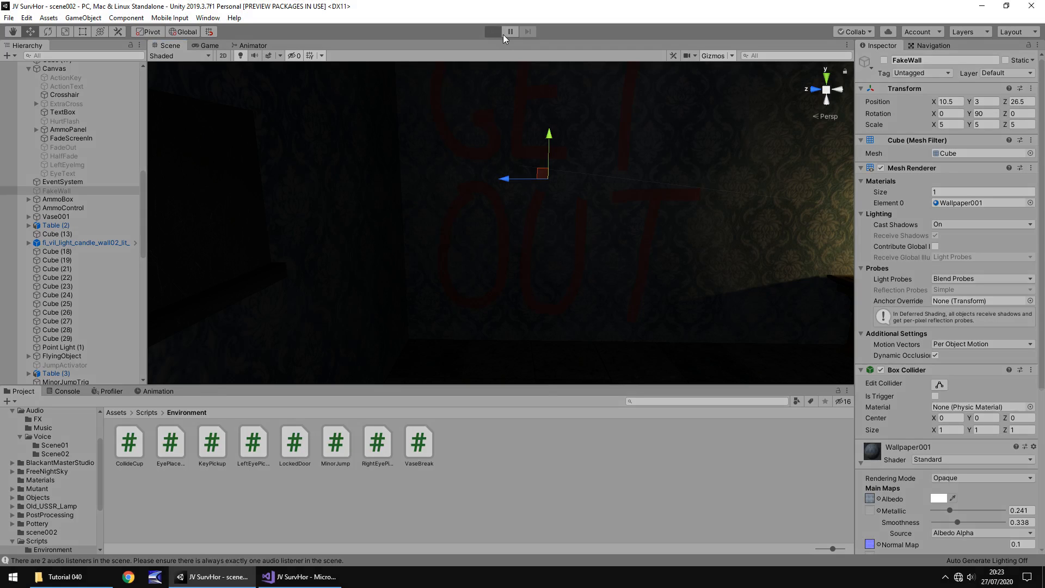
Step: Walk to the eye plaque in play mode, interact with it, and stop the session
click(492, 31)
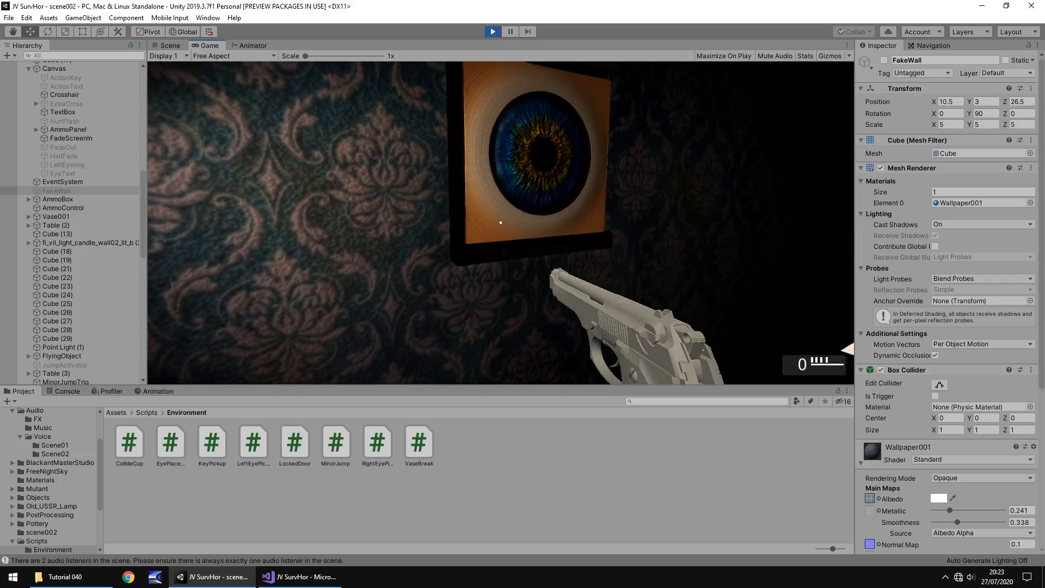
click(167, 45)
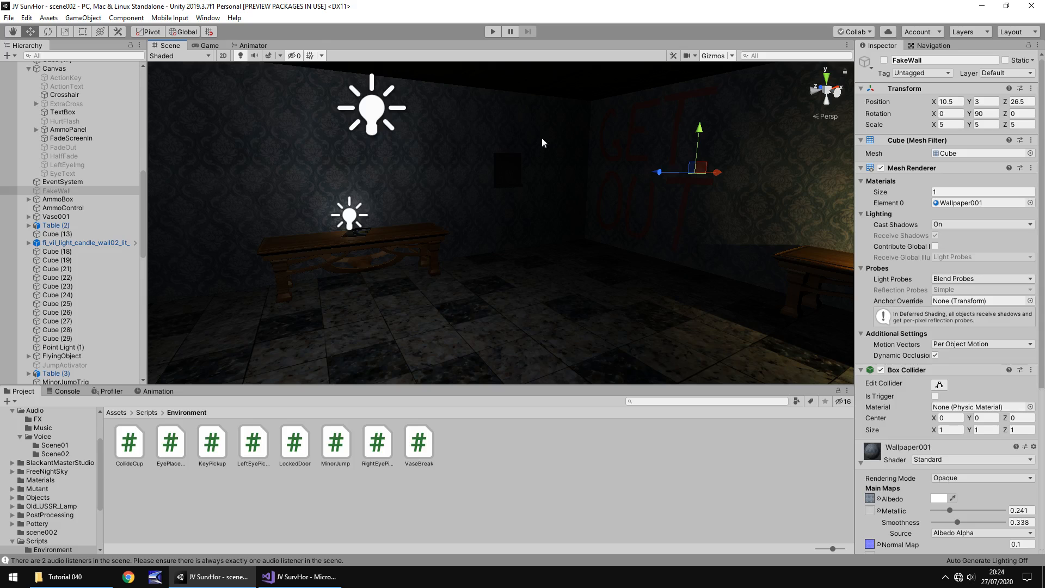
mouse_move(510, 195)
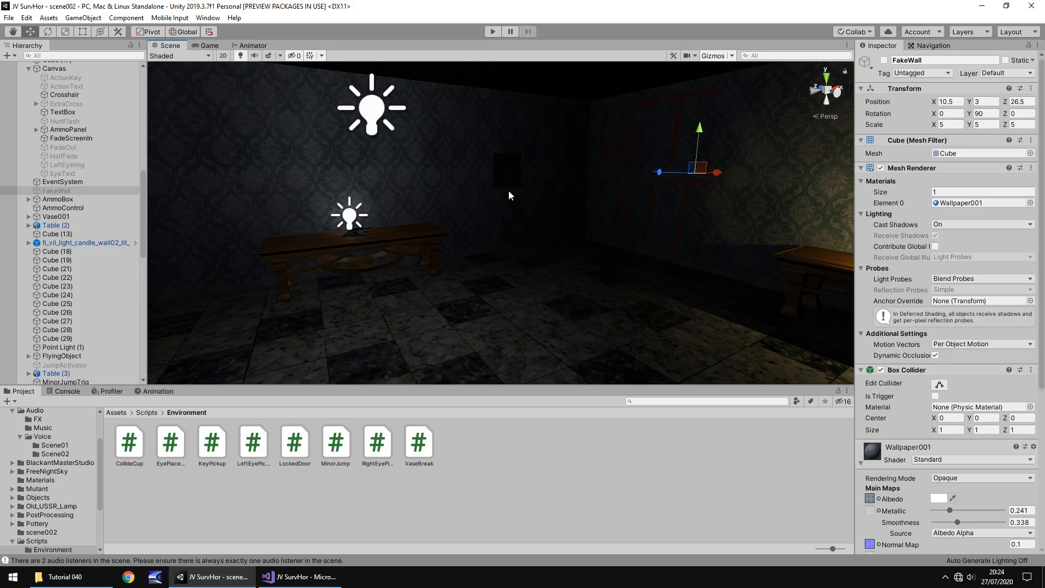
mouse_move(523, 235)
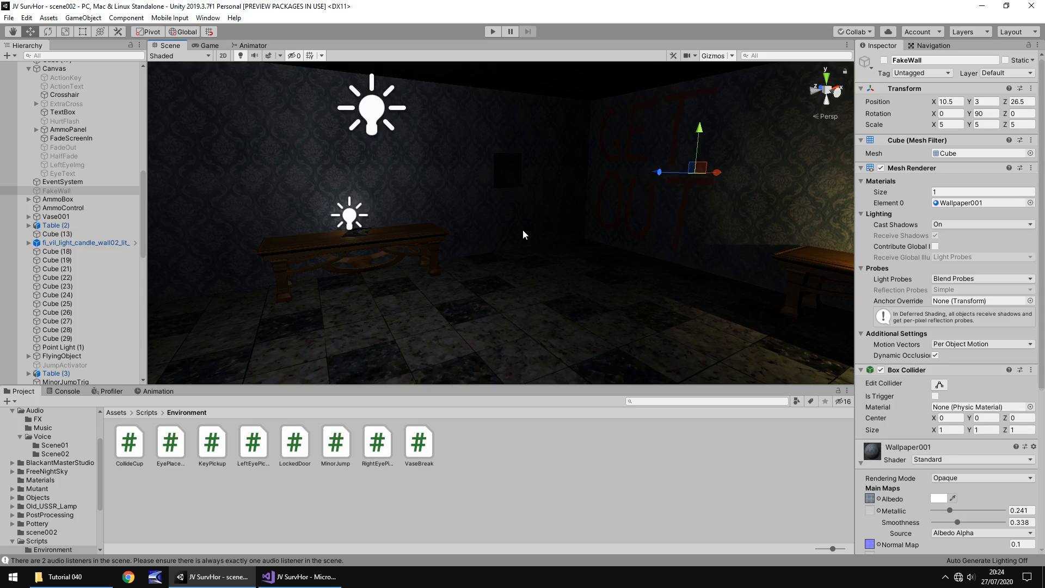
mouse_move(445, 241)
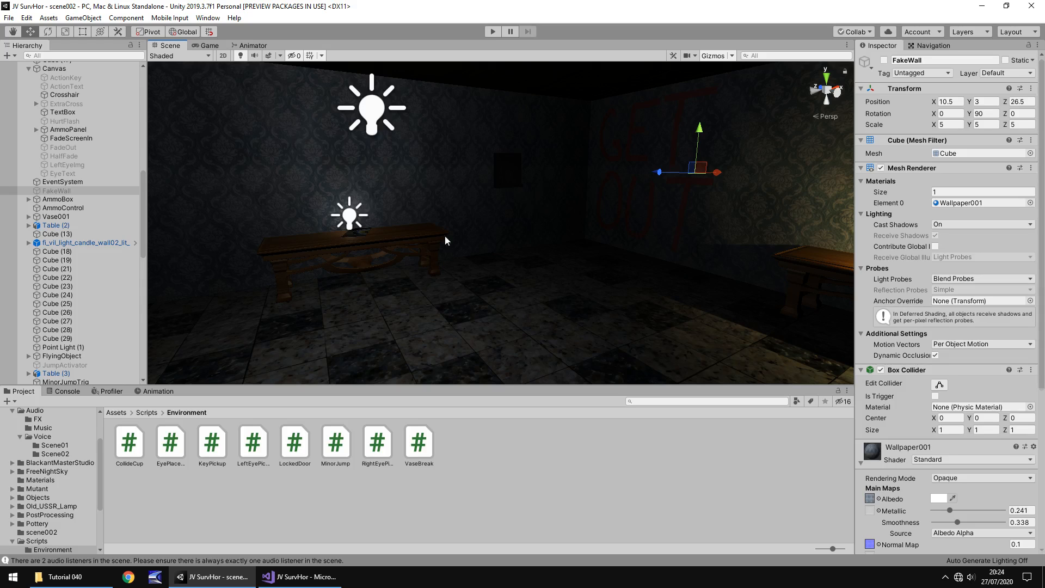
mouse_move(525, 185)
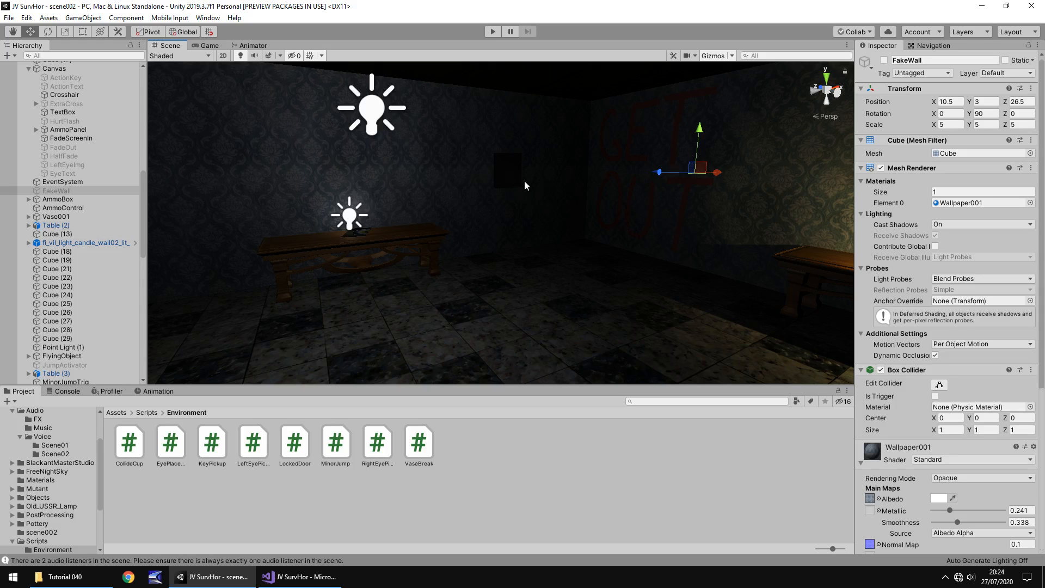
mouse_move(504, 185)
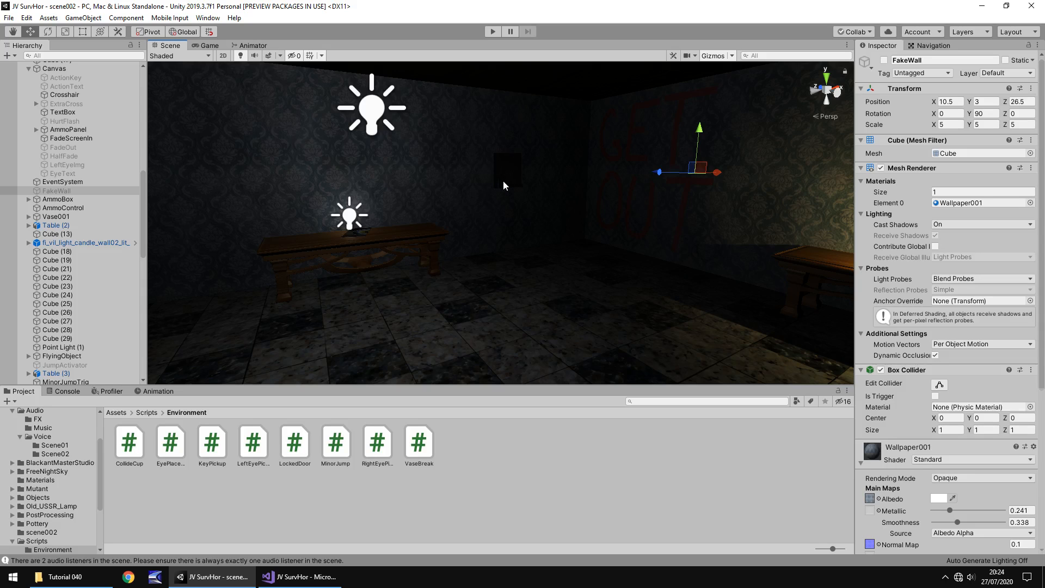
Step: Select RealWall then EyeTrig to check the Eye Placement component's references
click(59, 379)
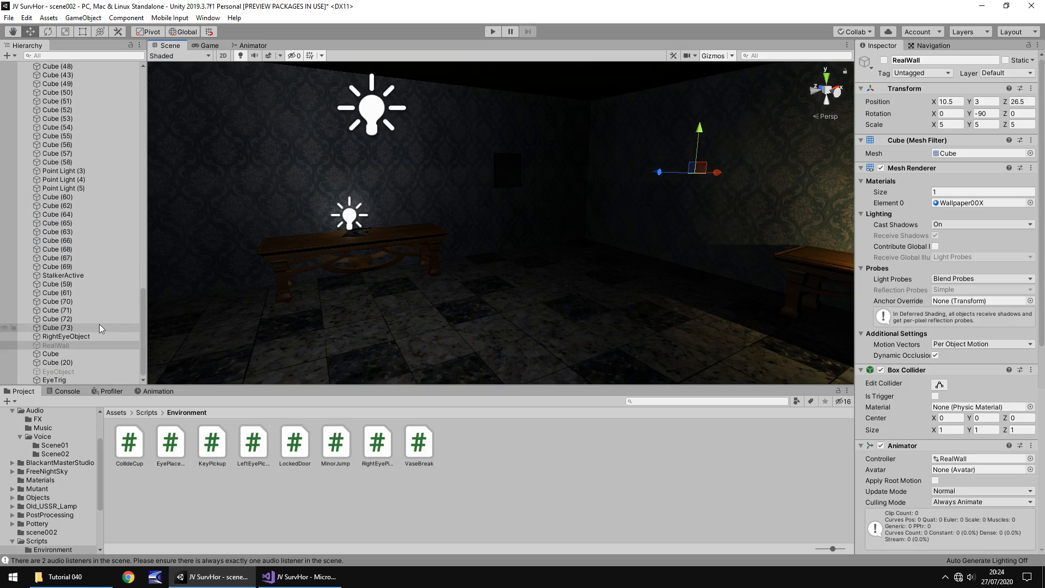
click(55, 380)
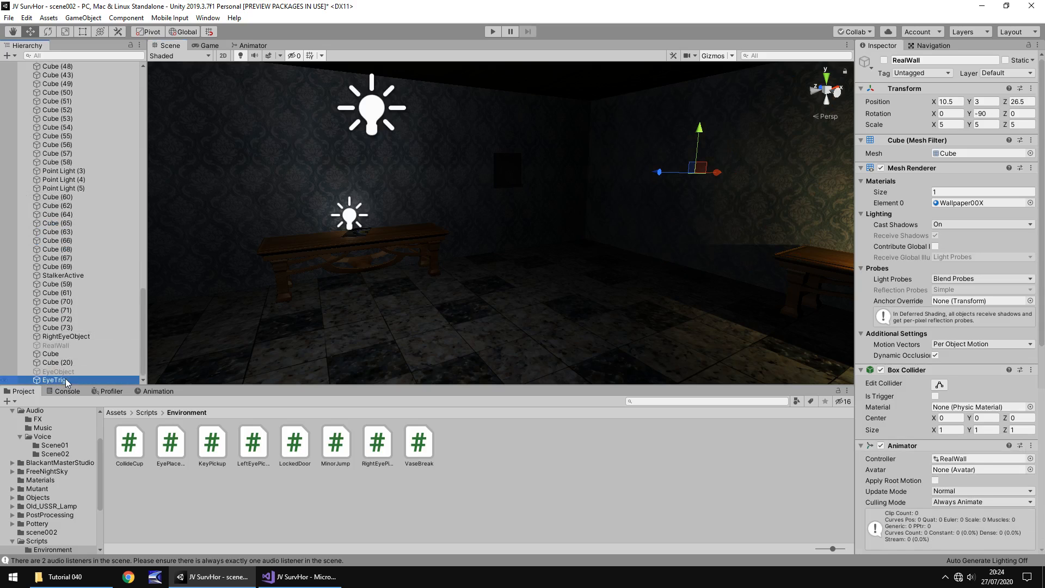
click(52, 380)
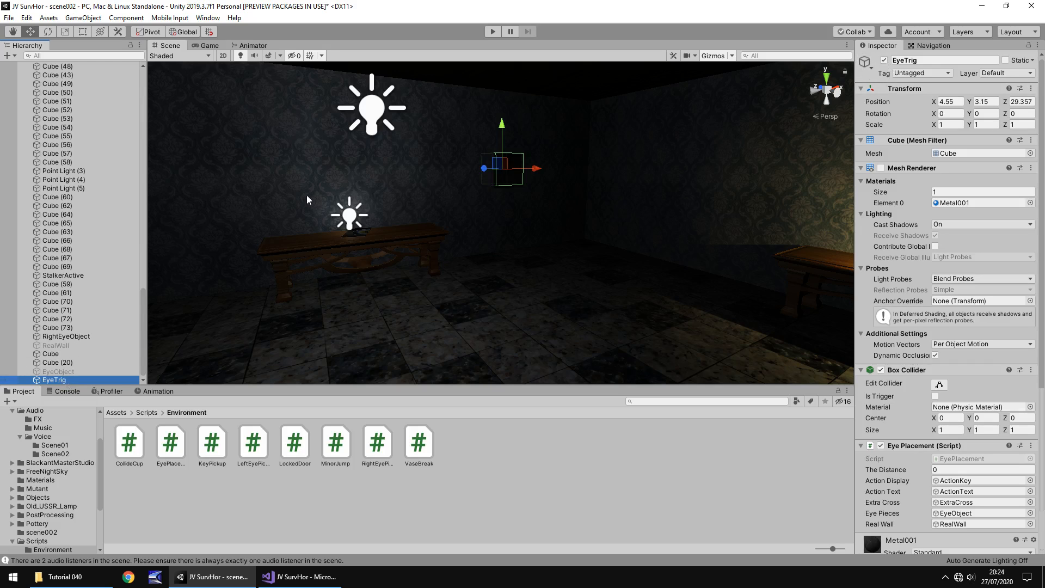
mouse_move(368, 328)
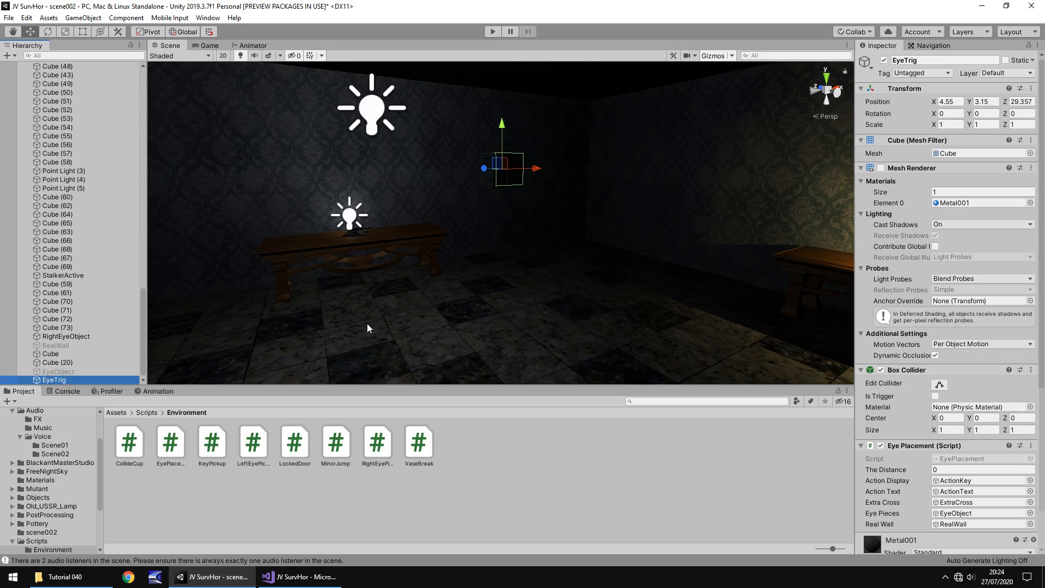
mouse_move(320, 557)
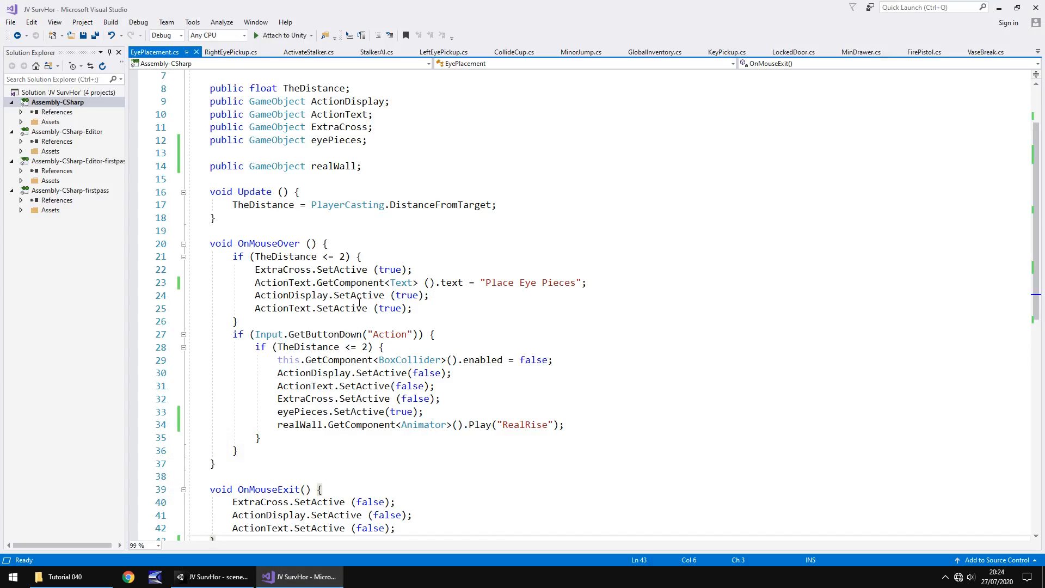
mouse_move(238, 149)
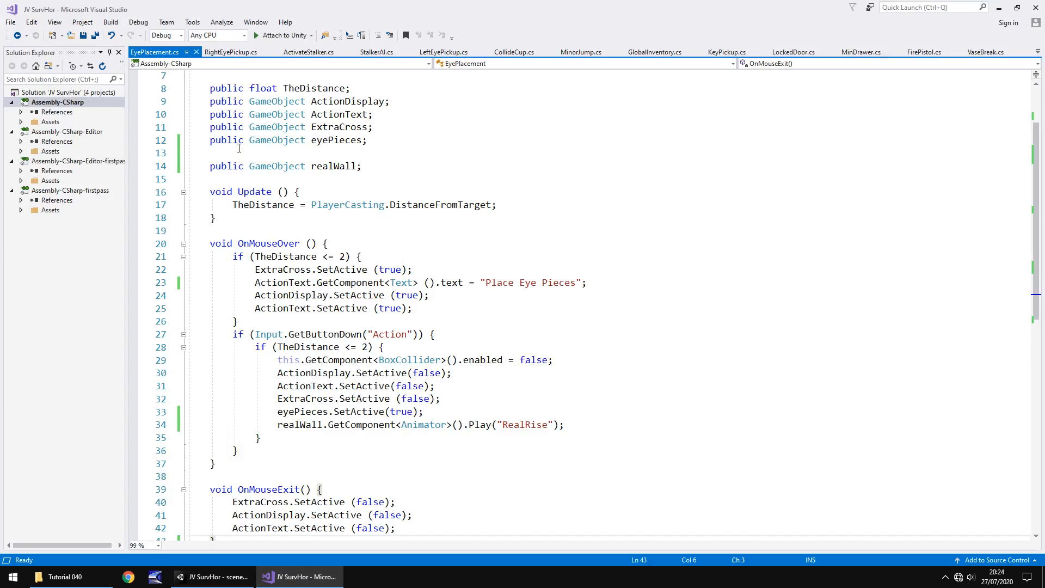
mouse_move(259, 228)
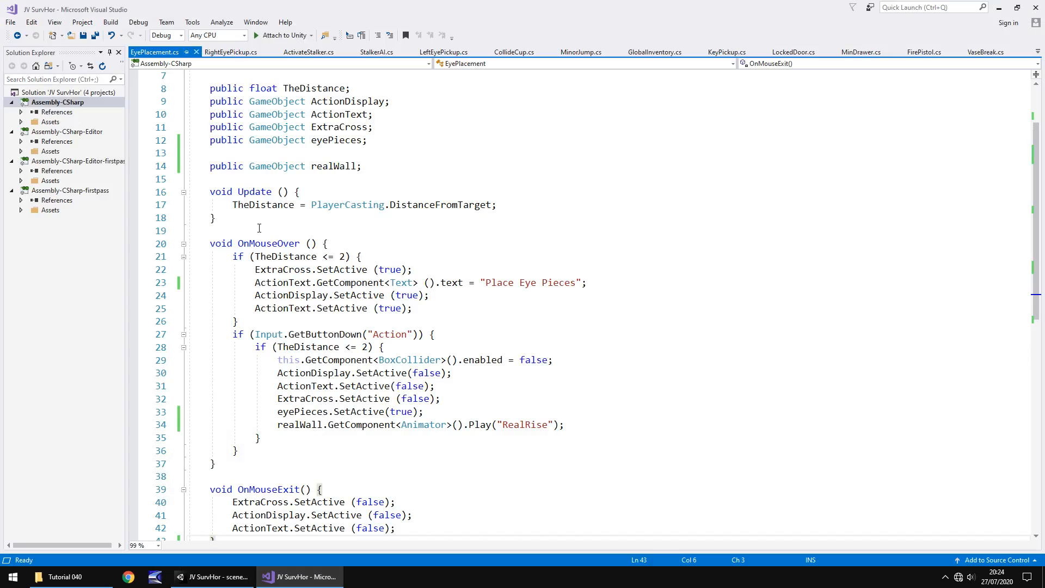
Step: Check GlobalInventory's leftEye and rightEye flags, then start a new line in OnMouseOver
click(654, 51)
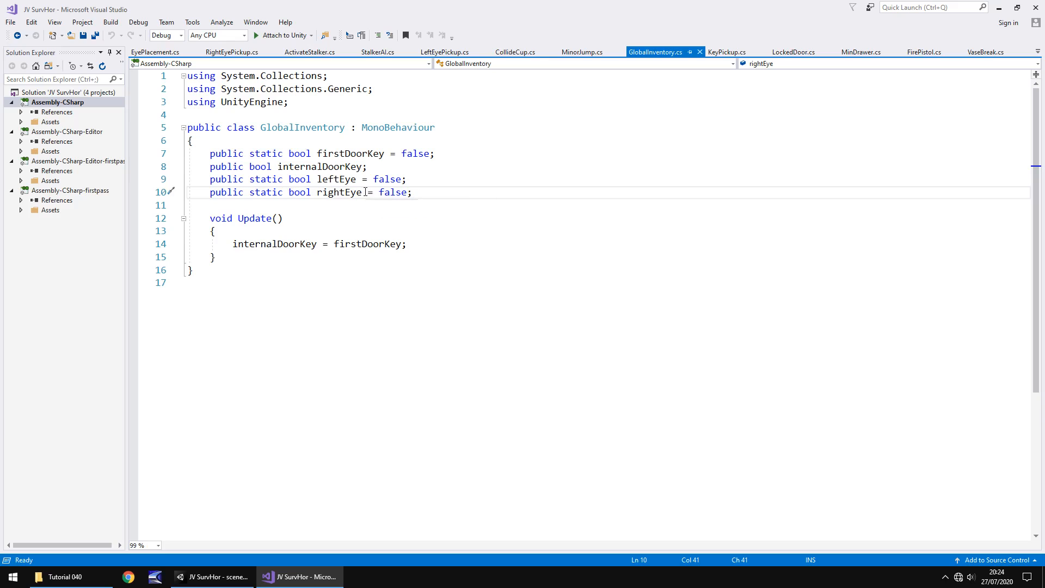
click(156, 52)
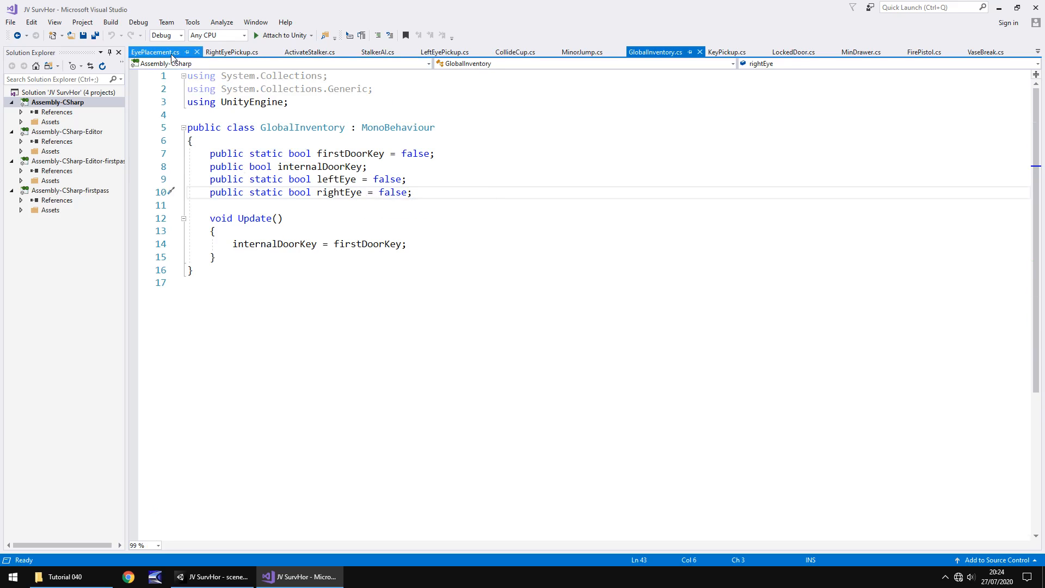
click(157, 52)
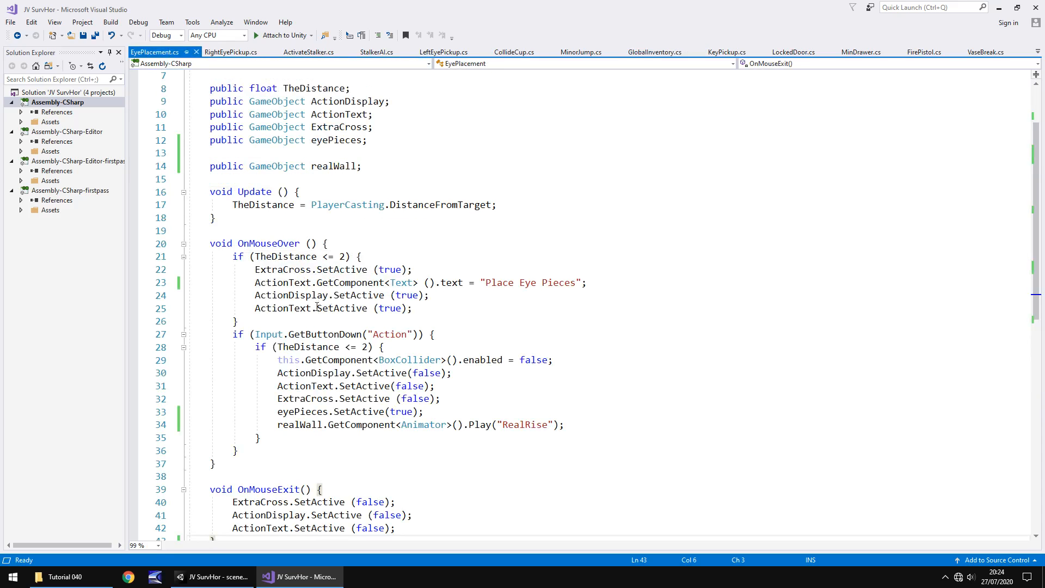
click(213, 577)
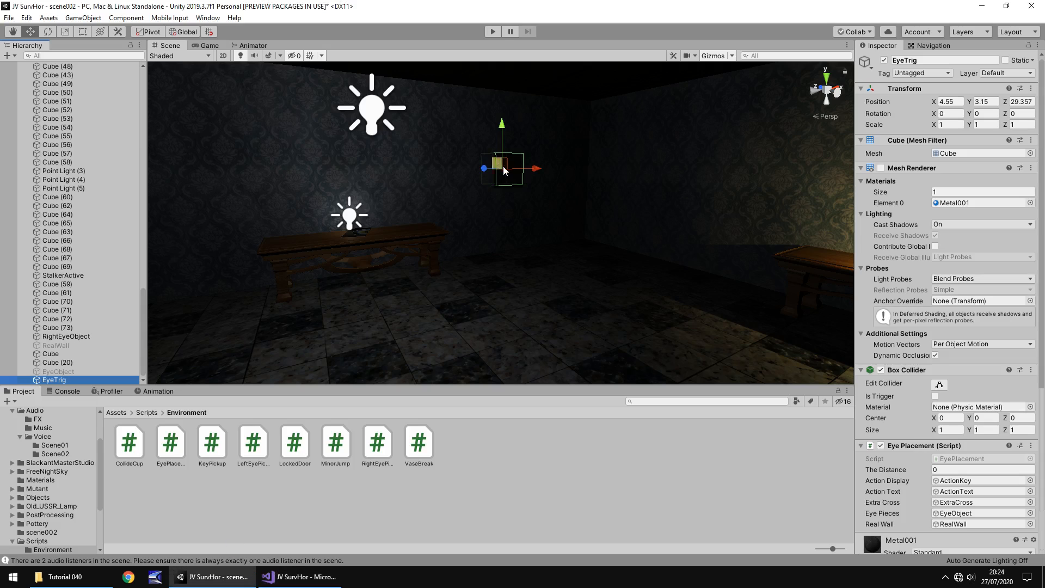
click(299, 577)
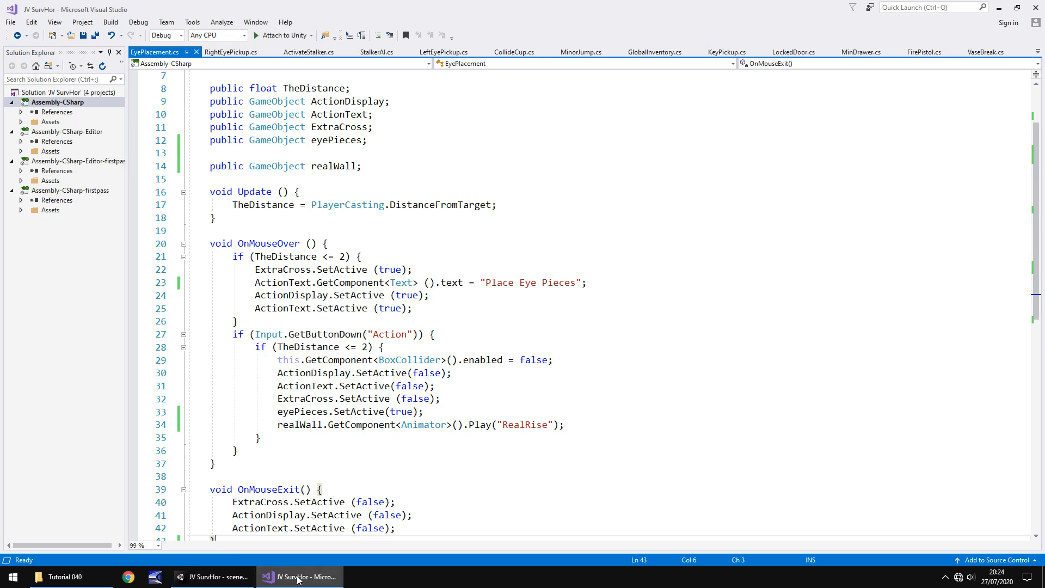
click(213, 577)
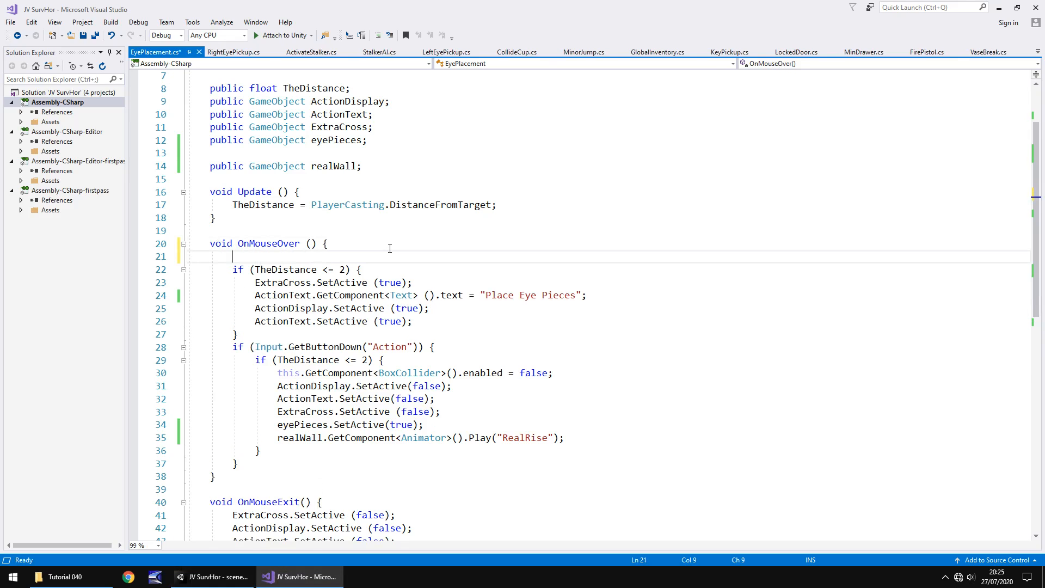
Step: Wrap OnMouseOver's body in if (GlobalInventory.leftEye == true && GlobalInventory.rightEye == true), save, return to Unity
text(if ()
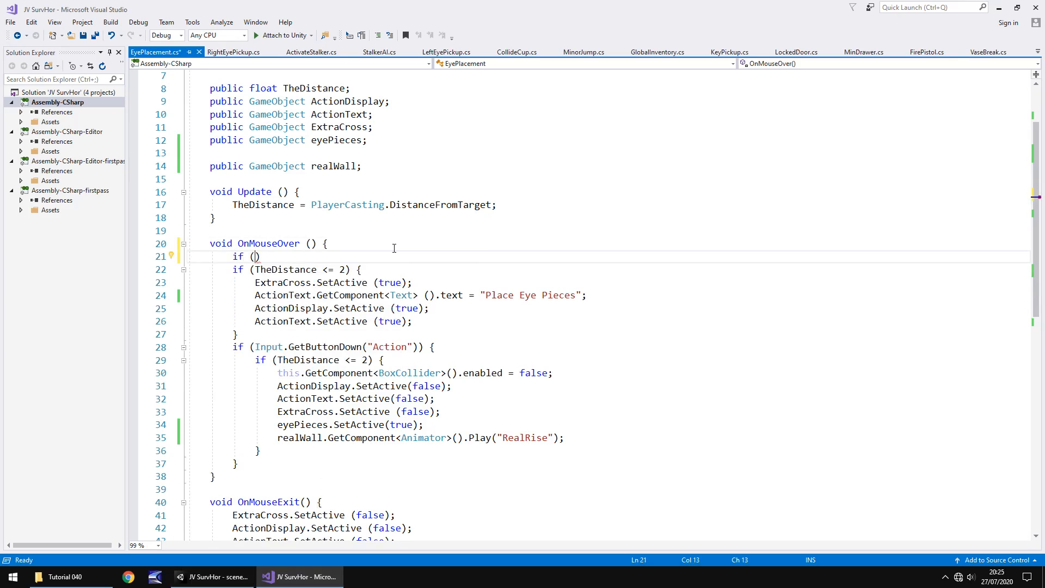
text(GlobalInventory)
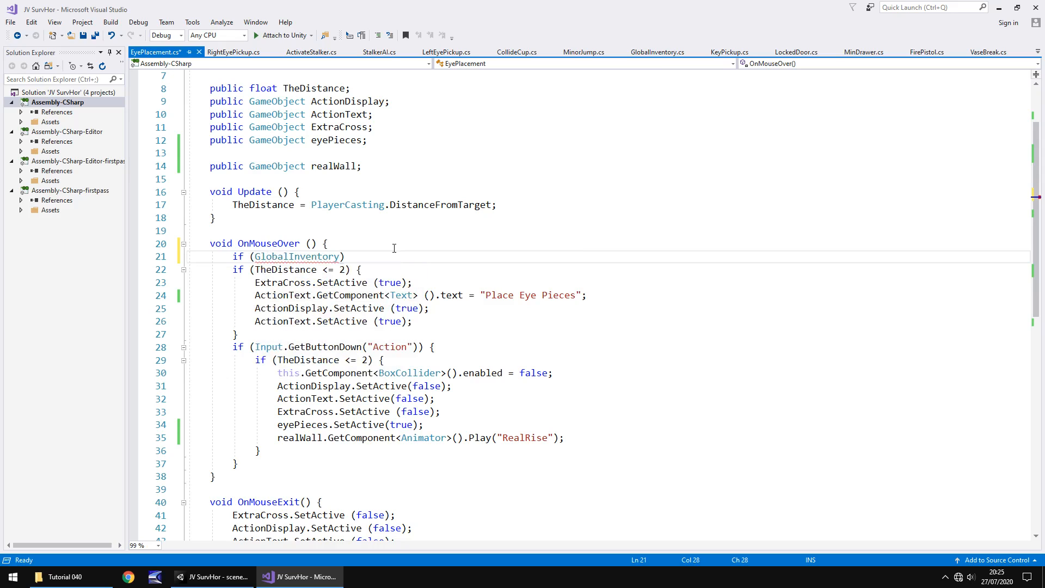
text(.leftEye == true &&)
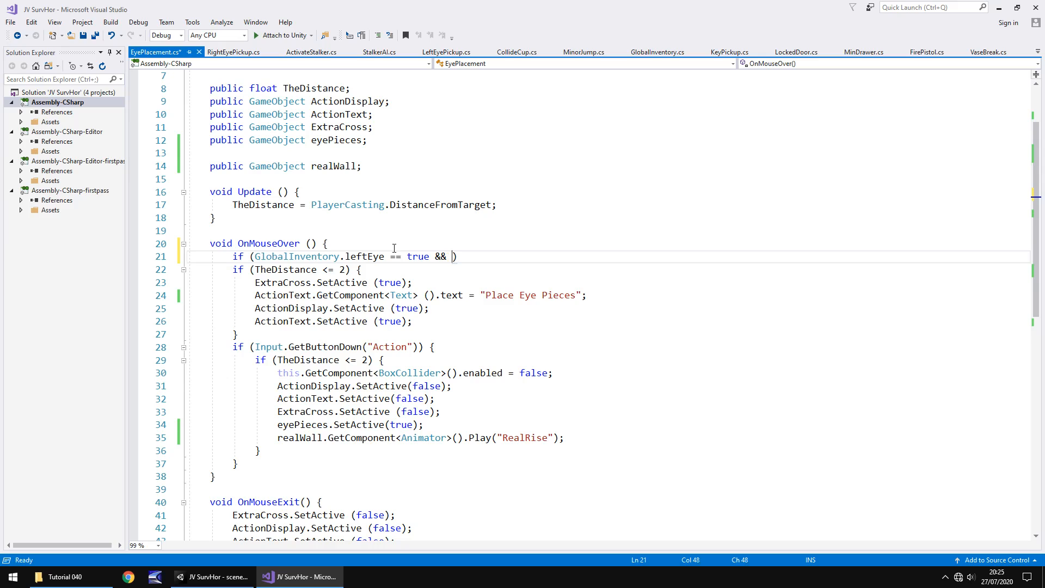
text(GlobalInventory.rightEye)
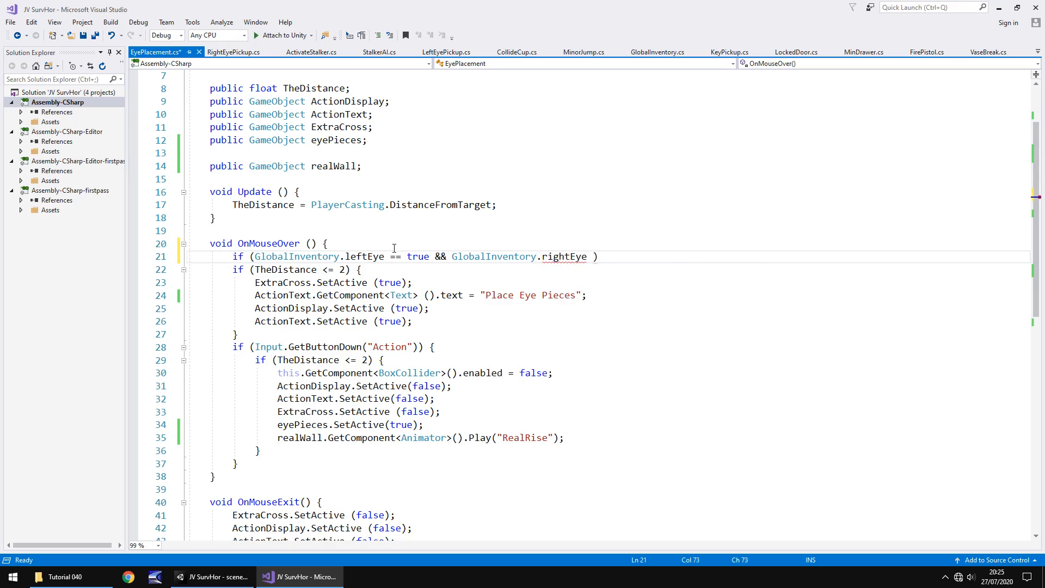
text(== true)
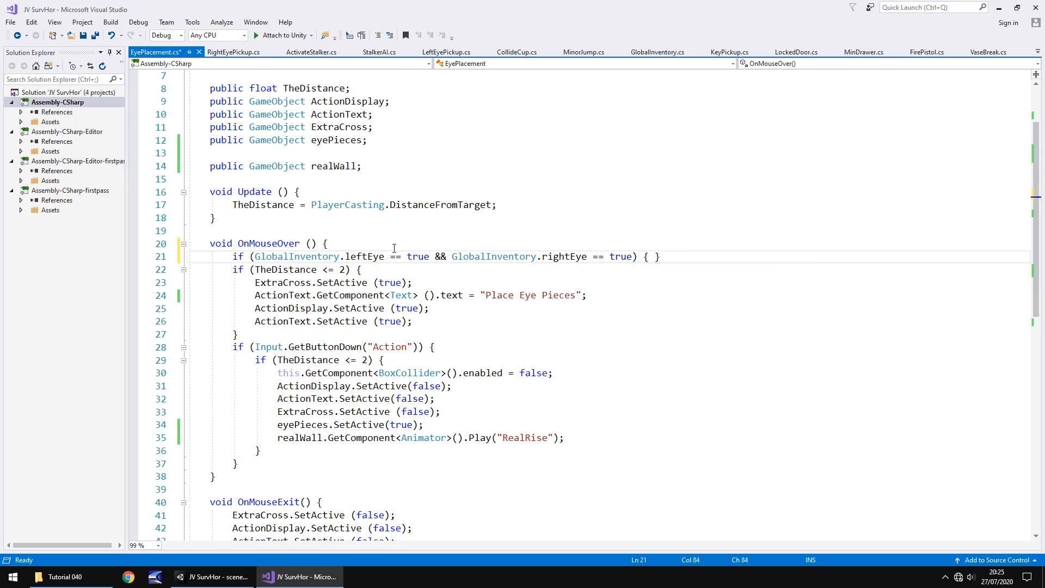
mouse_move(418, 248)
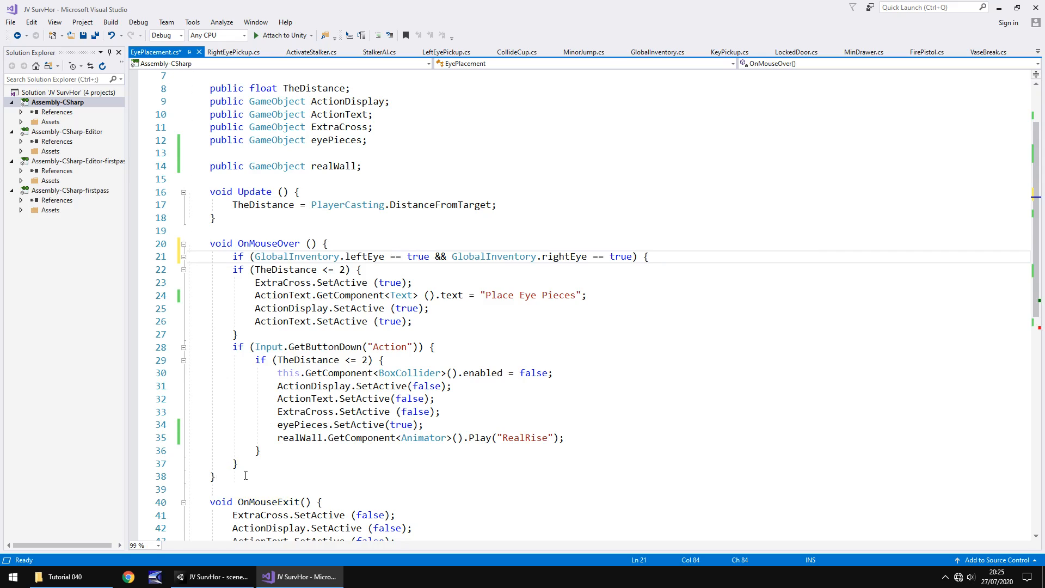
click(653, 255)
text(})
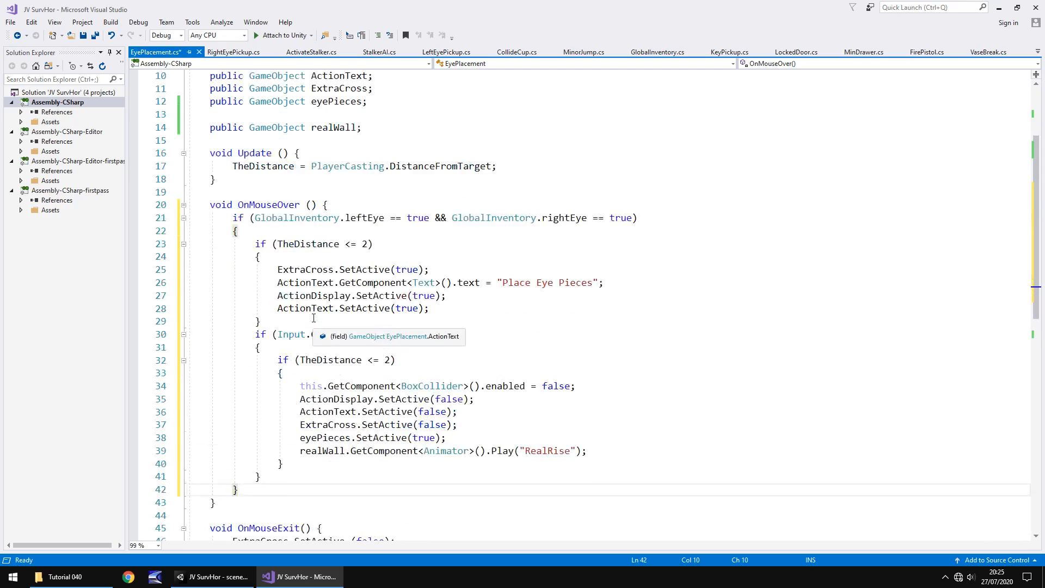
scroll(down, 3)
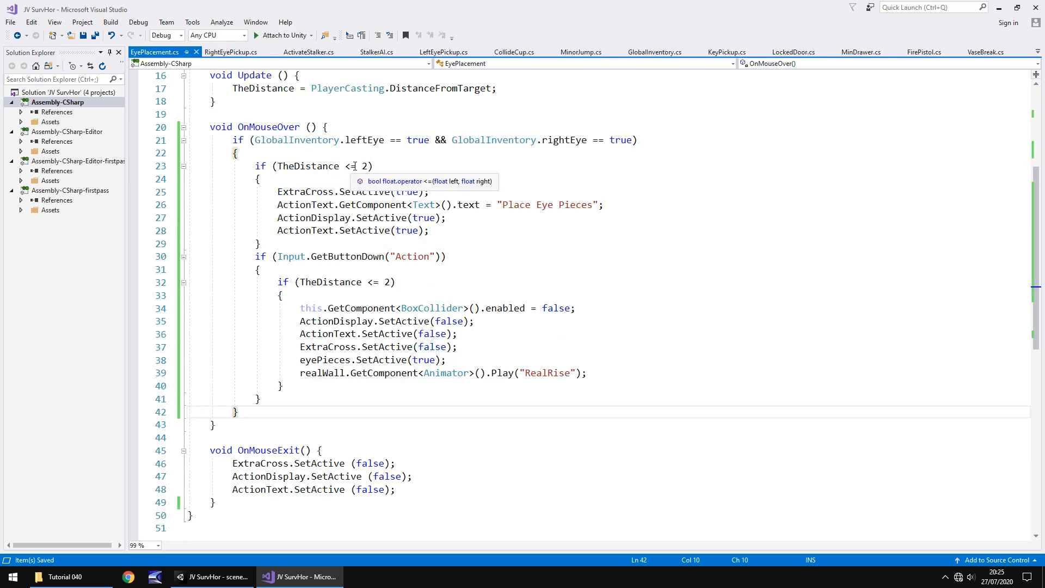
click(213, 577)
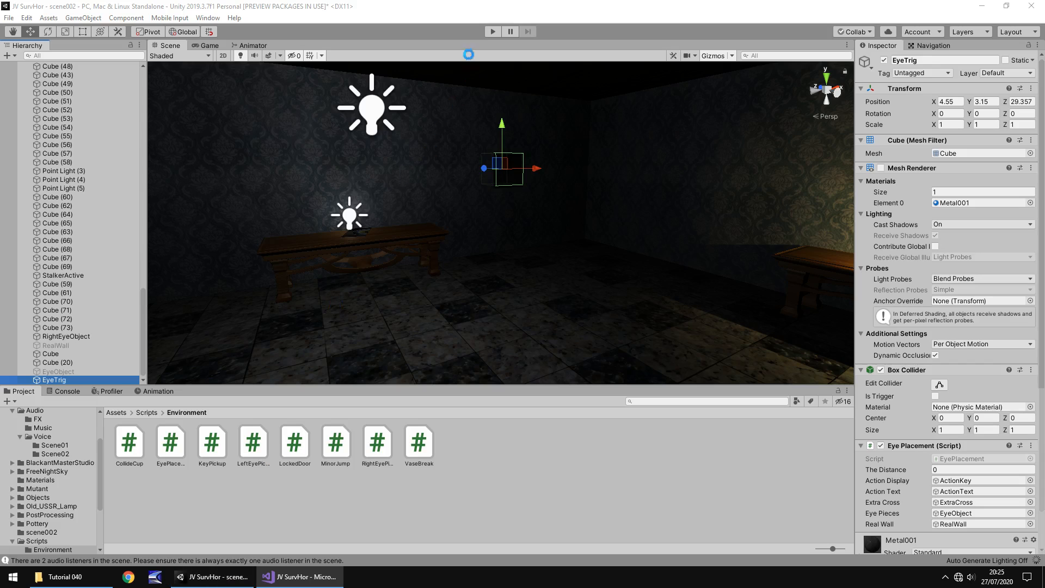
Step: Run a play-mode test collecting both eyes and using the plaque to raise RealWall, then stop
click(492, 31)
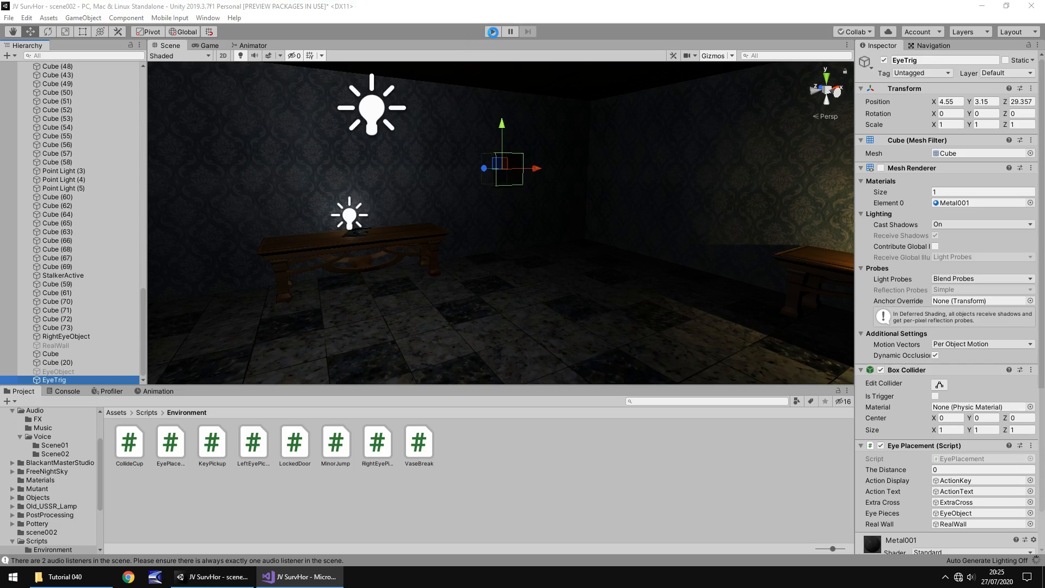
click(492, 31)
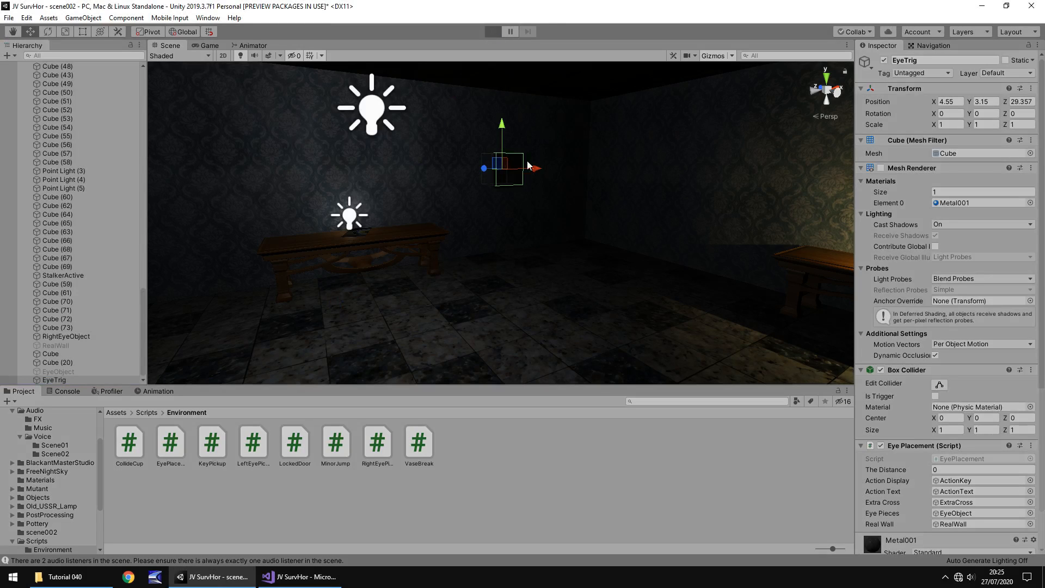
click(492, 32)
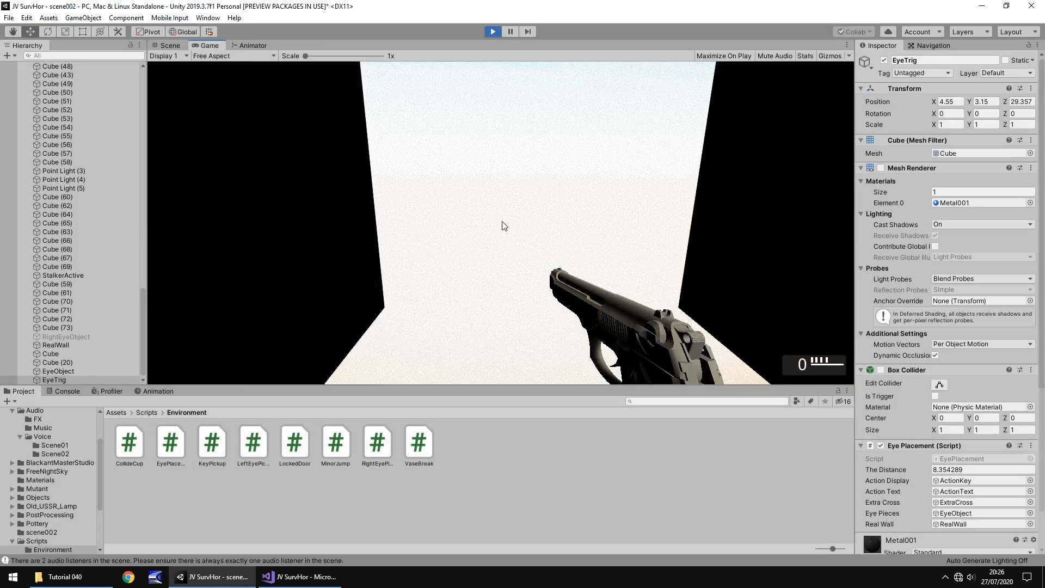
click(165, 44)
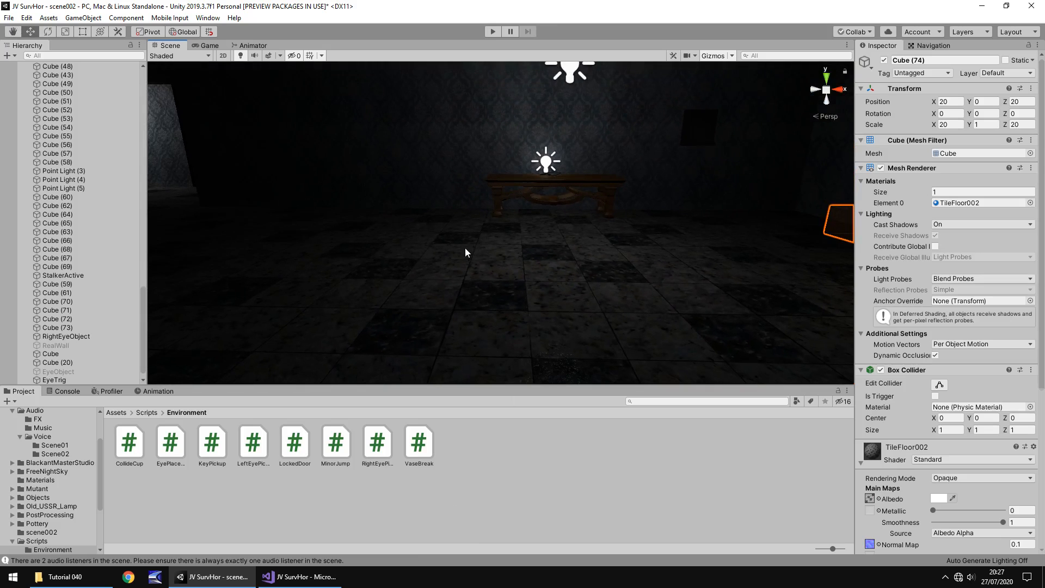
mouse_move(438, 266)
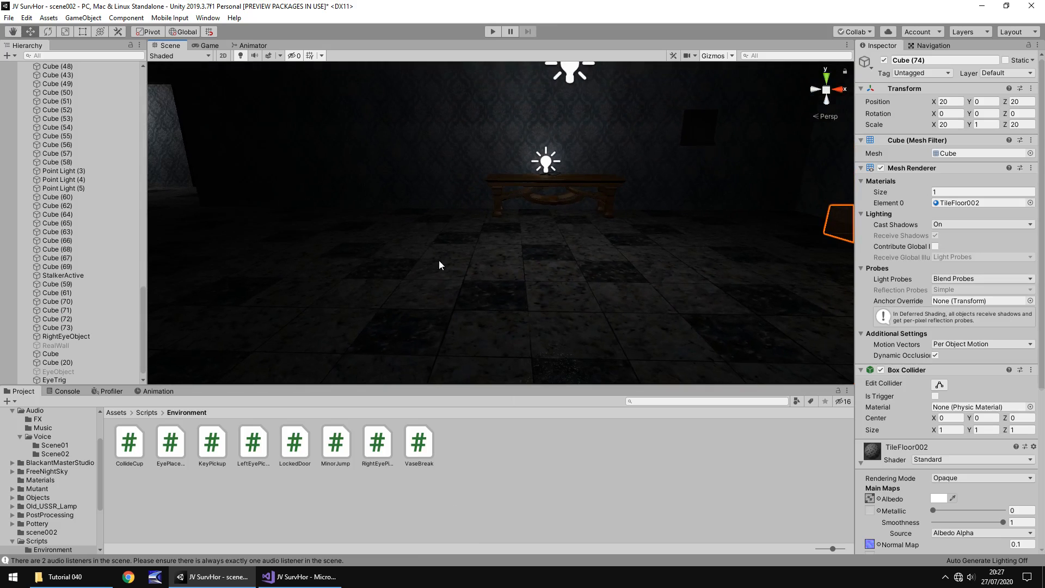